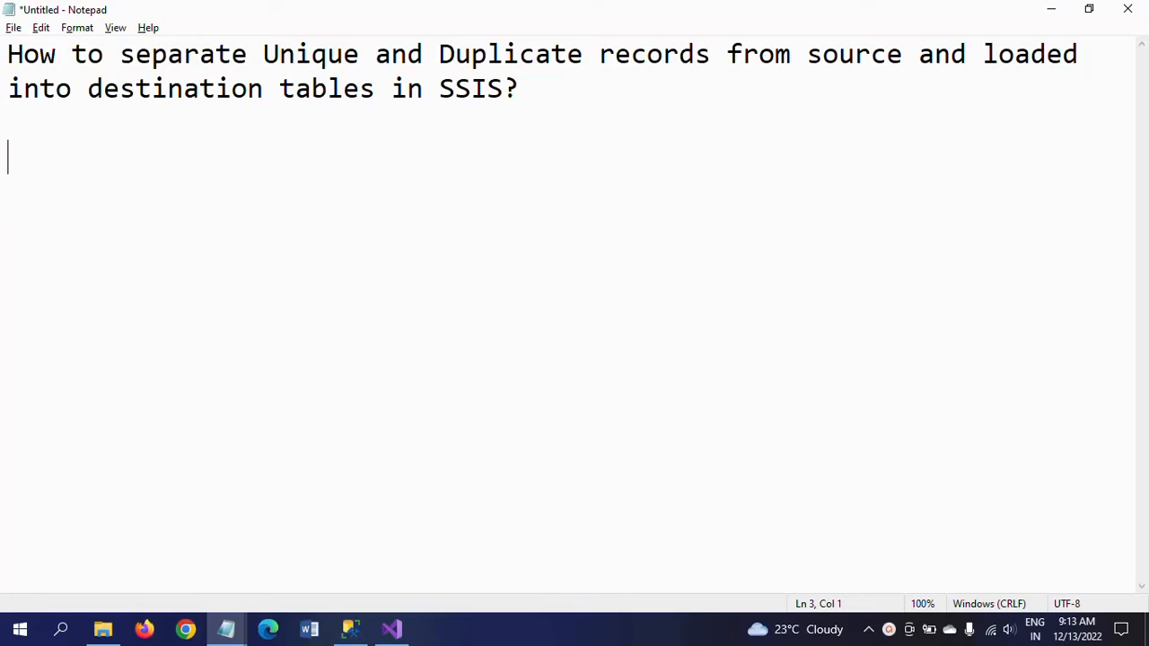
mouse_move(240, 580)
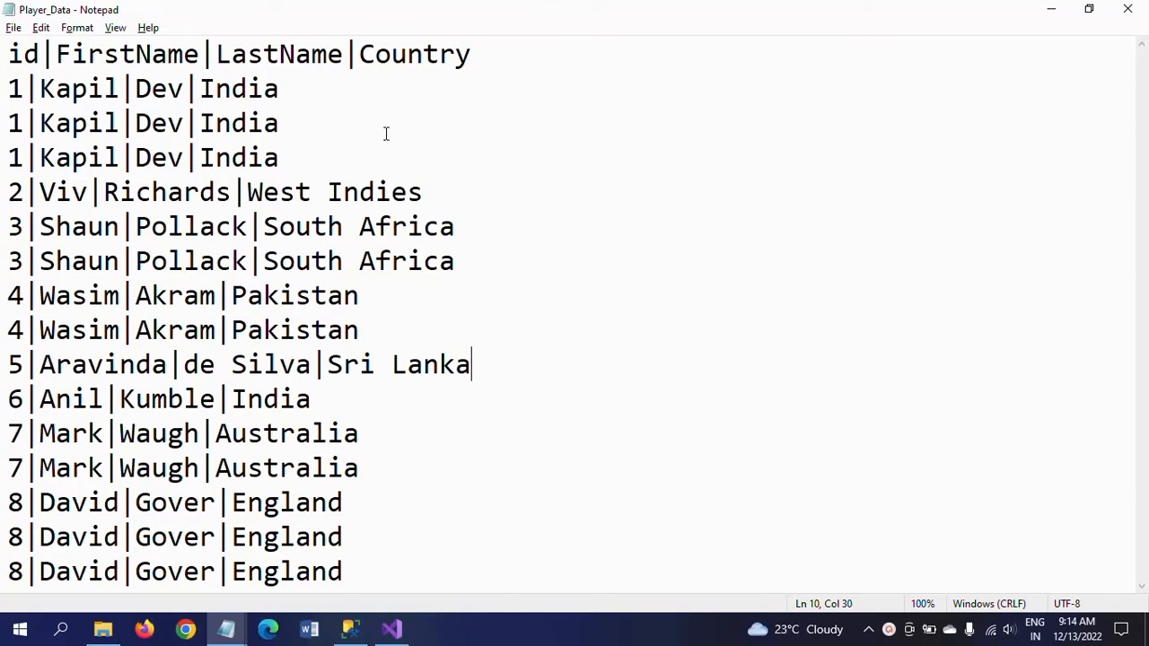
mouse_move(82, 217)
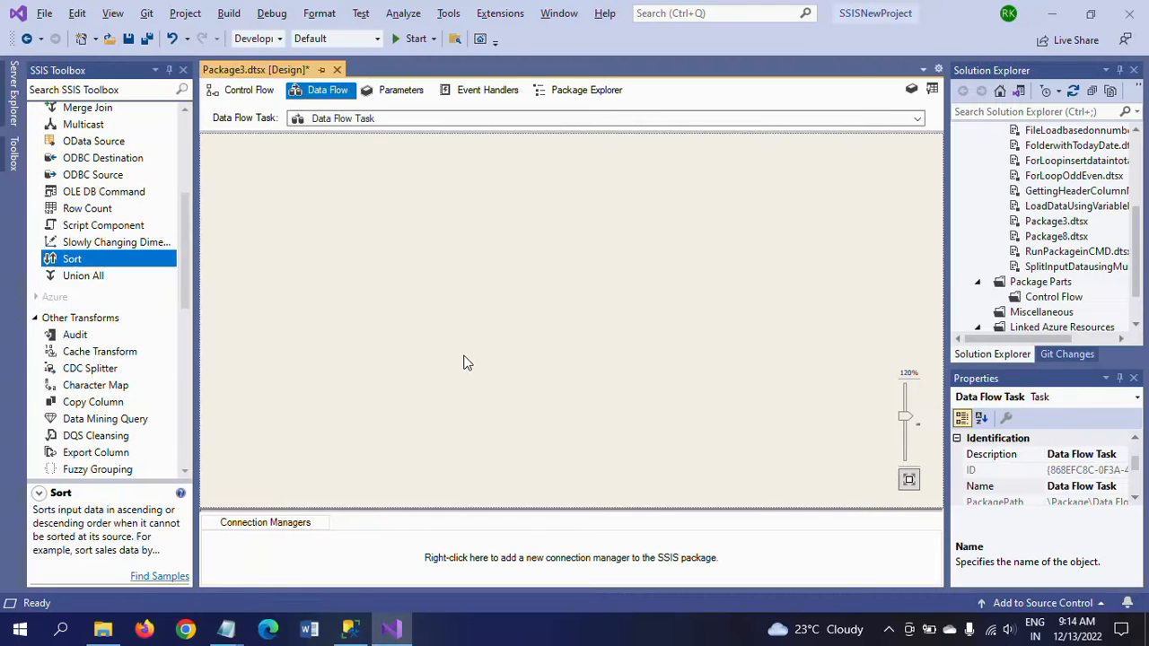
mouse_move(176, 171)
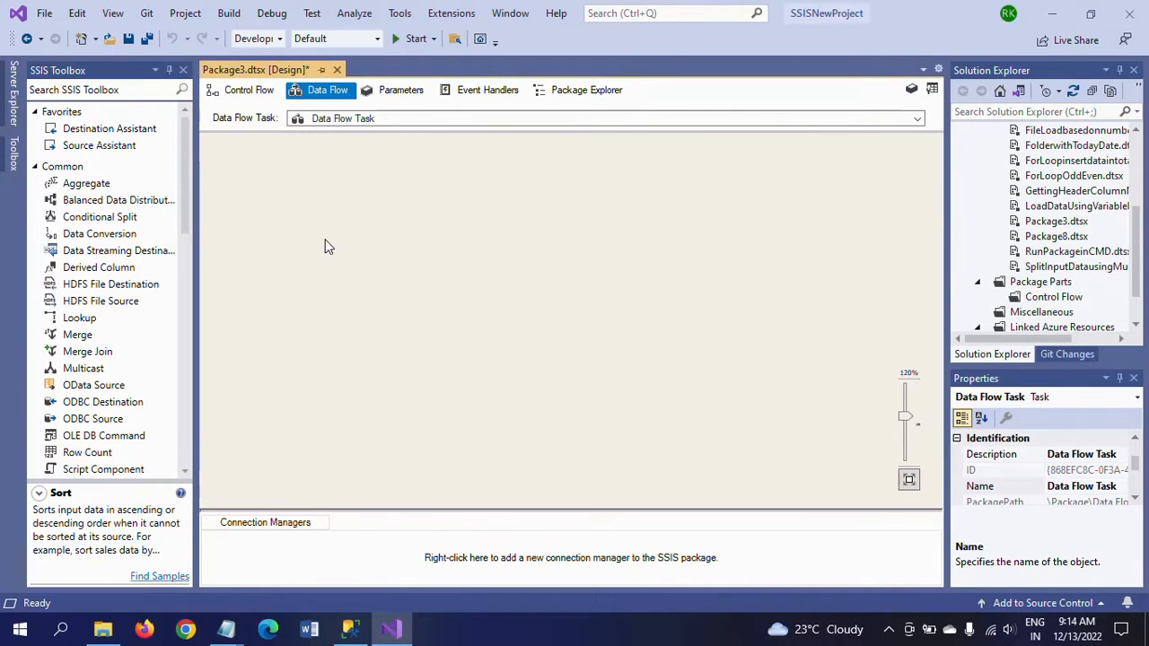
Place a Flat File Source on the data flow and start a new flat file connection for it
scroll(down, 3)
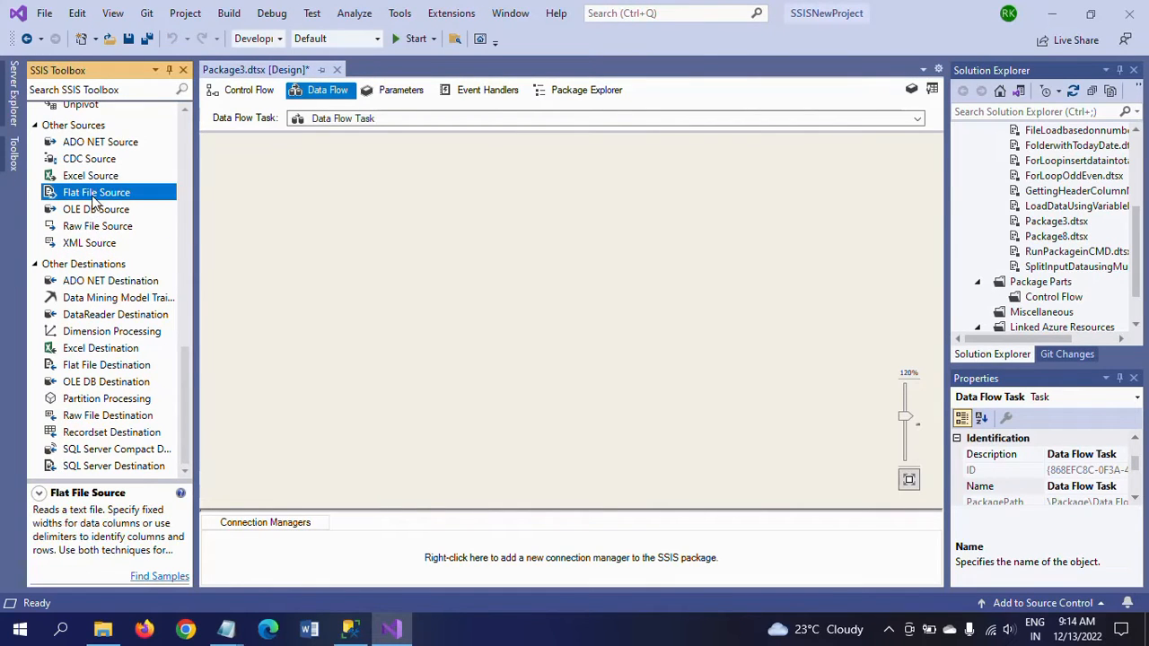
drag(97, 192, 532, 223)
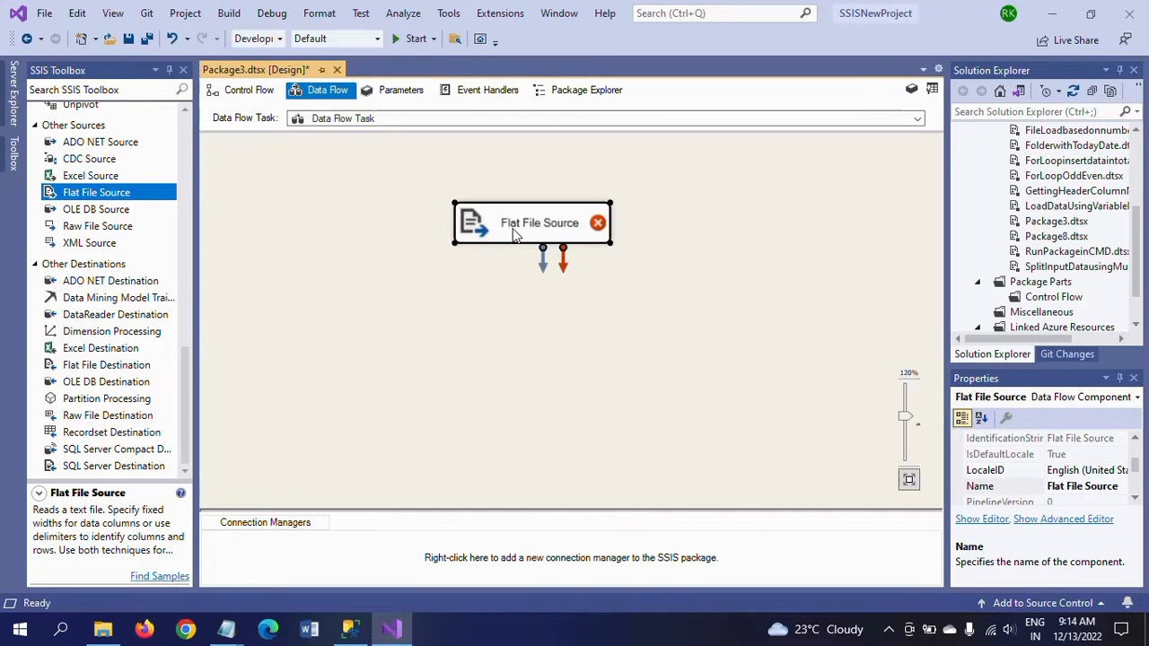
double_click(539, 222)
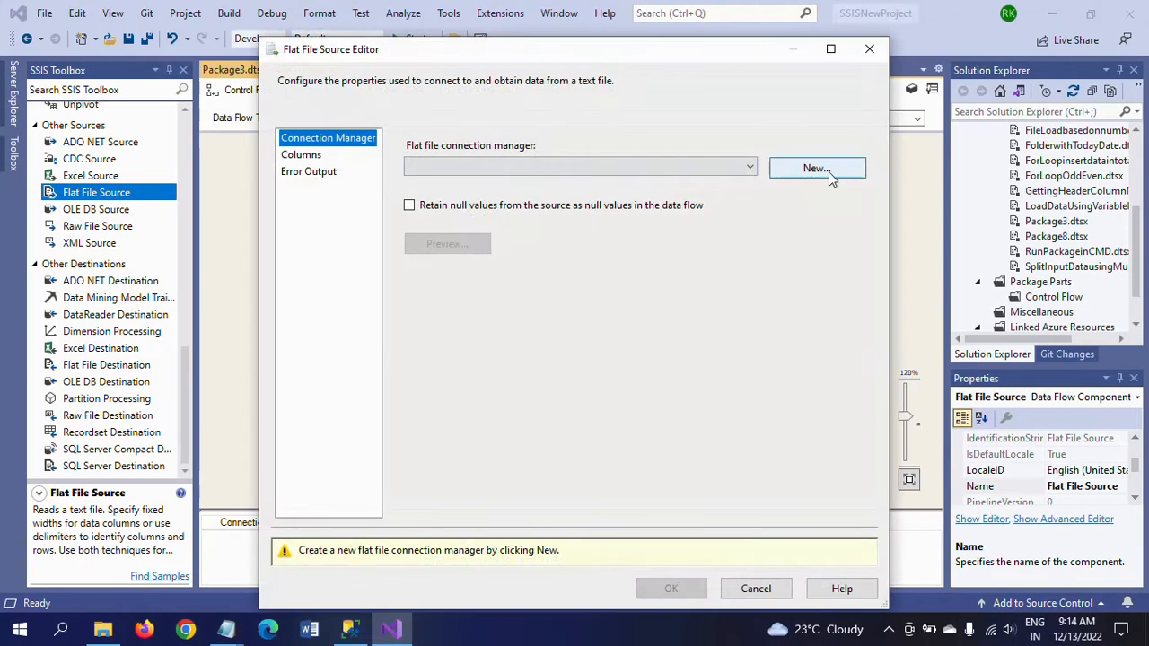
click(815, 169)
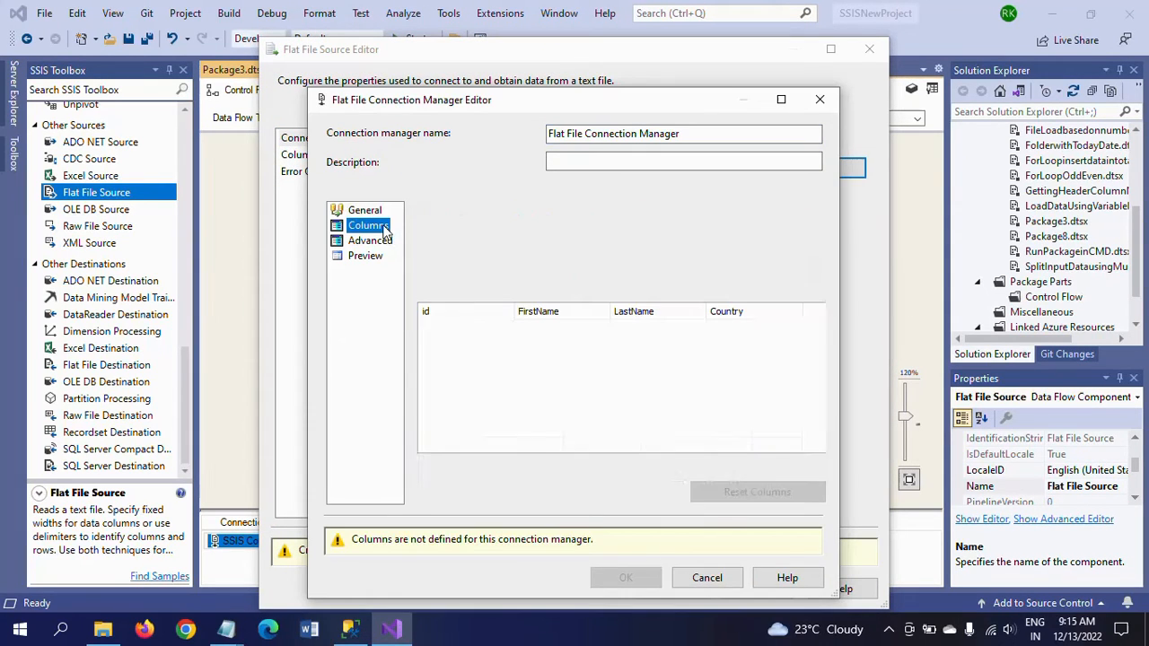
In Advanced, set the id column's DataType to four-byte signed integer DT_I4 and save the connection
click(370, 241)
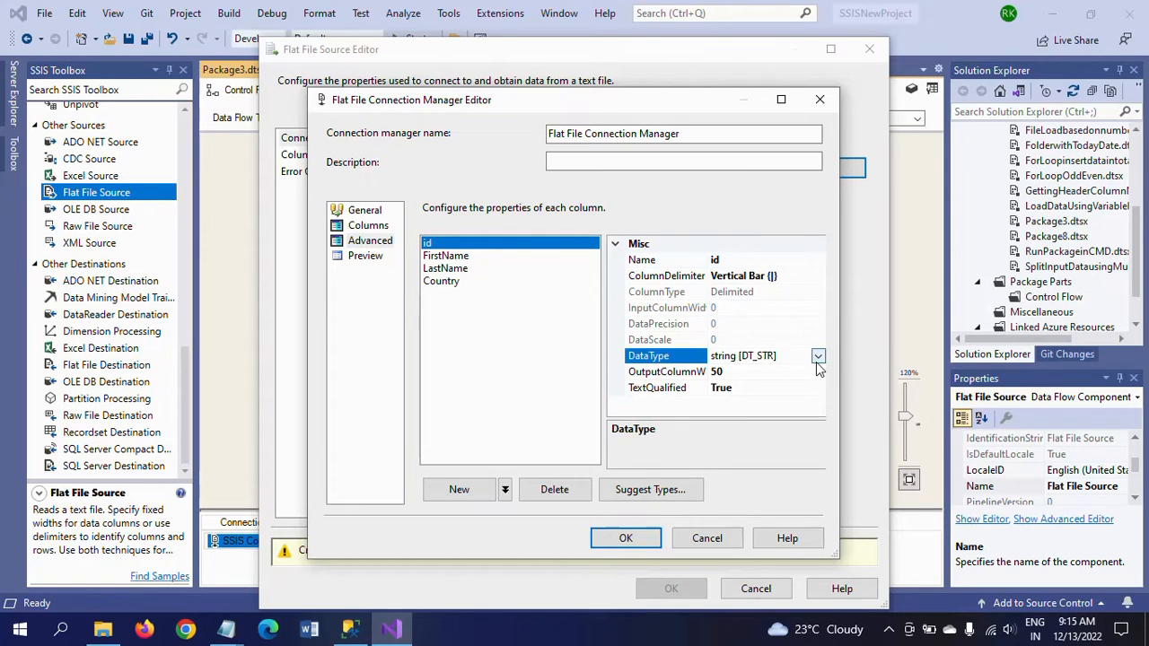
click(817, 355)
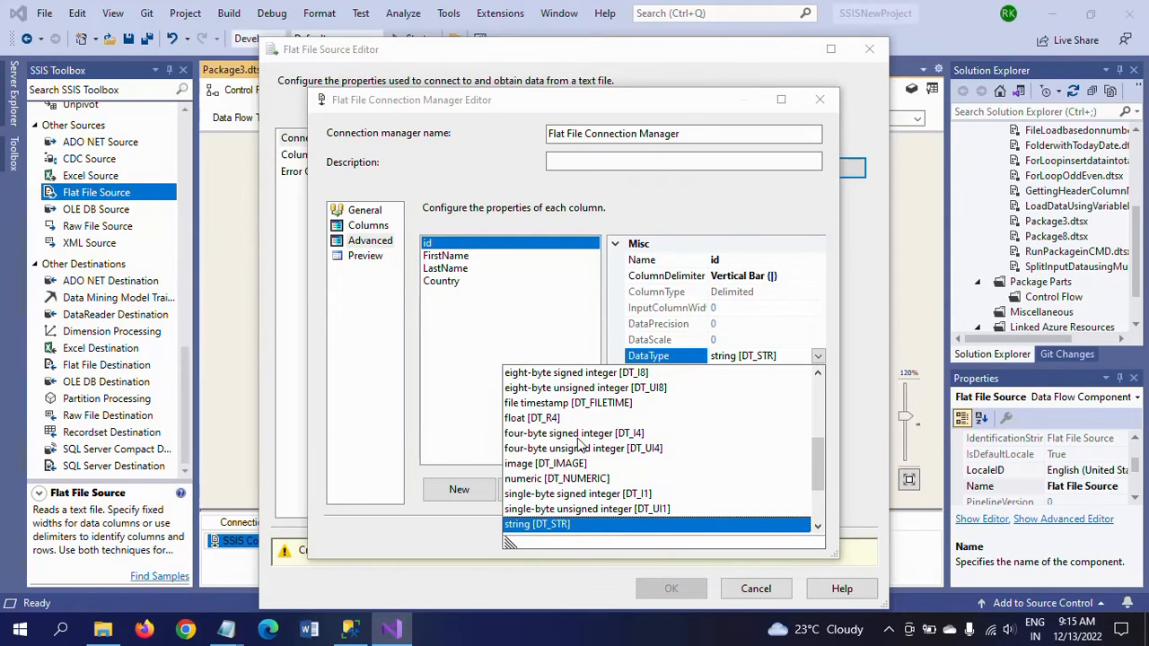
click(572, 433)
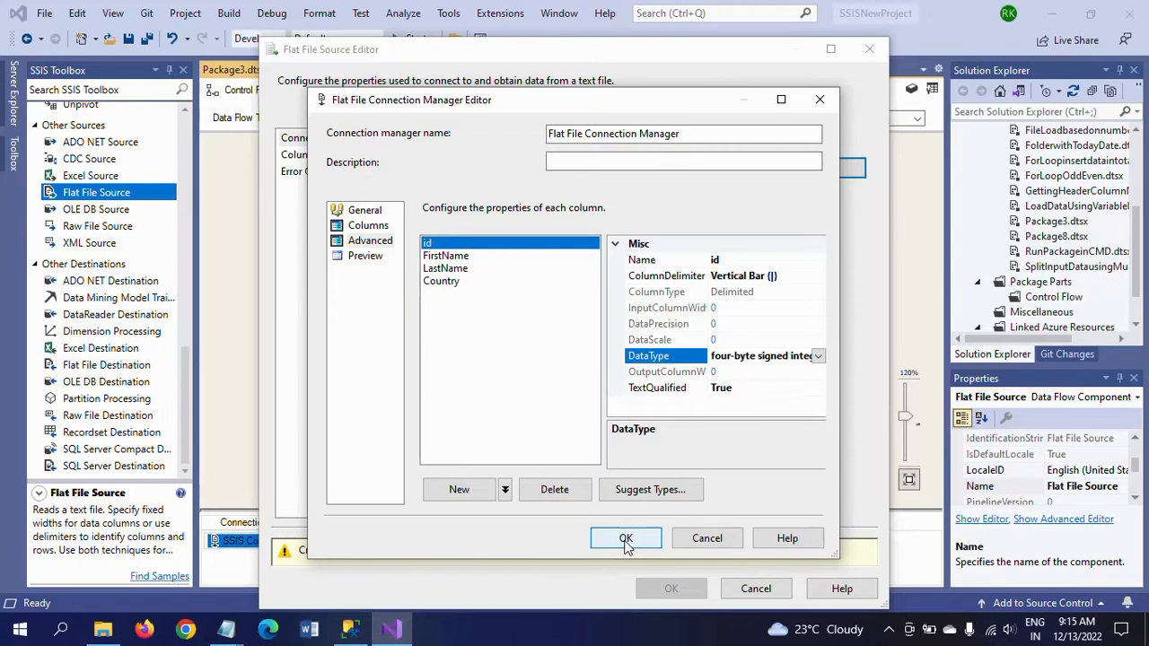
click(625, 538)
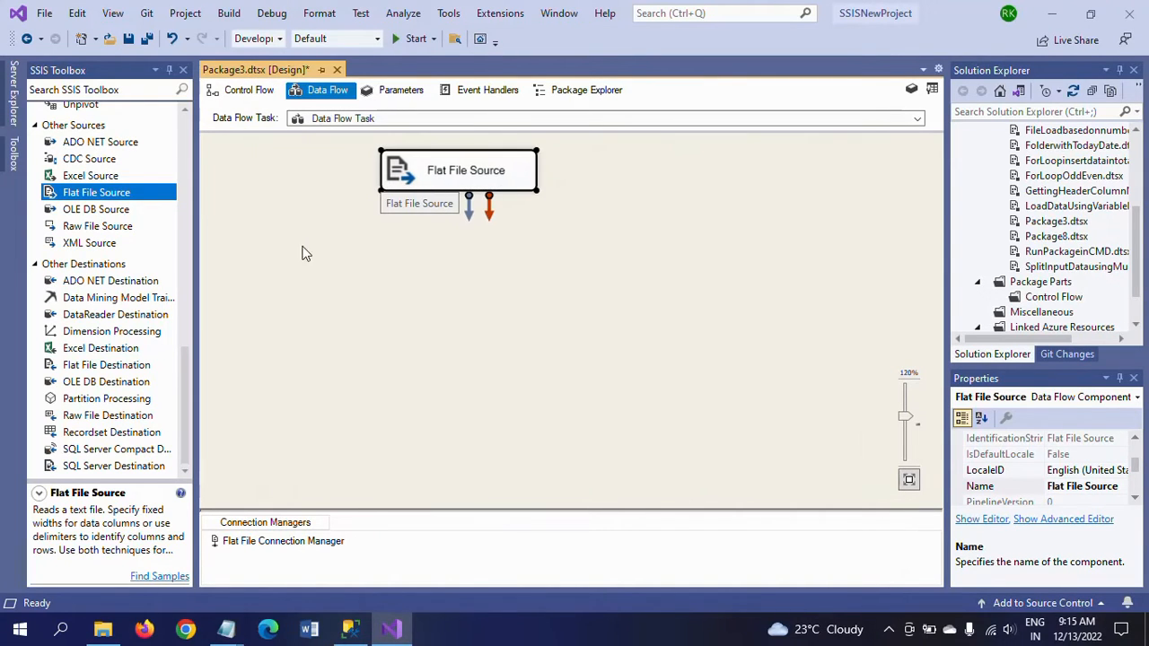
Place an Aggregate below the Flat File Source and link the source's output to it
scroll(down, 3)
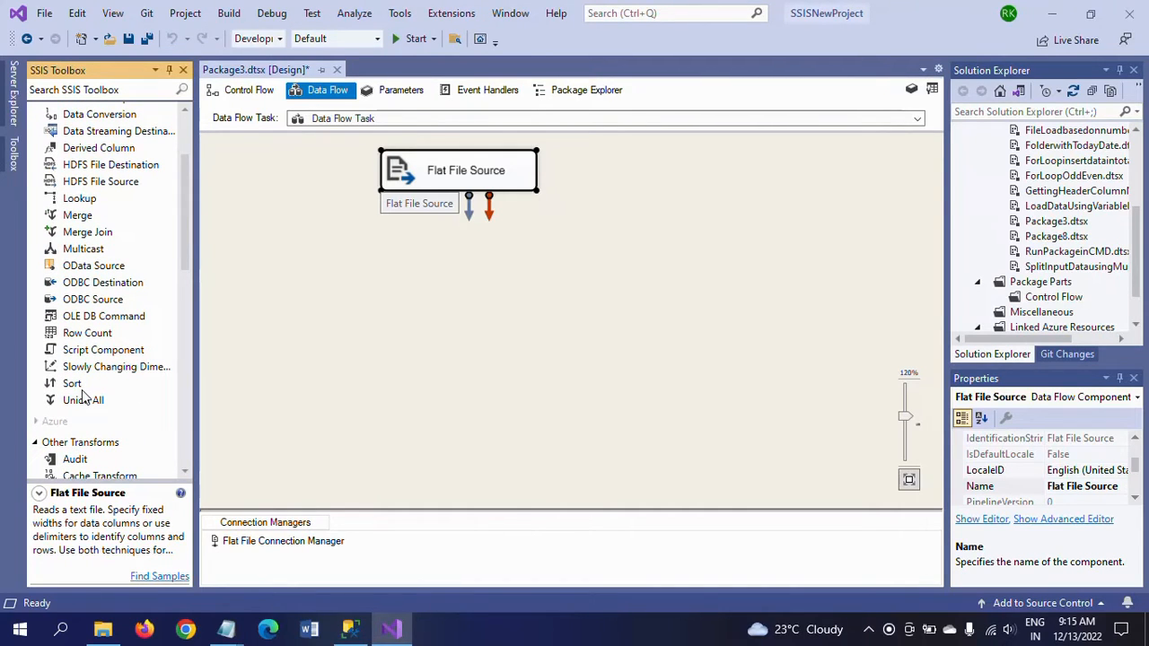
mouse_move(357, 350)
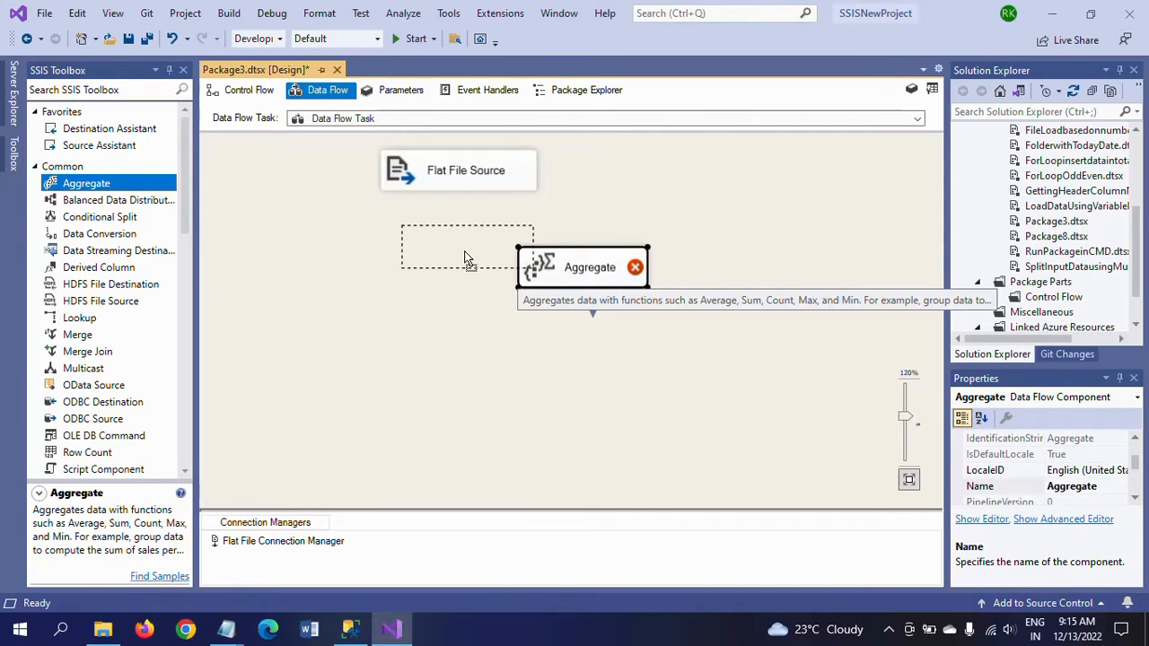
drag(583, 266, 467, 242)
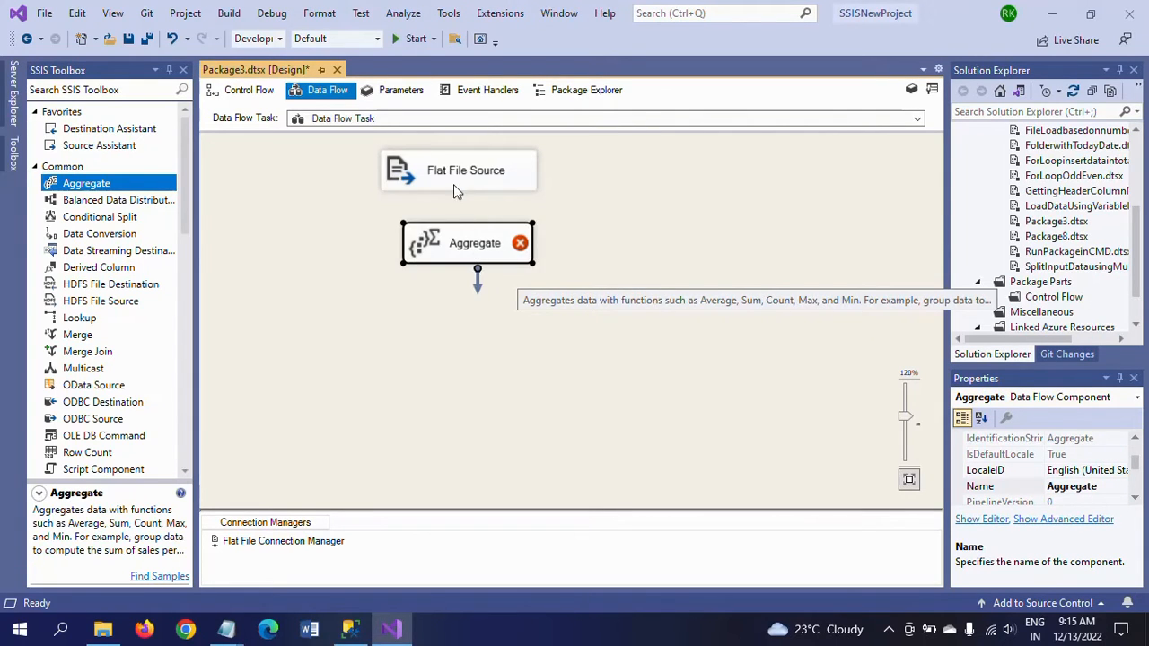
click(465, 169)
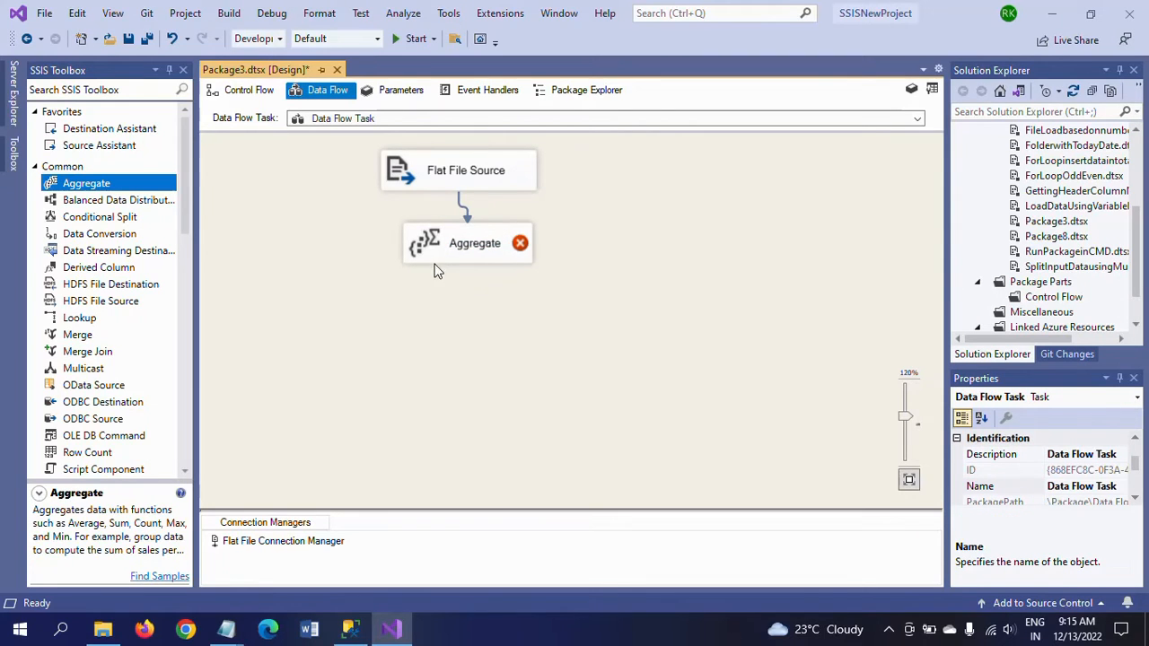
Group the aggregate by every input column and add a Count all output aliased NumberofTimes
double_click(474, 244)
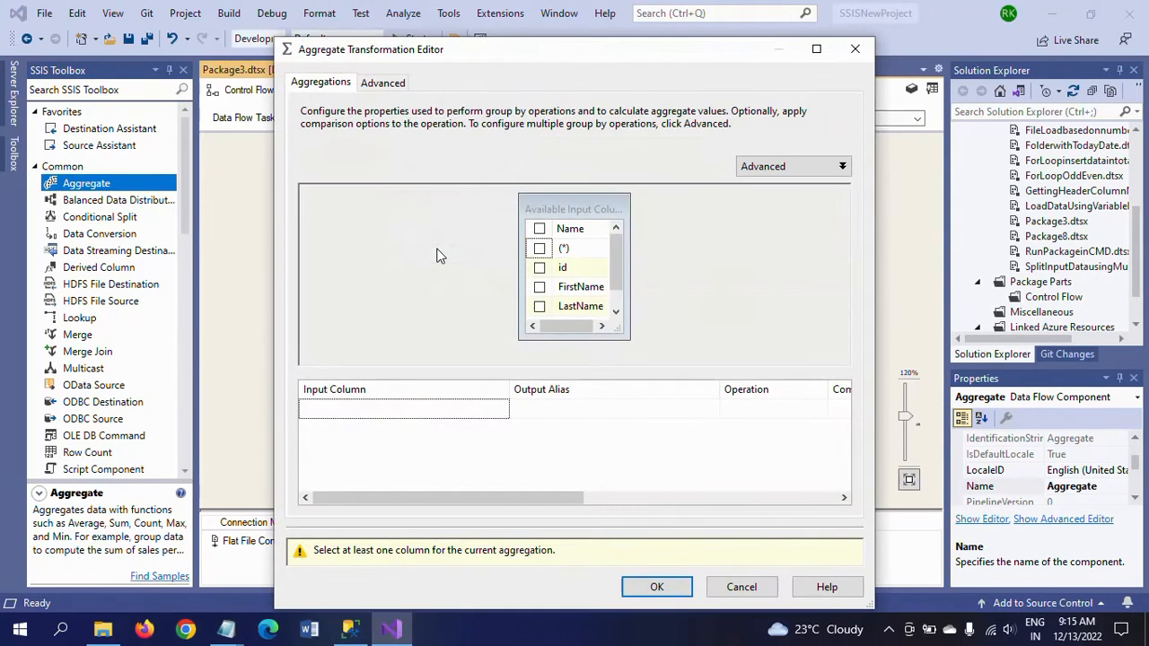
click(539, 267)
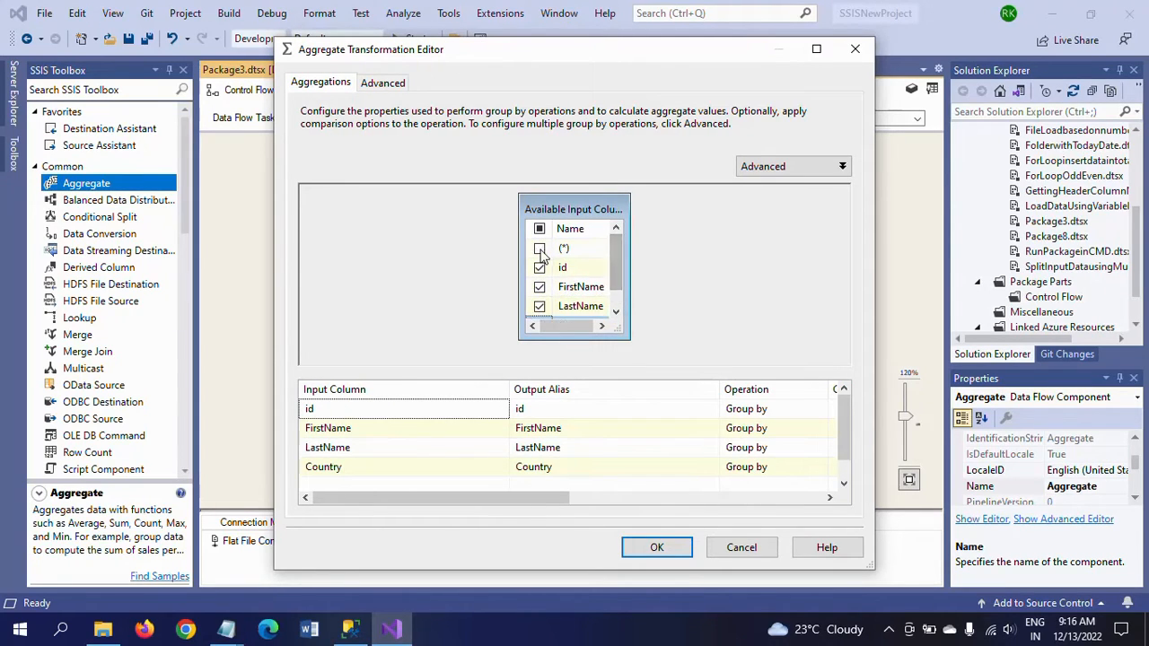
click(538, 248)
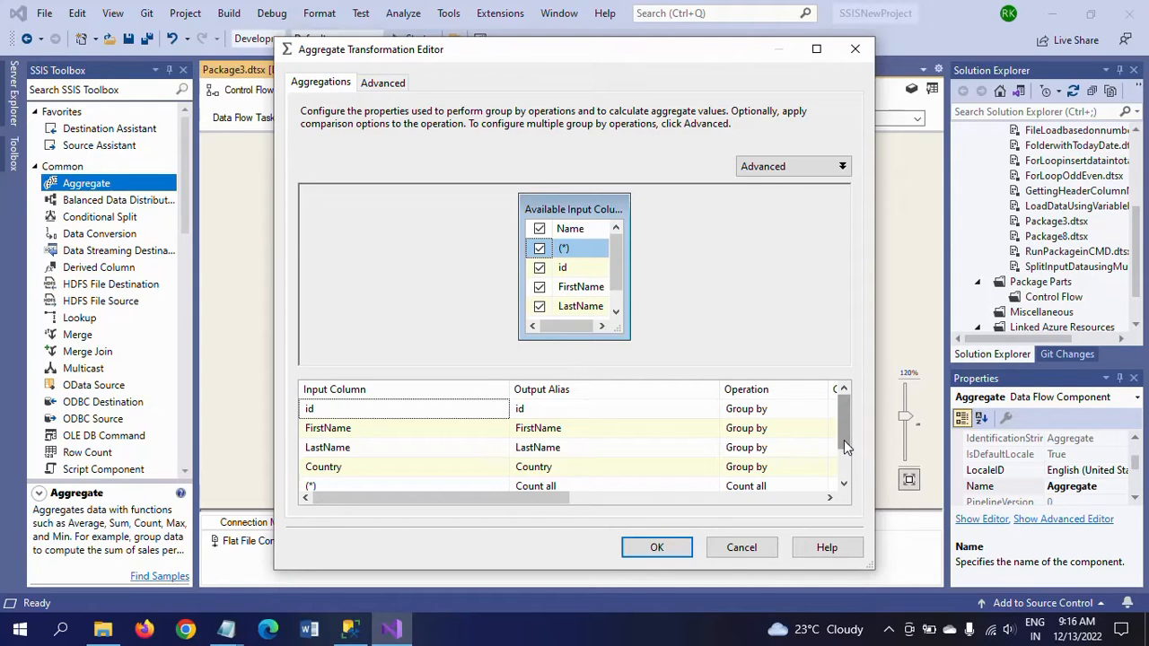
scroll(down, 3)
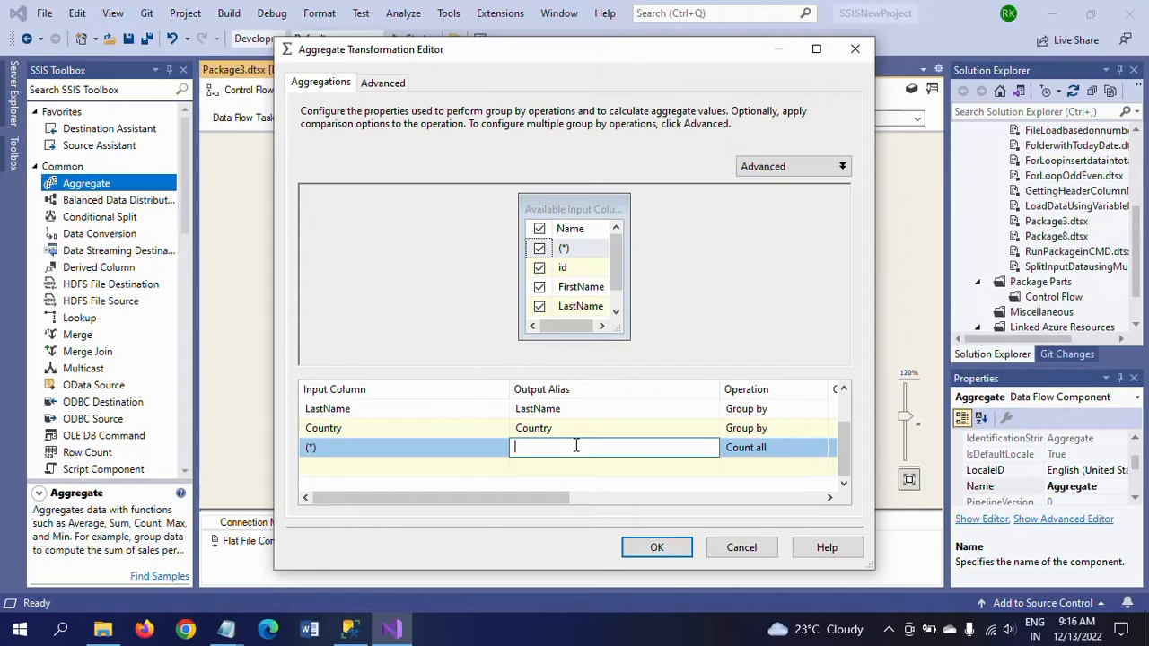
text(Number)
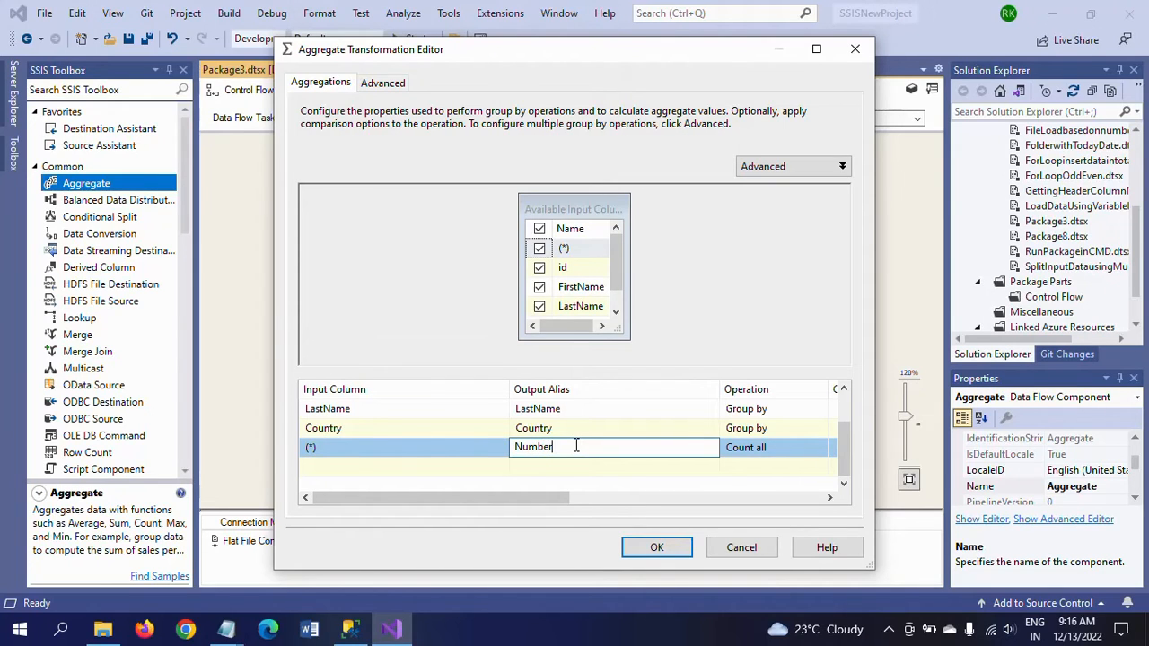
text(of)
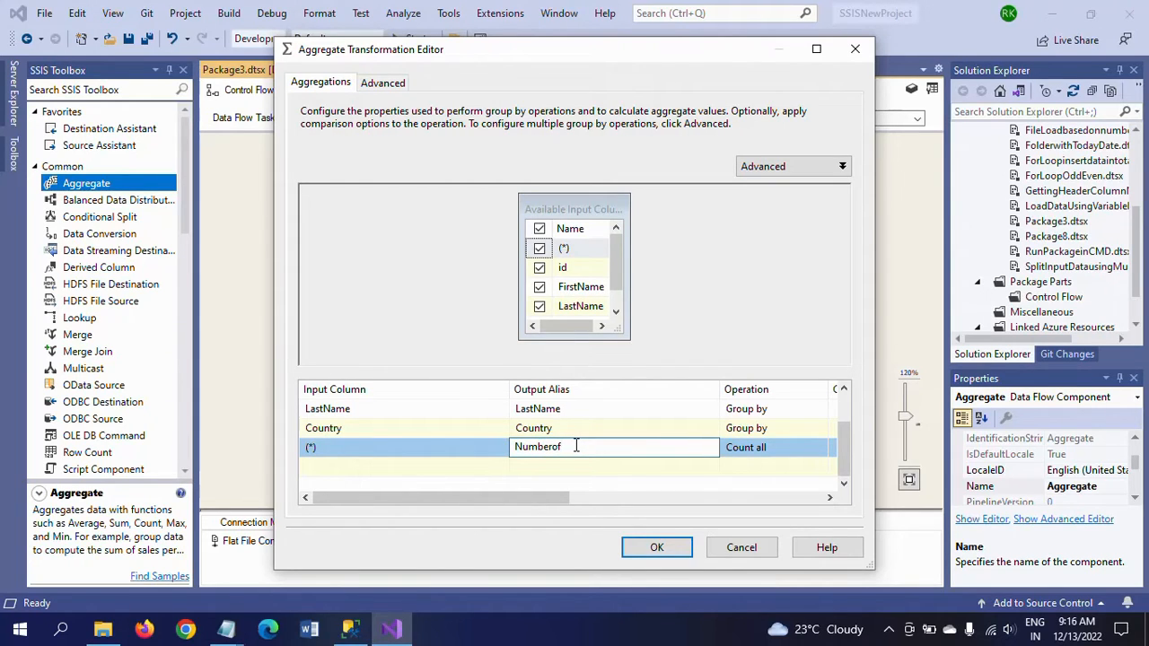
text(Times)
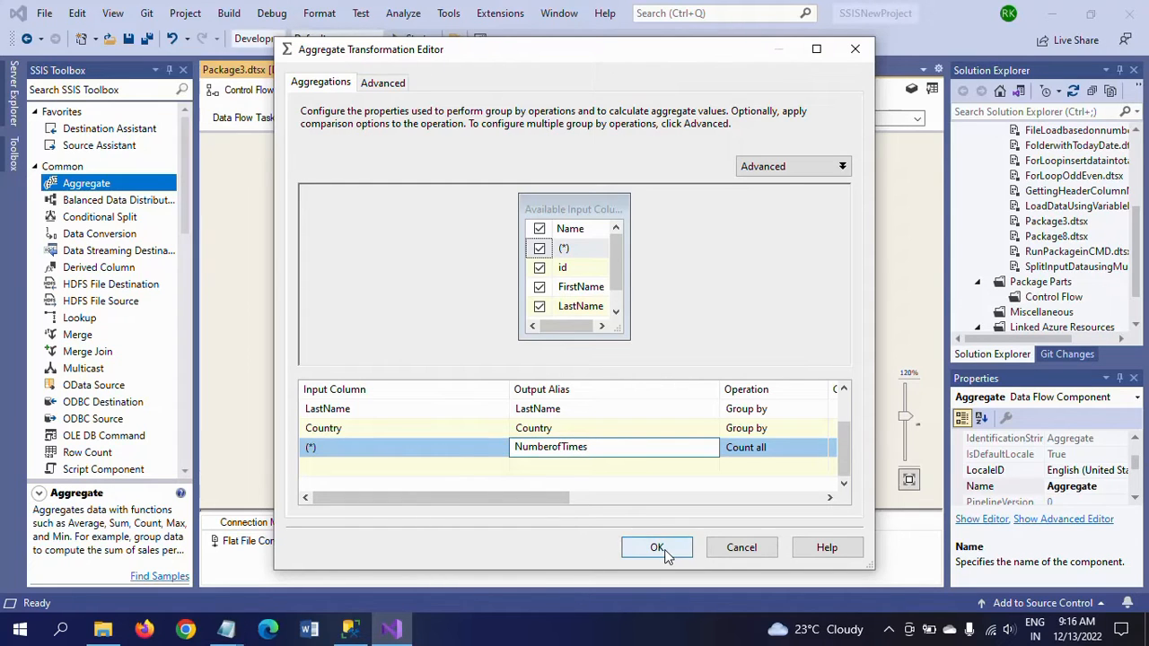
click(657, 547)
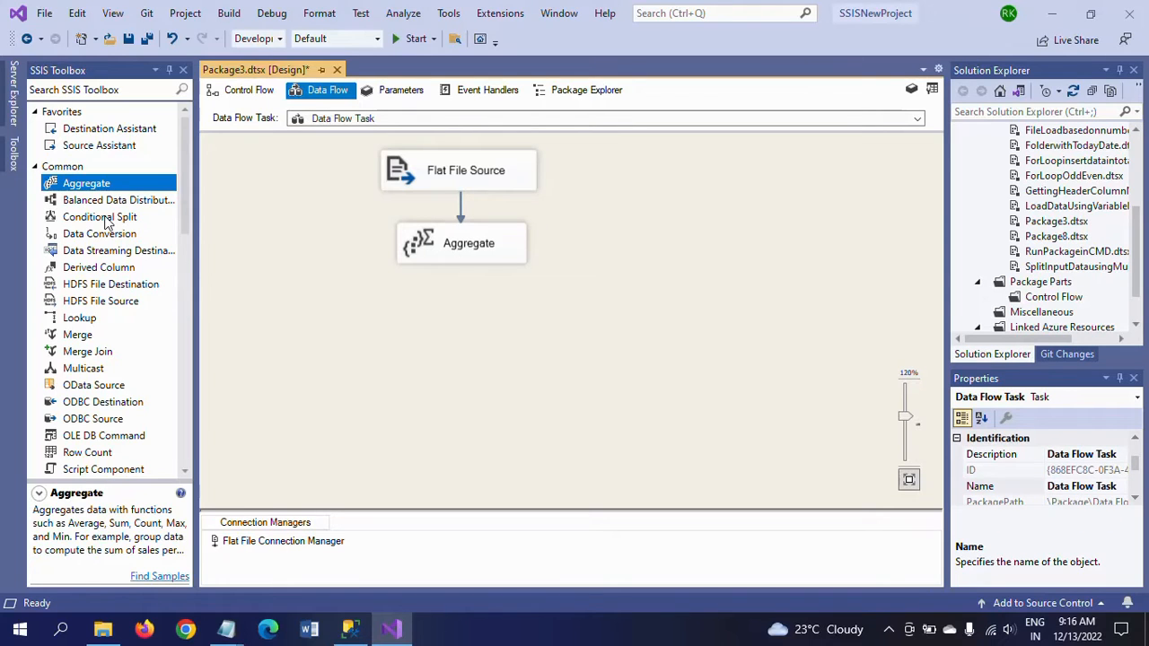
Place a Conditional Split from the toolbox below the Aggregate
click(101, 215)
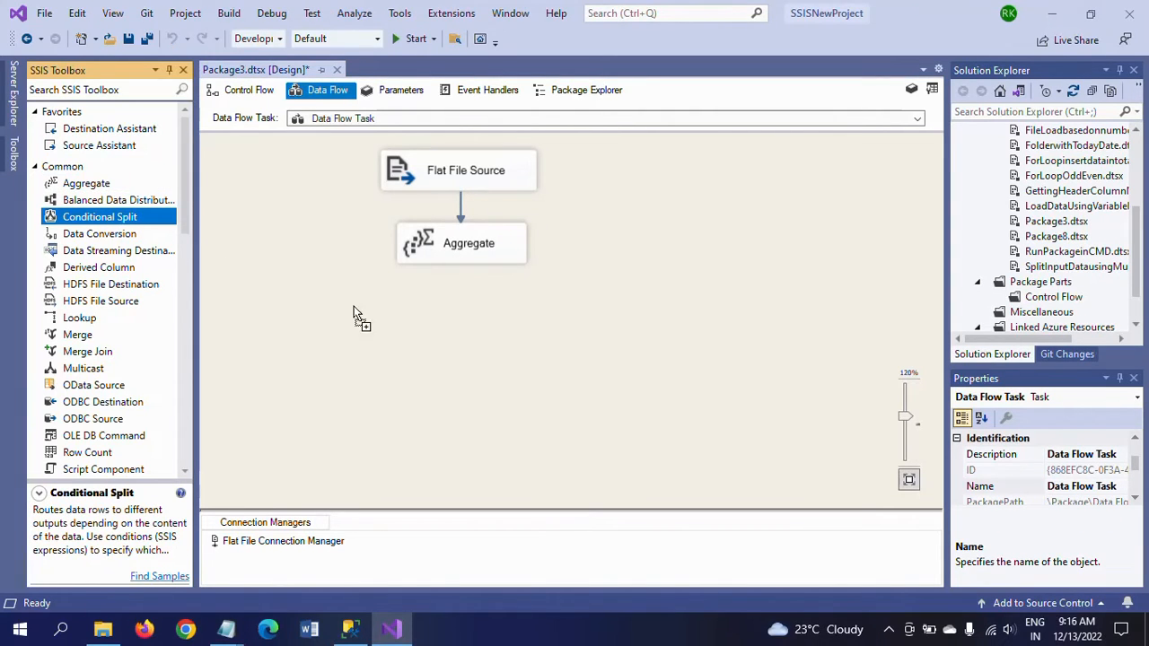
drag(101, 216, 517, 332)
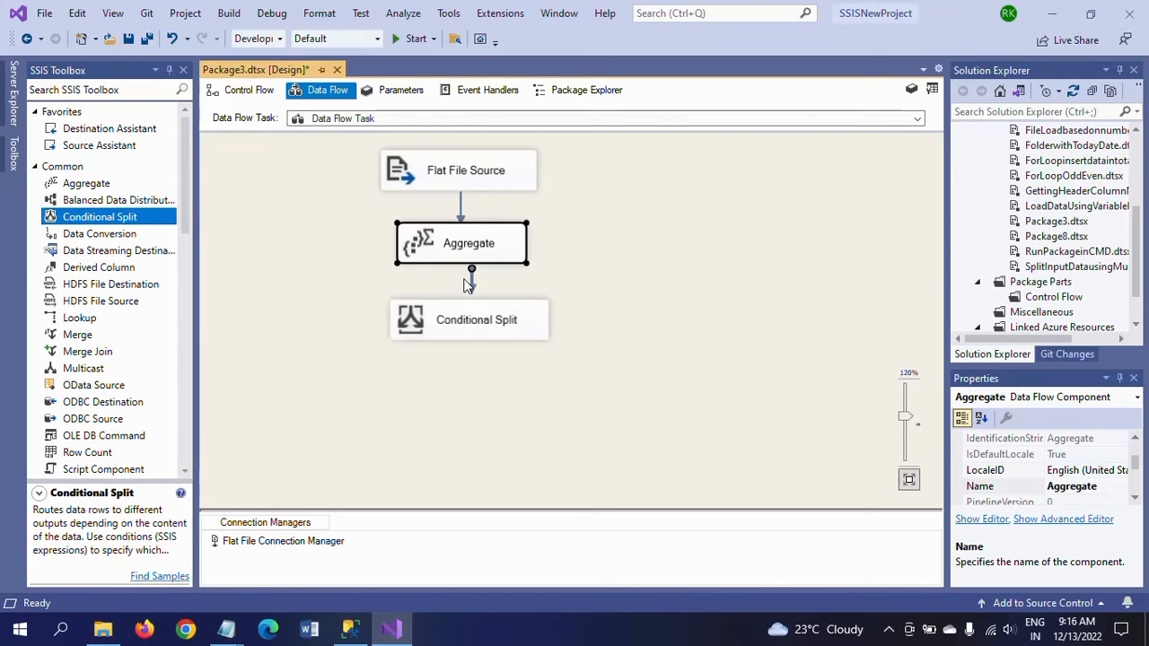
mouse_move(470, 285)
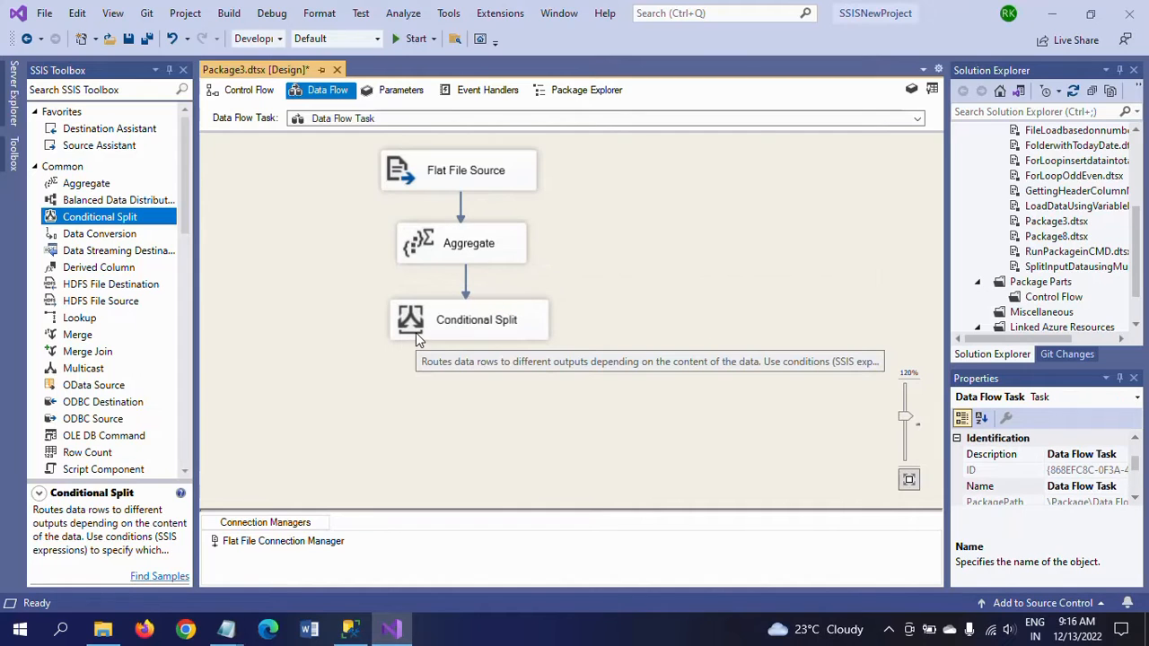
Build the first split condition [NumberofTimes]==(DT_UI8)1 from the columns list
double_click(476, 320)
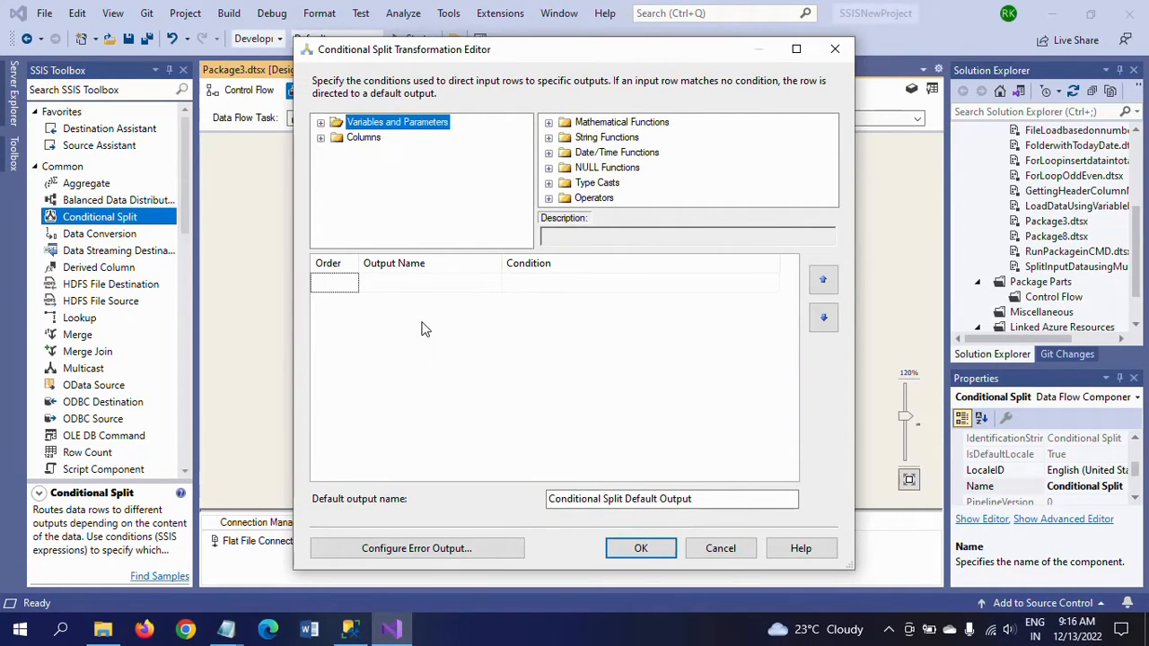
mouse_move(321, 208)
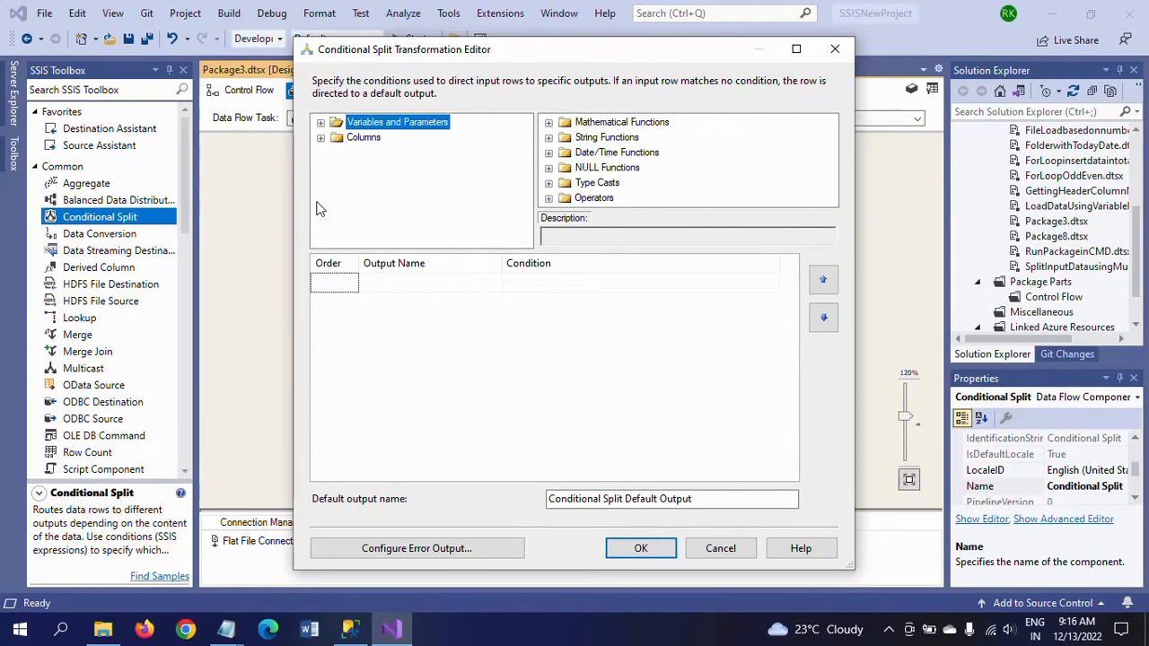
click(320, 136)
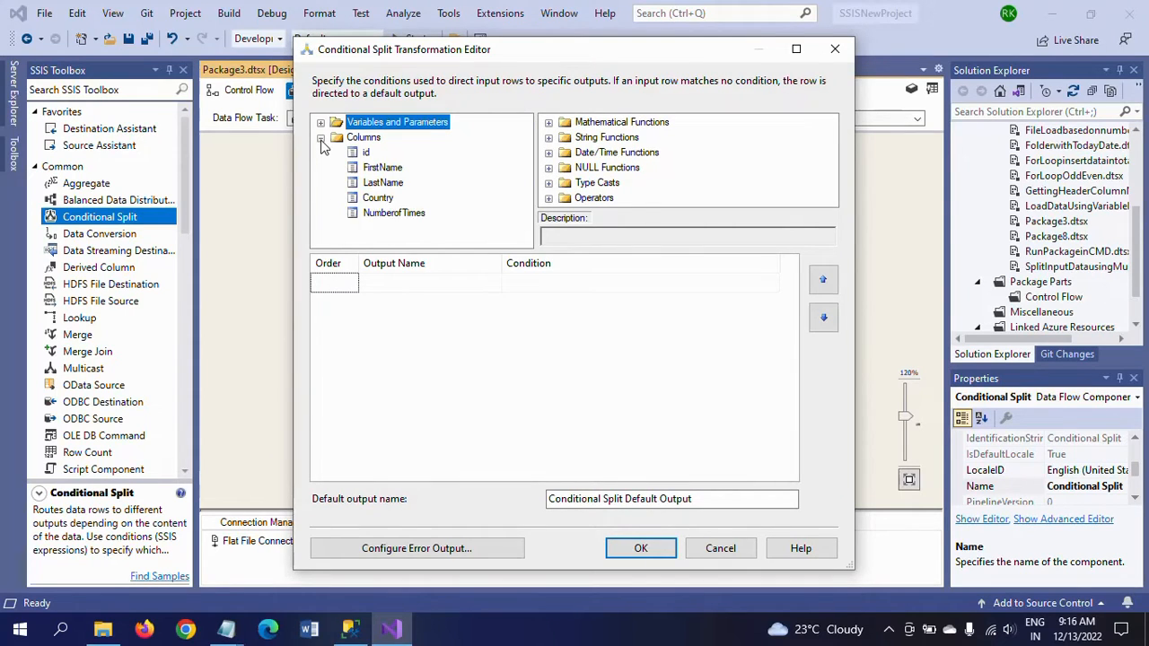
click(393, 212)
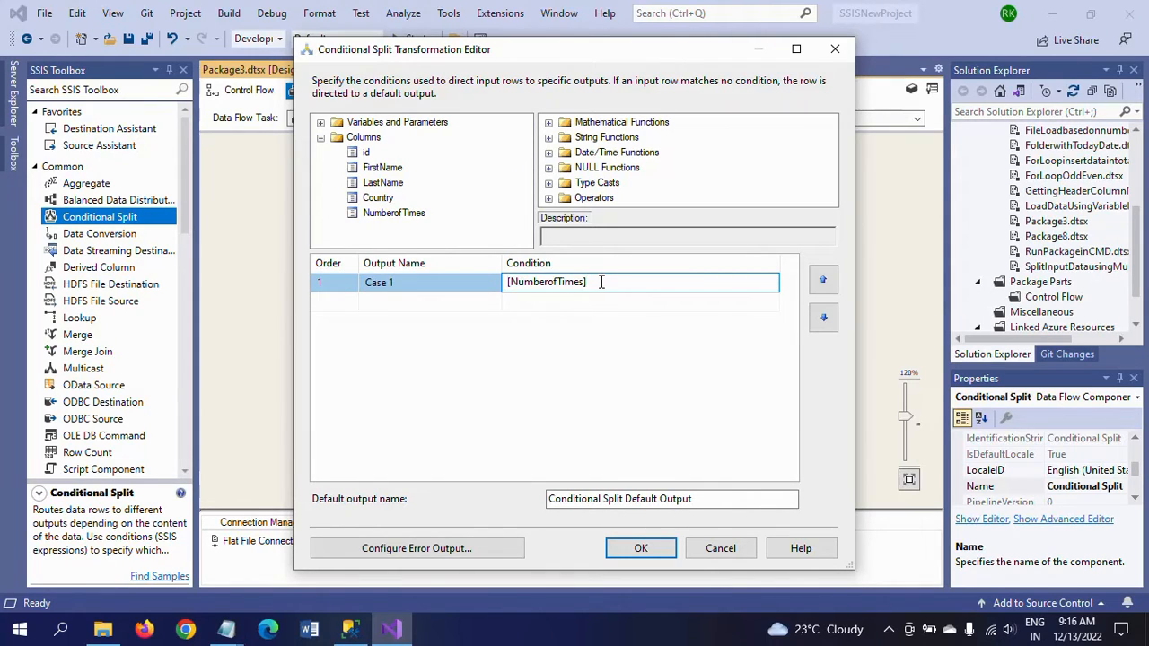
text(==)
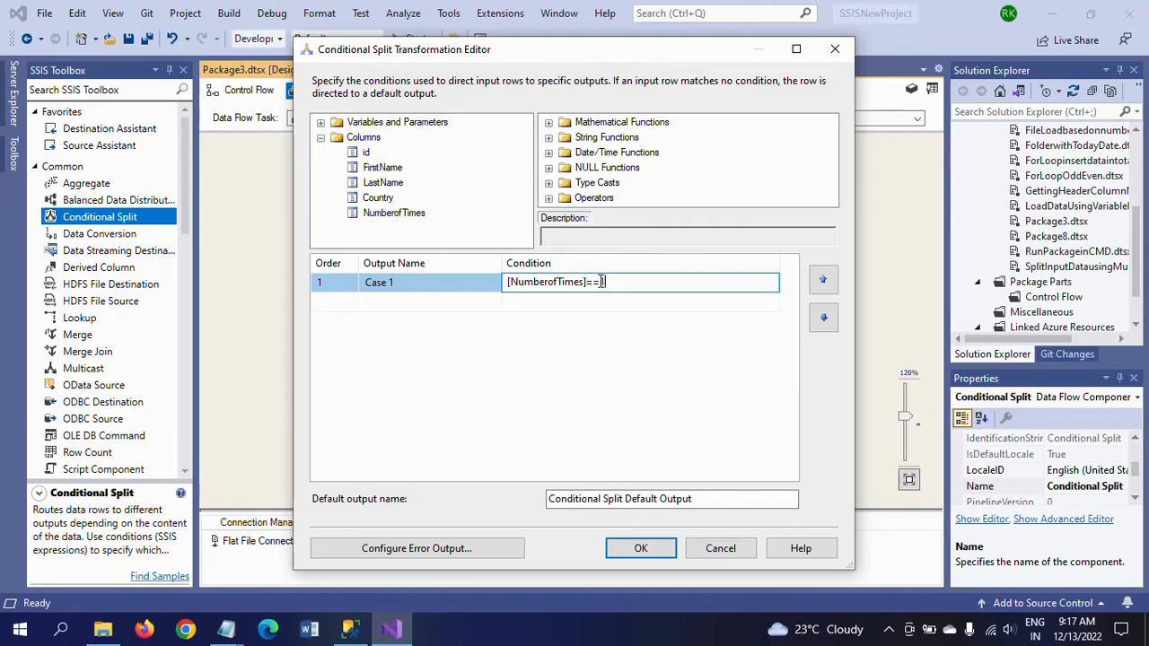
text(1)
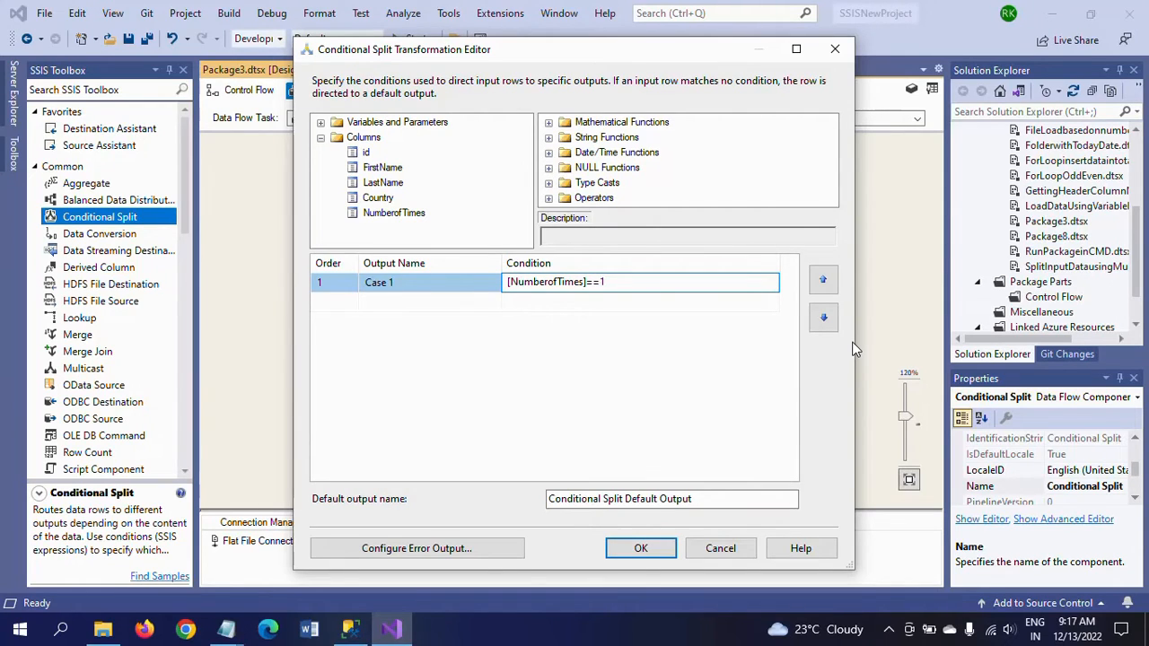
text((DT_UI8)
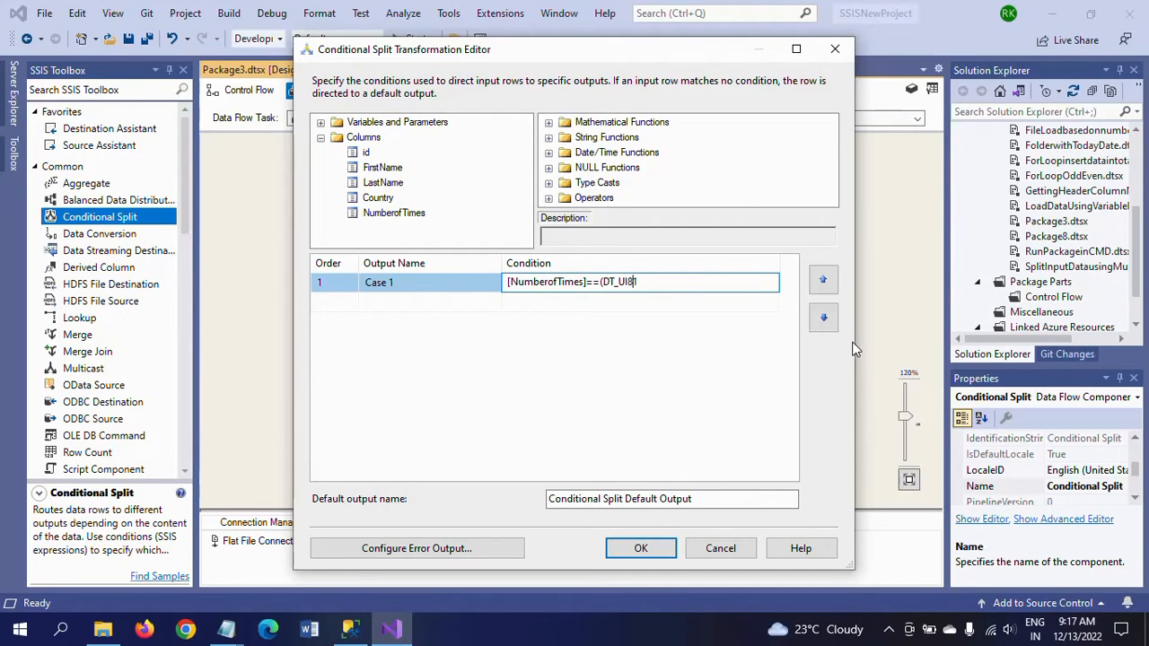
text(1)
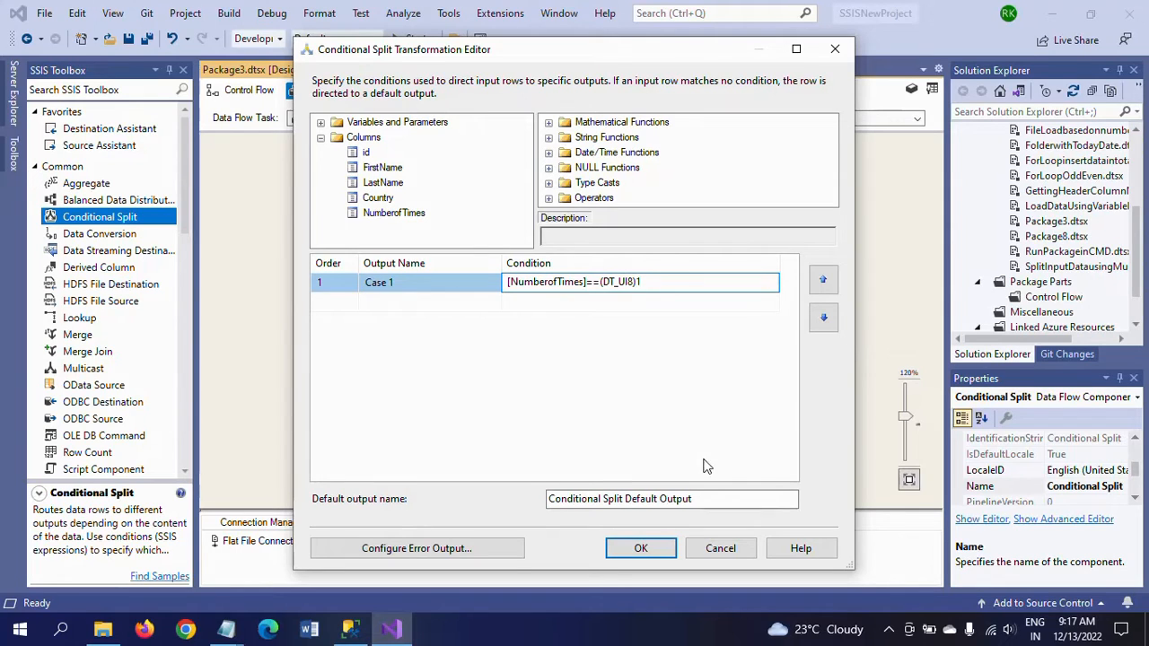
click(675, 282)
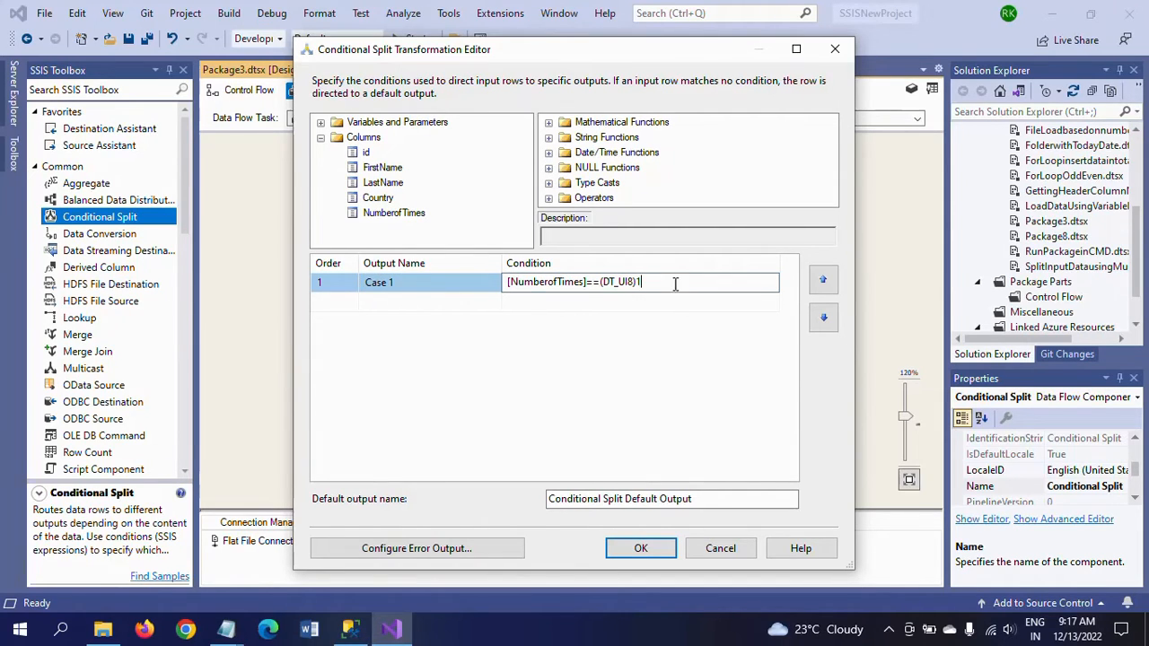
Name that case output Unique Records and the default output Duplicate Records
click(429, 282)
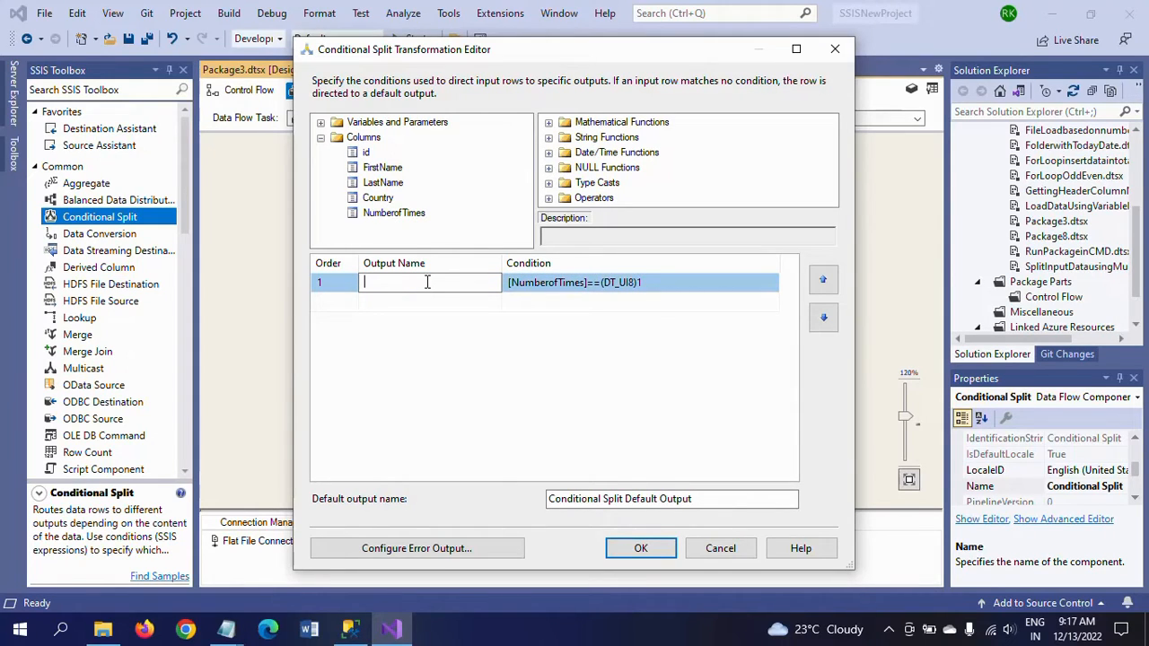
text(Unique)
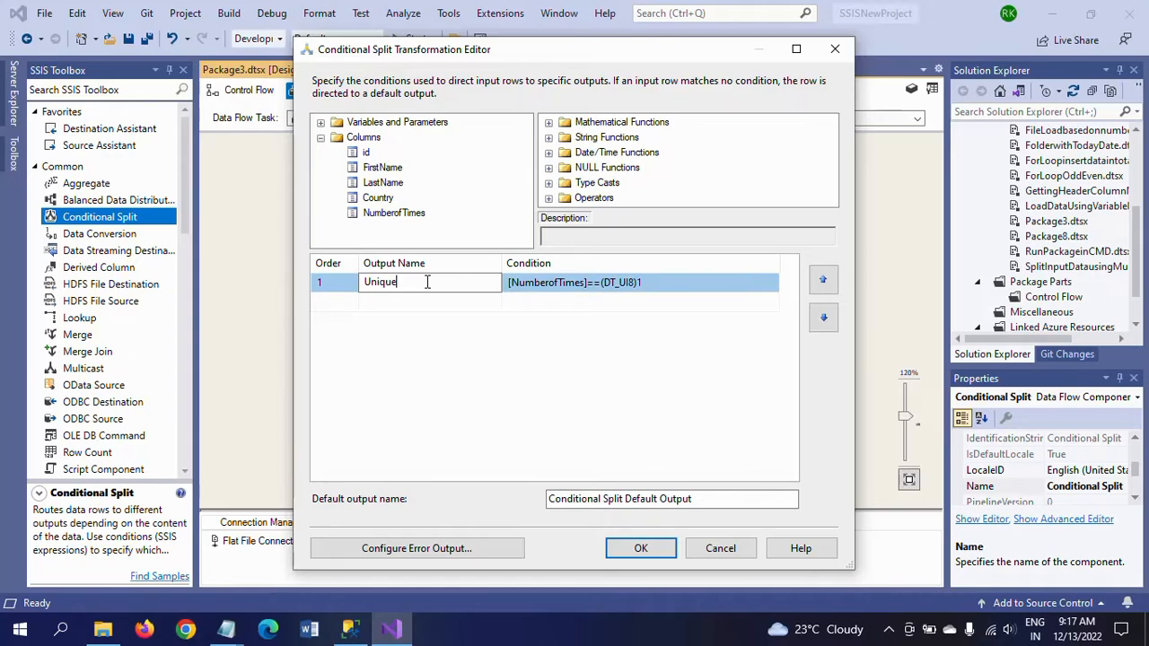
text(Records)
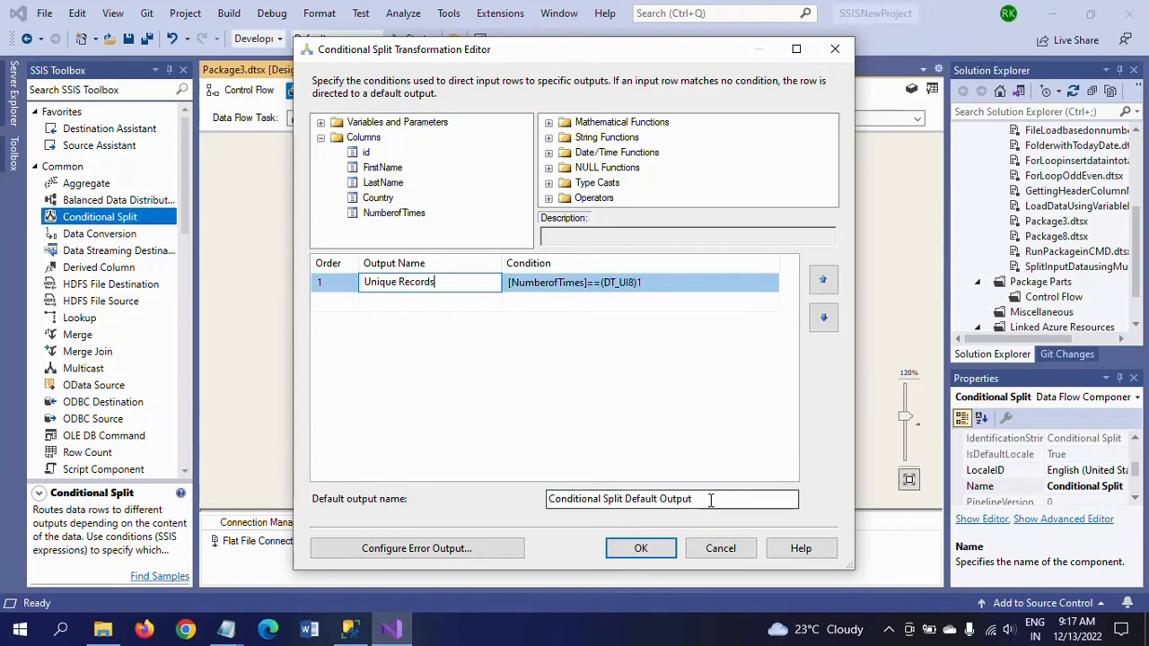
click(671, 499)
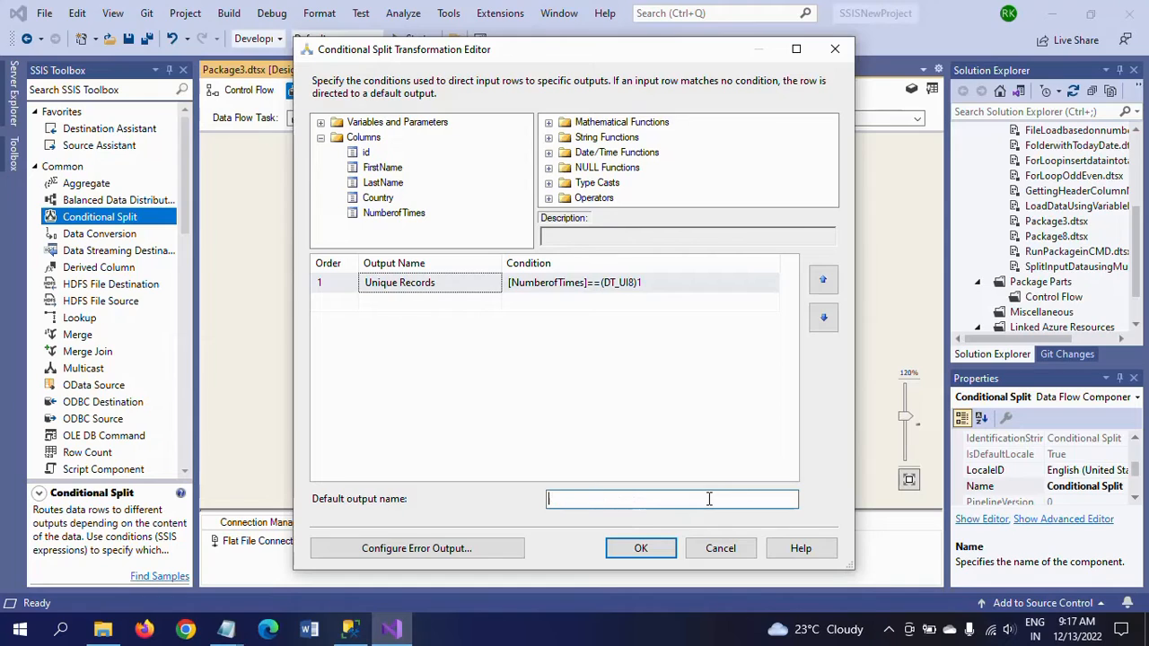
text(Duplicate Records)
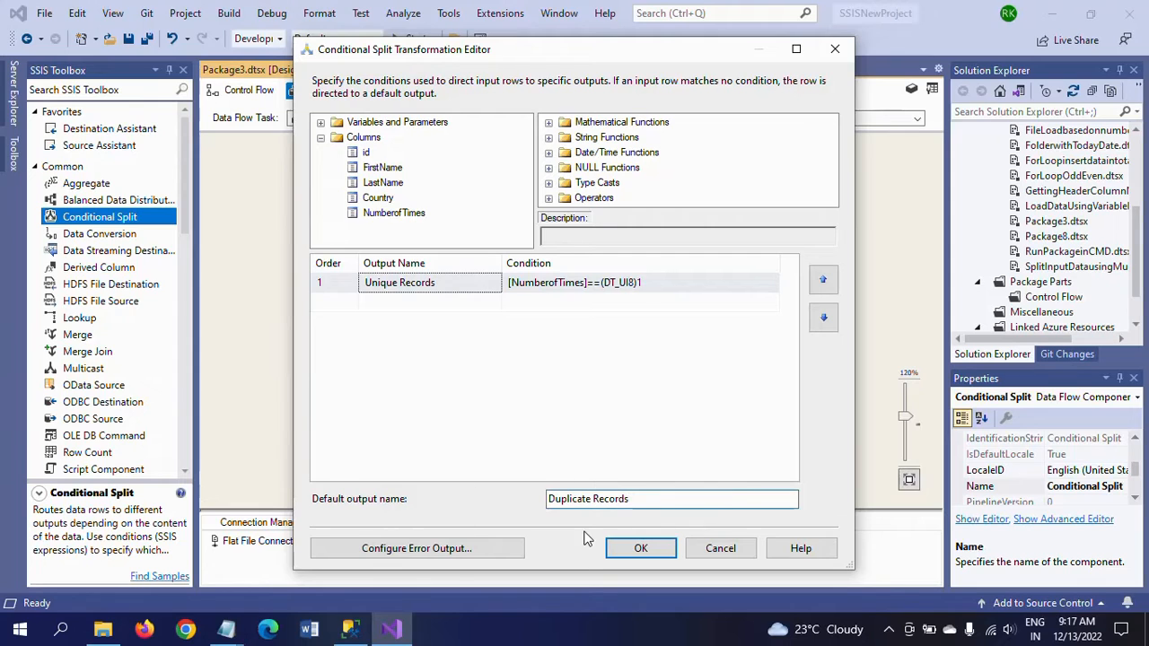
Confirm the conditional split settings and scroll the toolbox to Other Destinations
click(641, 547)
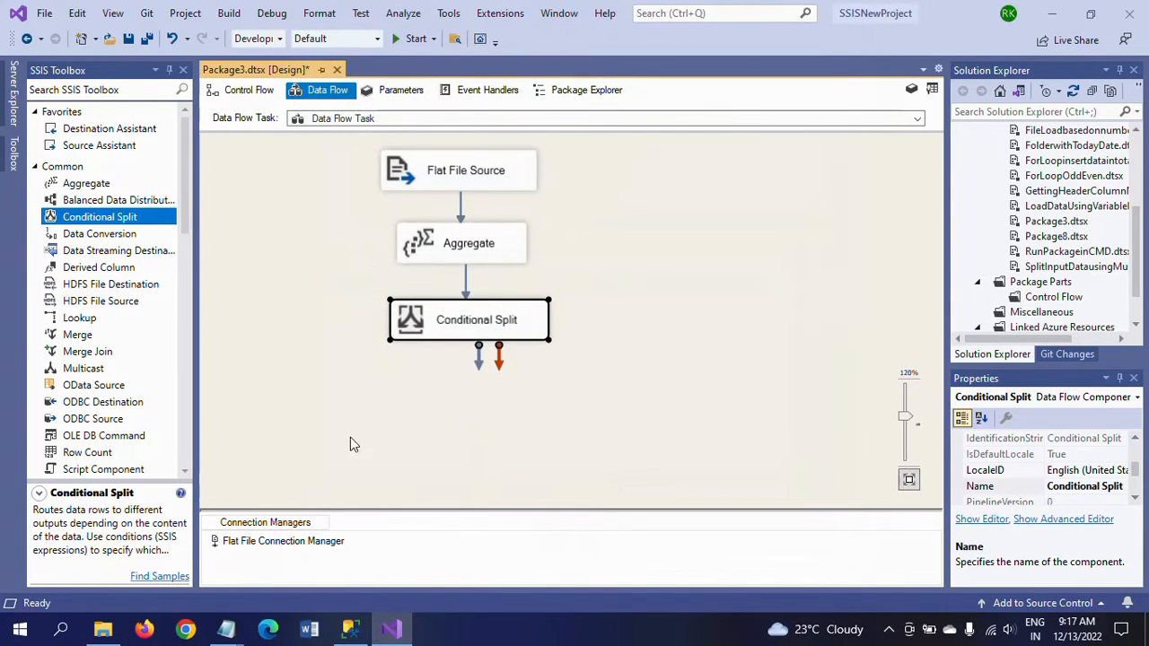
click(601, 416)
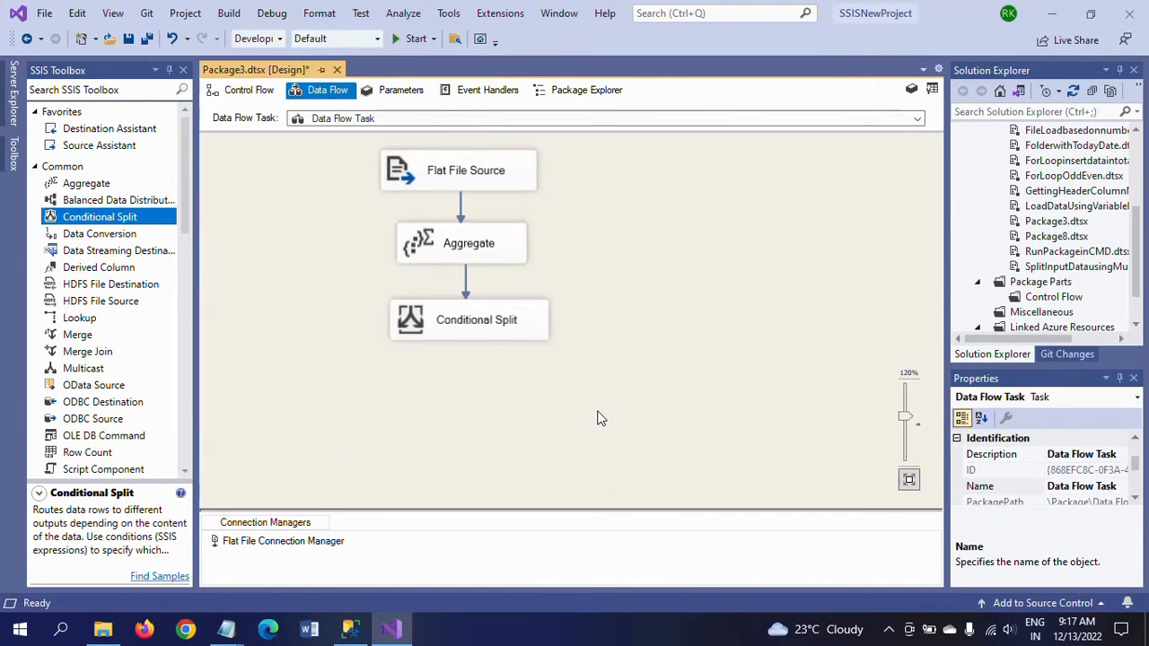
click(466, 320)
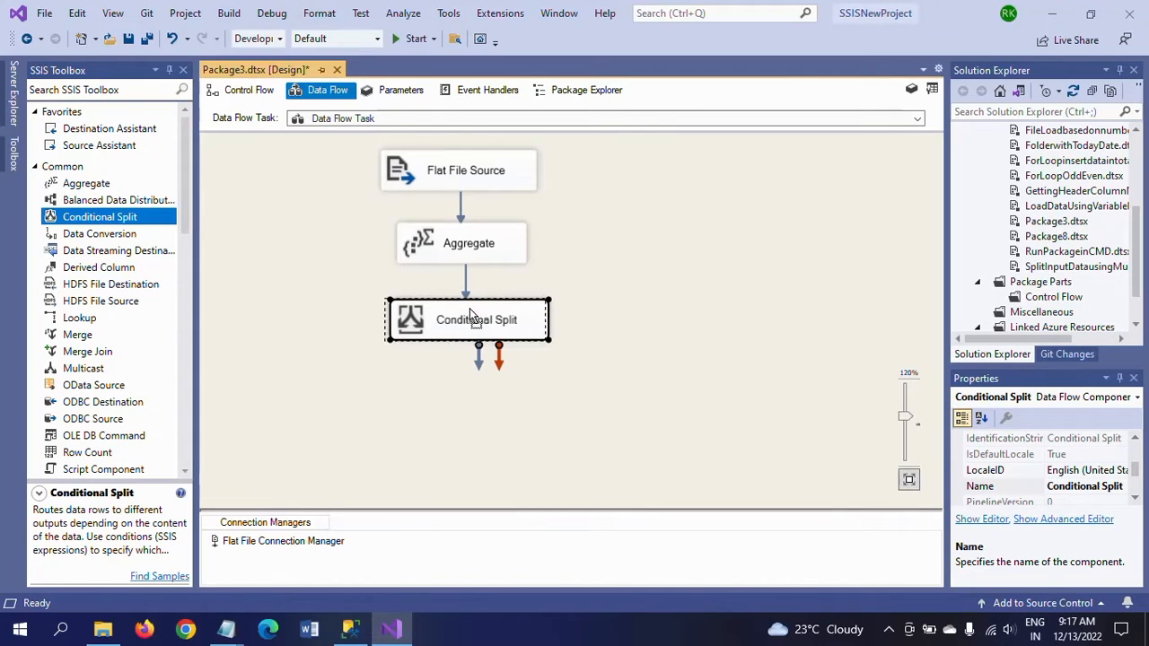
mouse_move(470, 323)
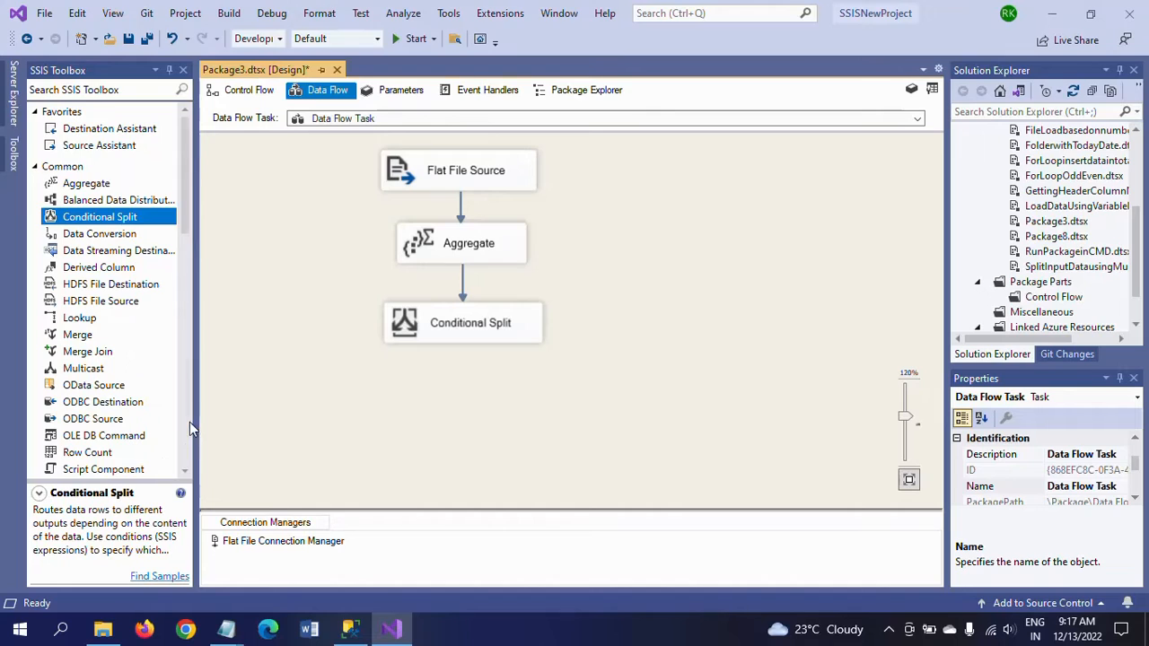
scroll(down, 3)
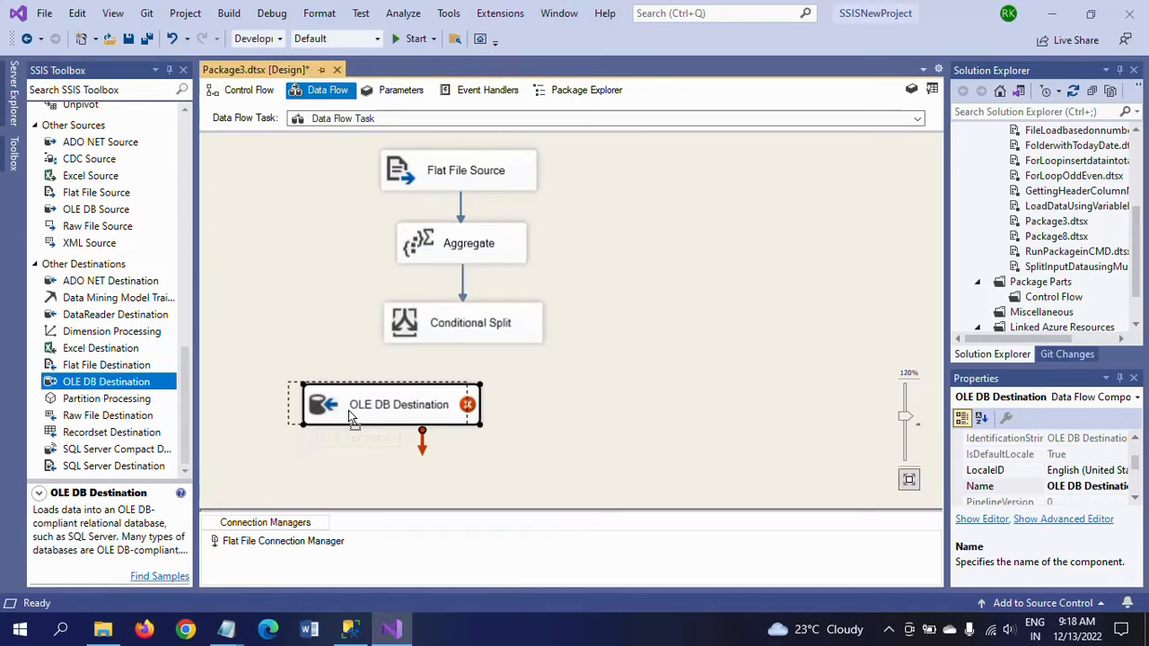
Add an OLE DB Destination and route the split's Duplicate Records output into it
drag(386, 404, 345, 398)
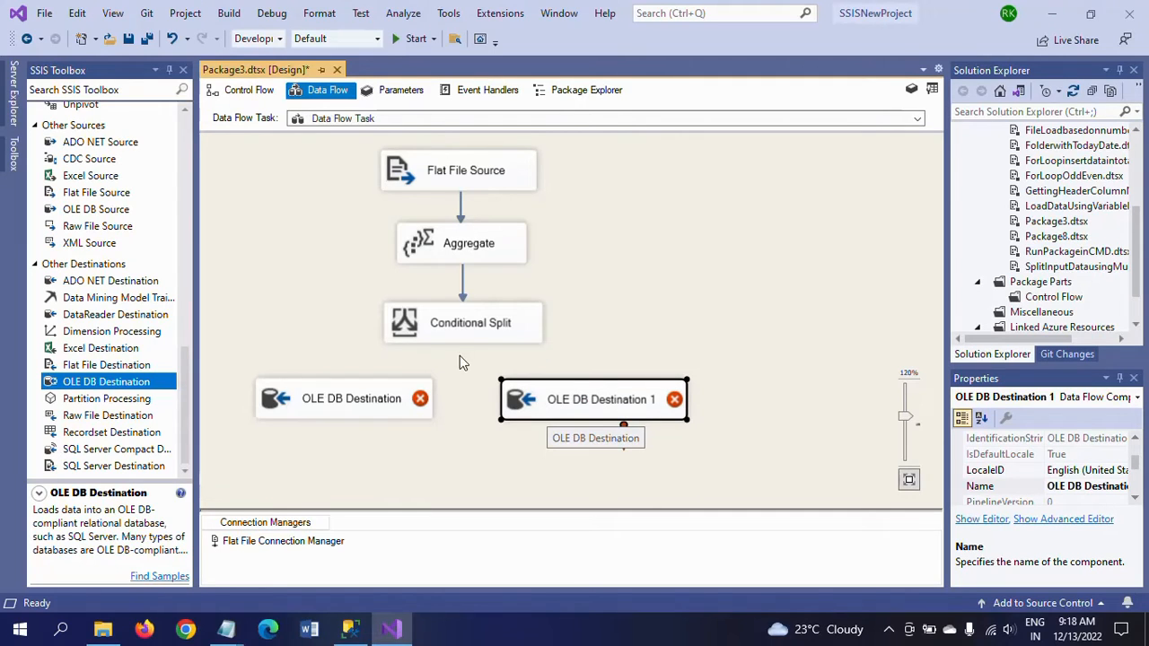
click(471, 323)
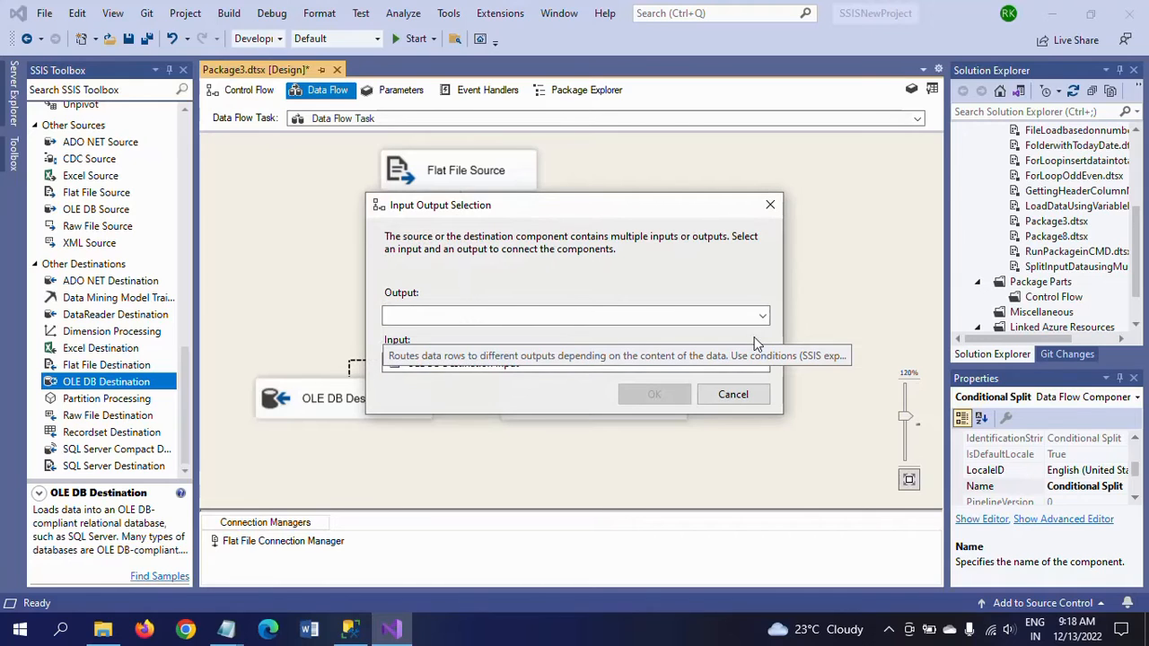
click(761, 316)
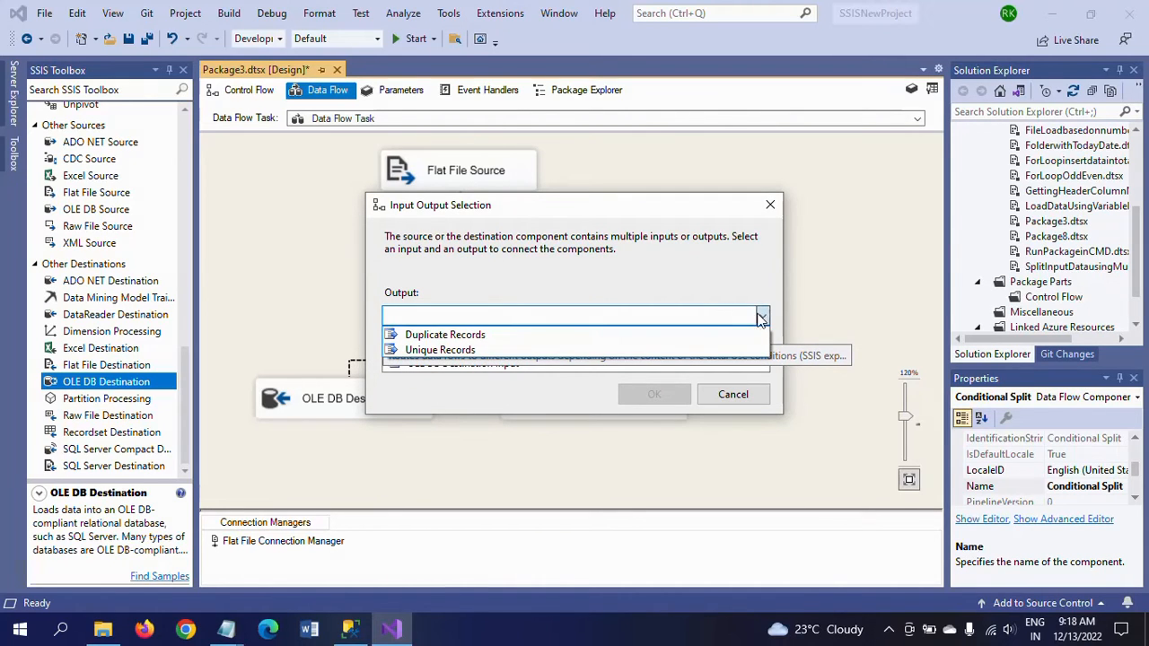
click(445, 334)
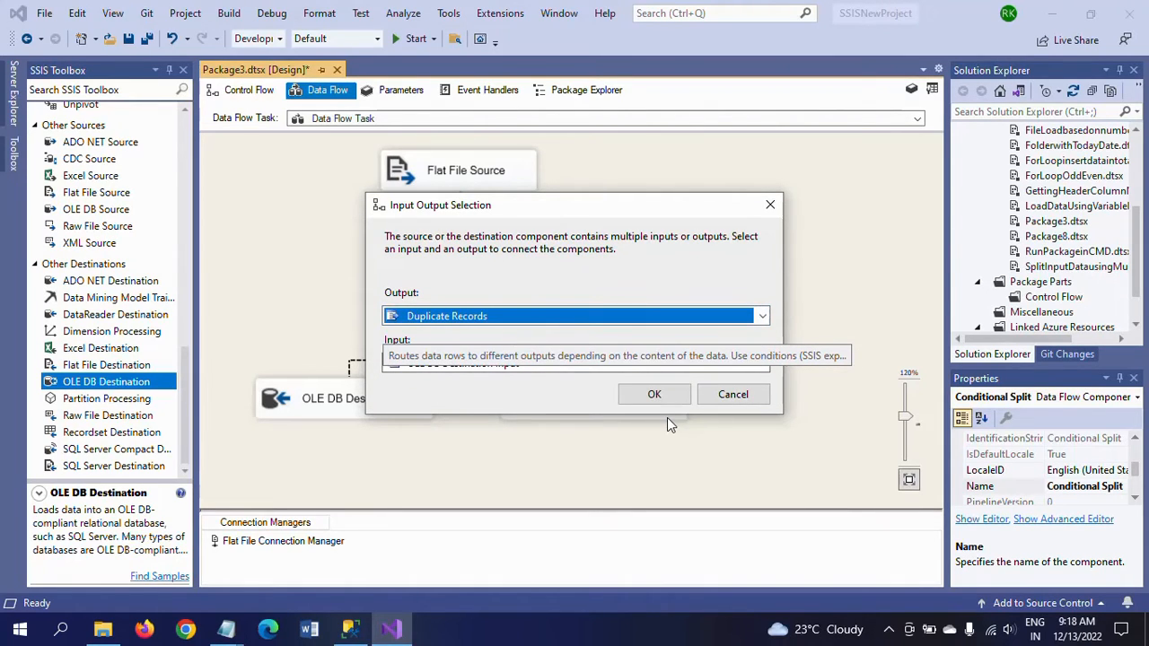
mouse_move(664, 417)
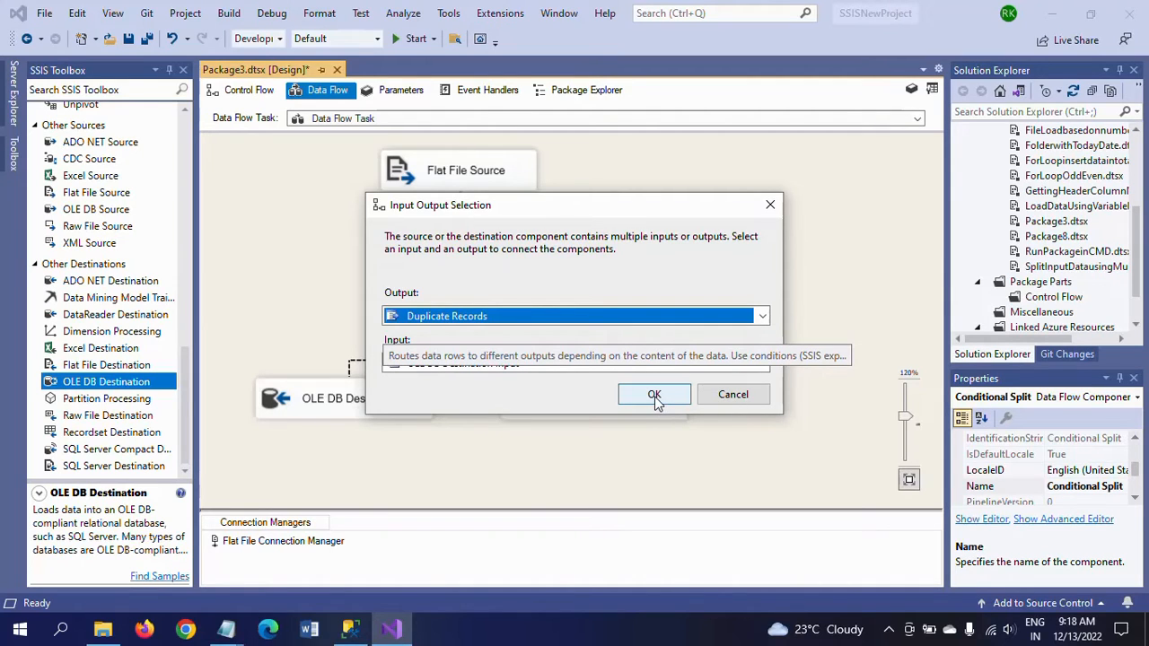
click(654, 395)
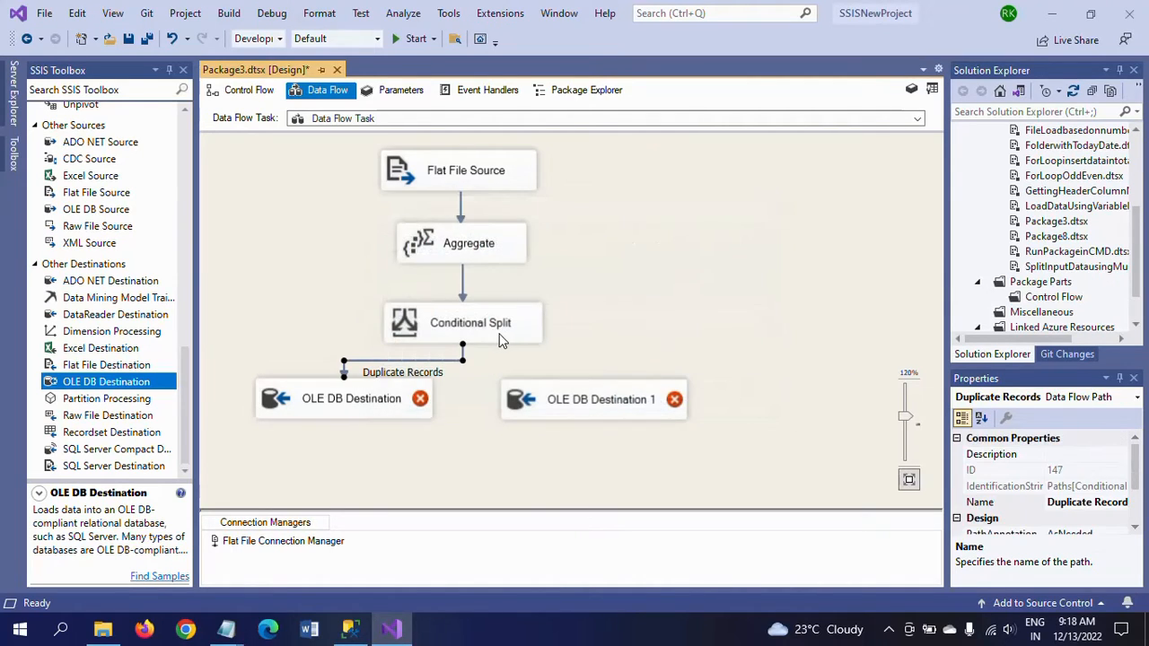
Route the split's Unique Records output into the second OLE DB Destination
click(470, 323)
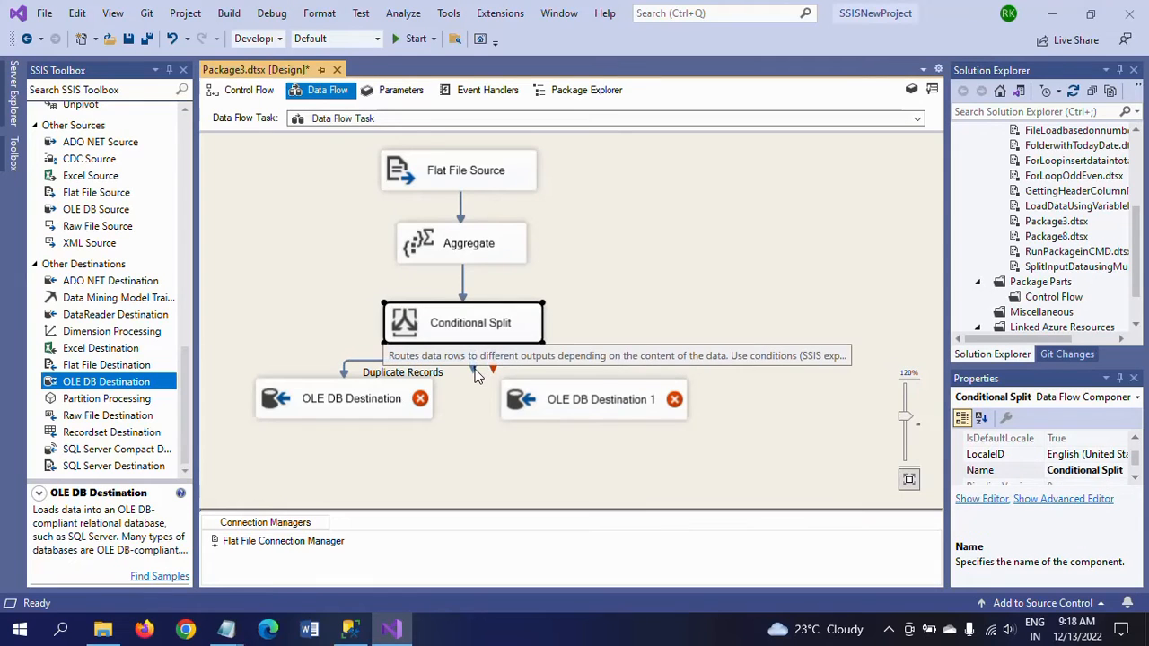
click(600, 398)
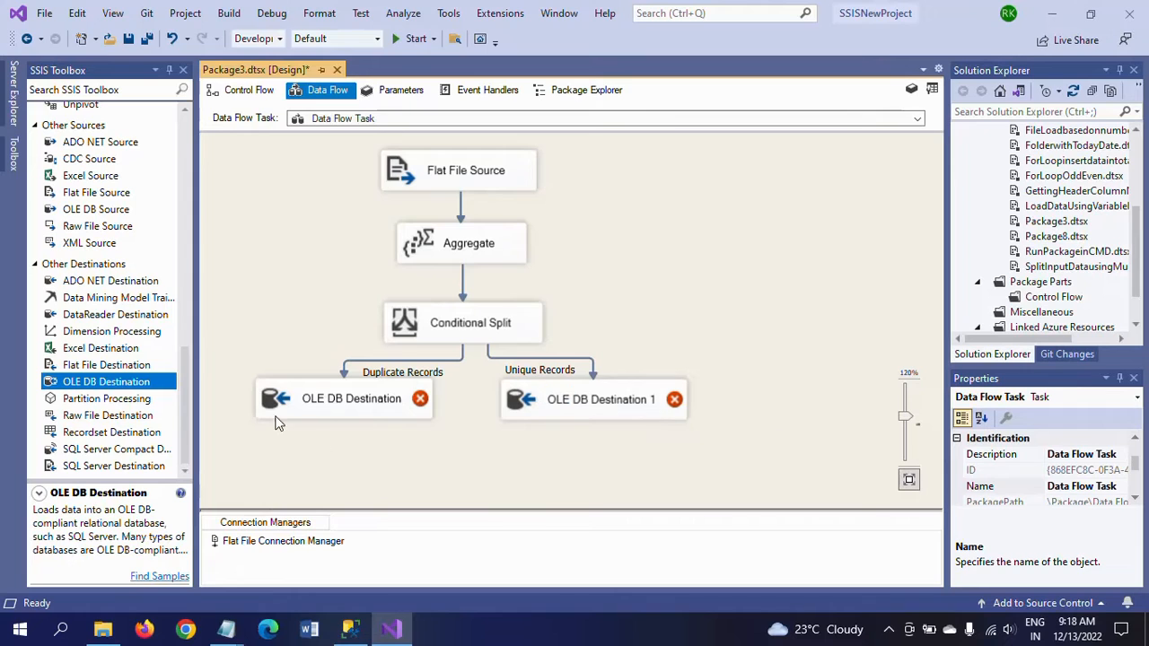
mouse_move(338, 417)
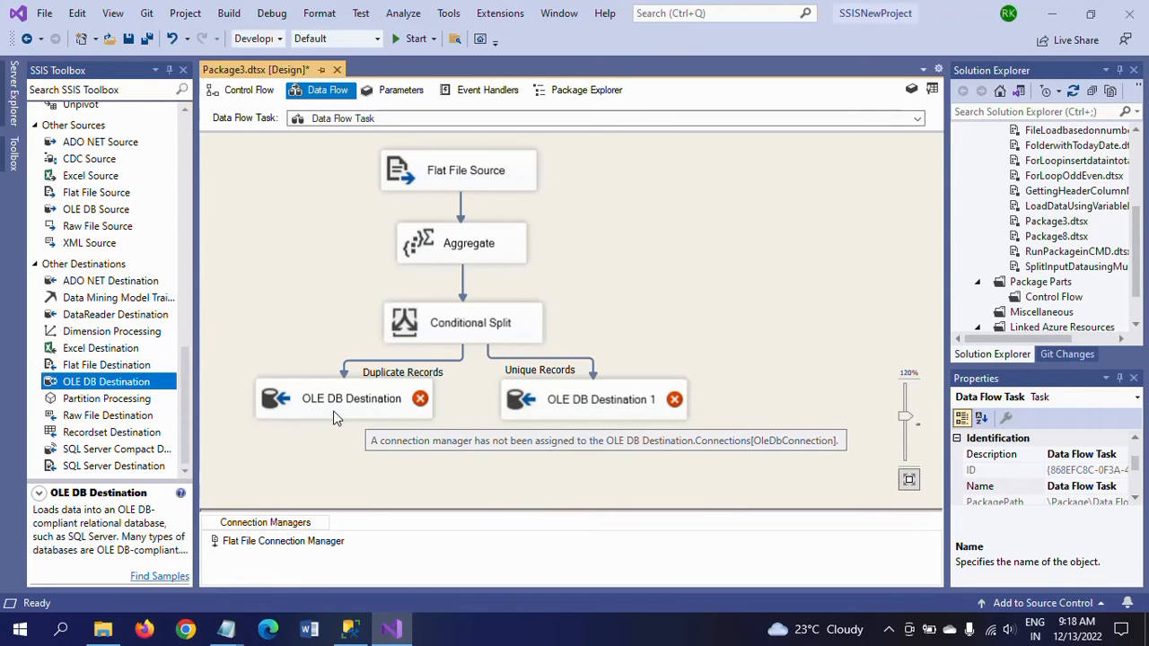
In the Duplicate Records destination, choose the Sample database connection
click(350, 399)
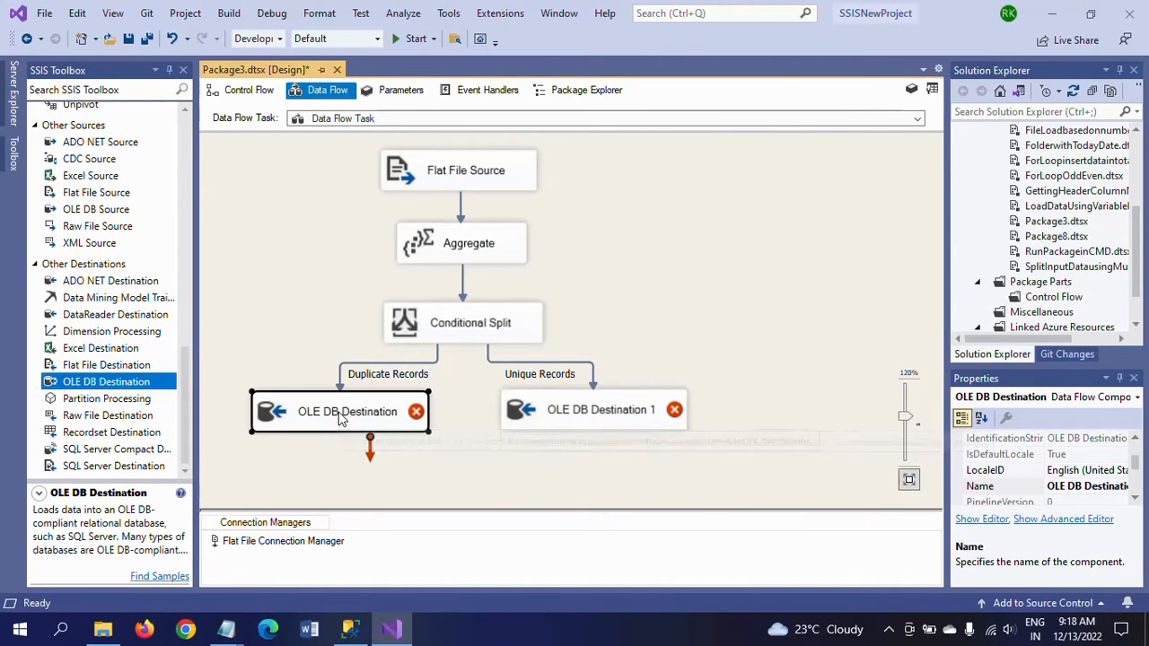
double_click(337, 411)
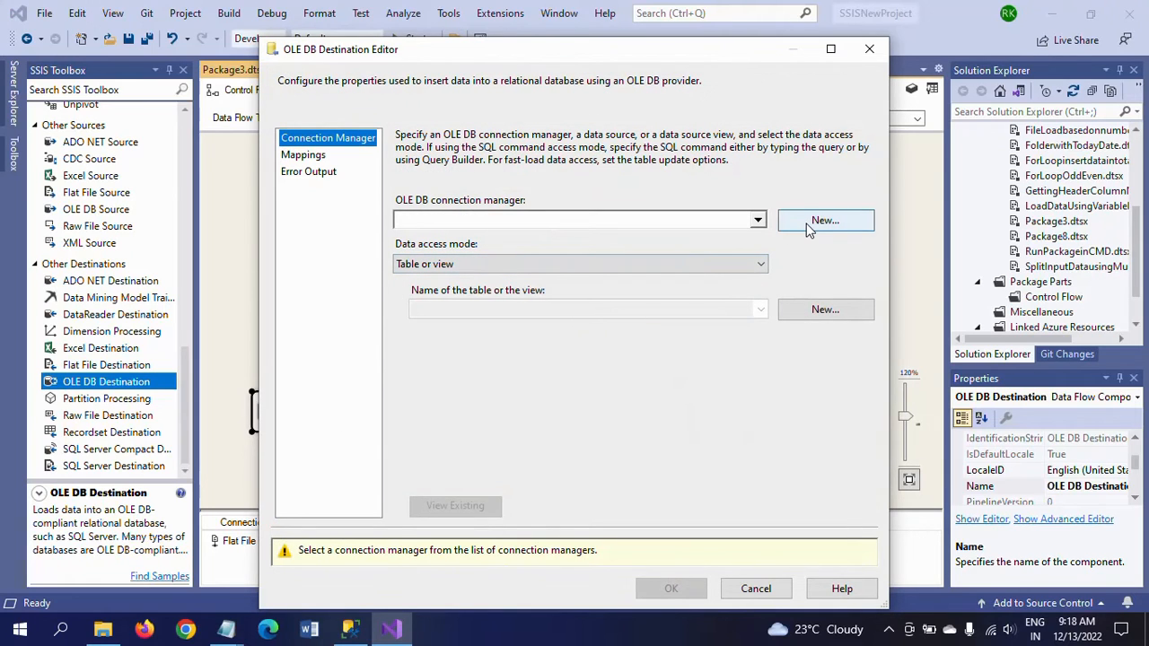
click(824, 219)
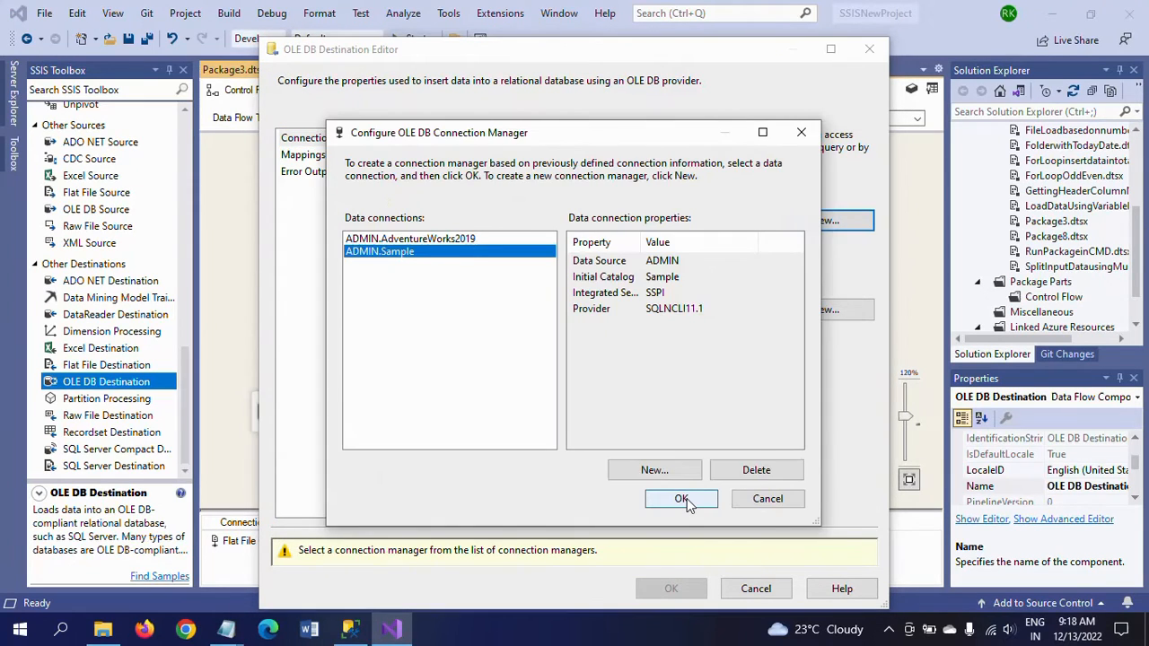
click(682, 499)
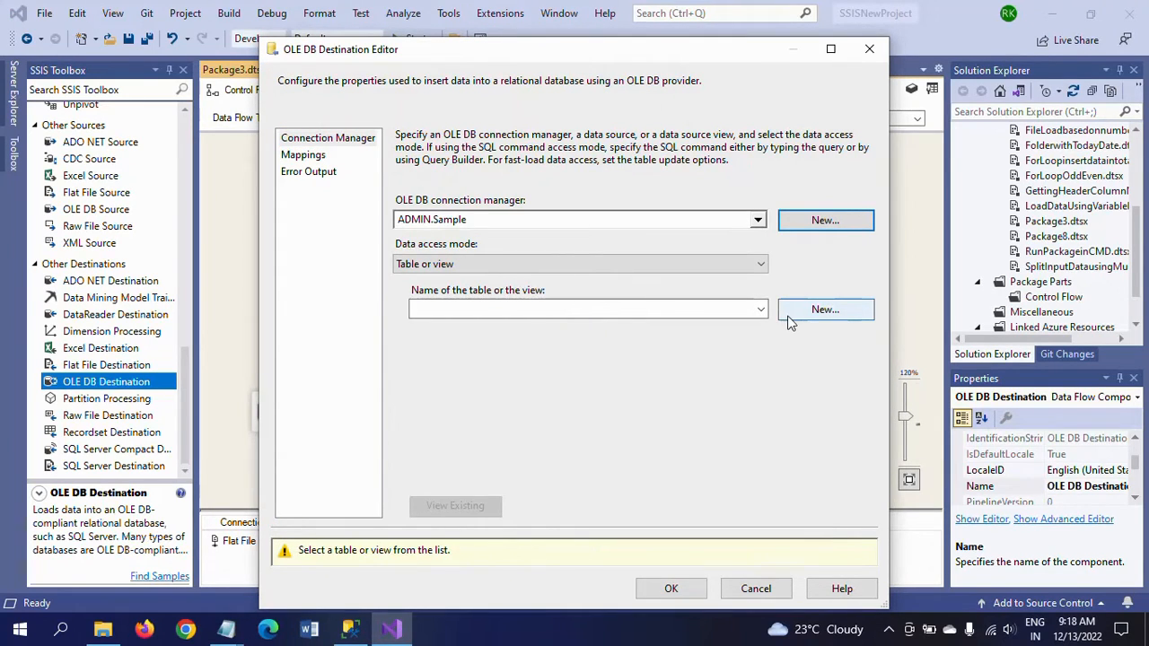
mouse_move(804, 324)
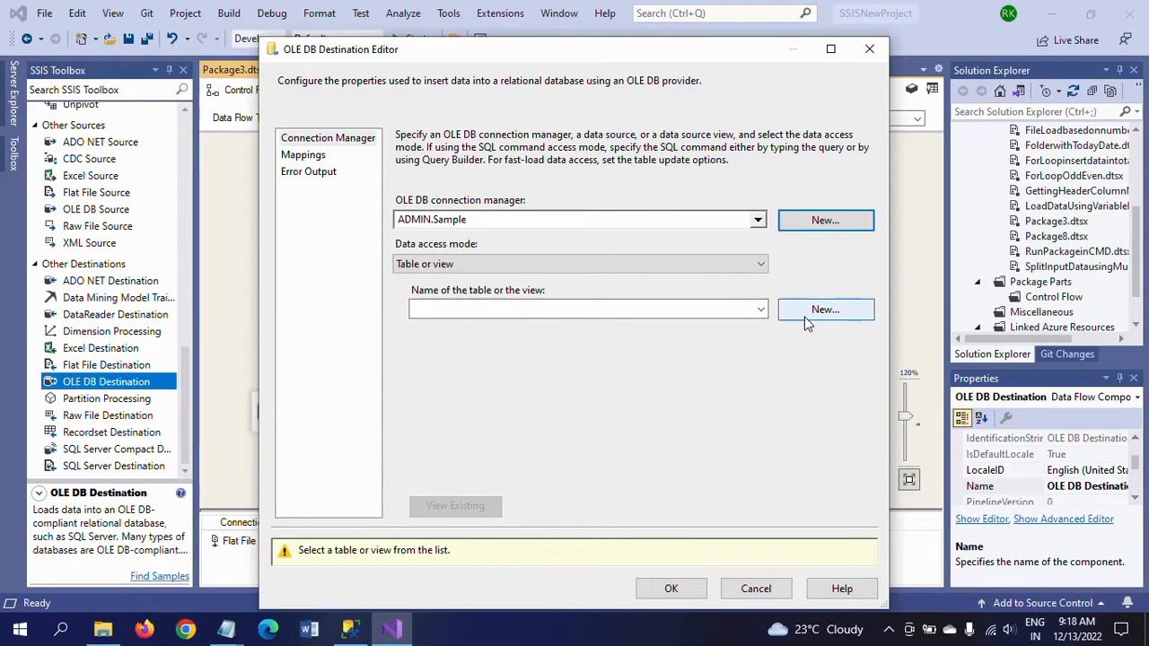
mouse_move(817, 314)
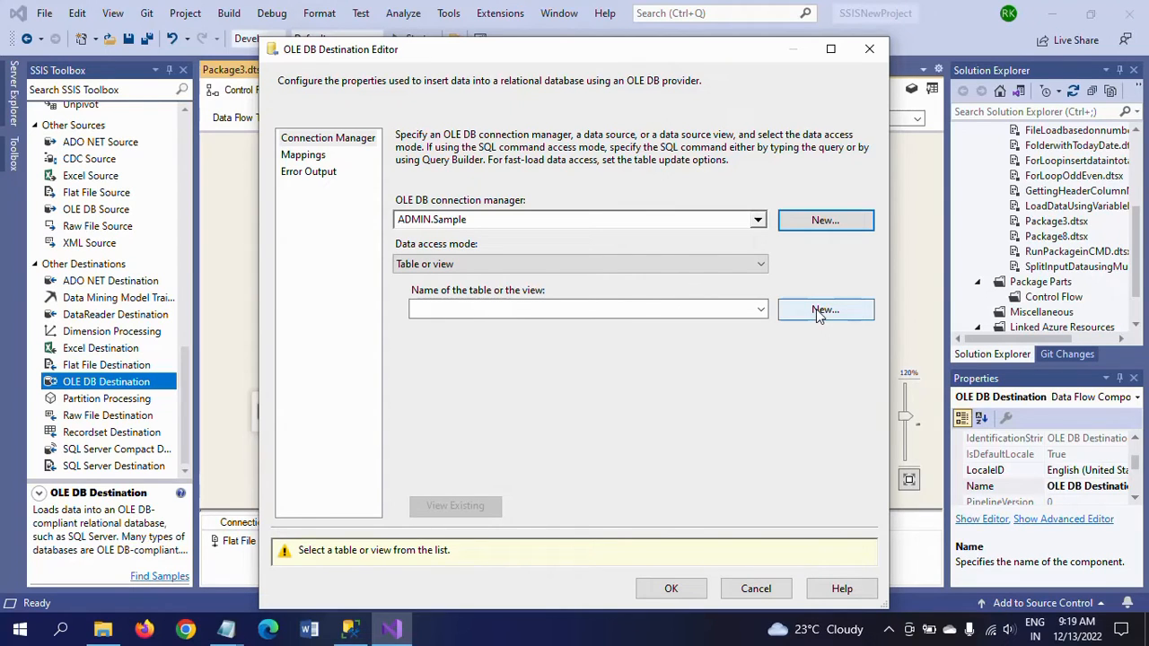
Create a new DuplicateRecords table, review the column mappings and confirm the destination
click(824, 309)
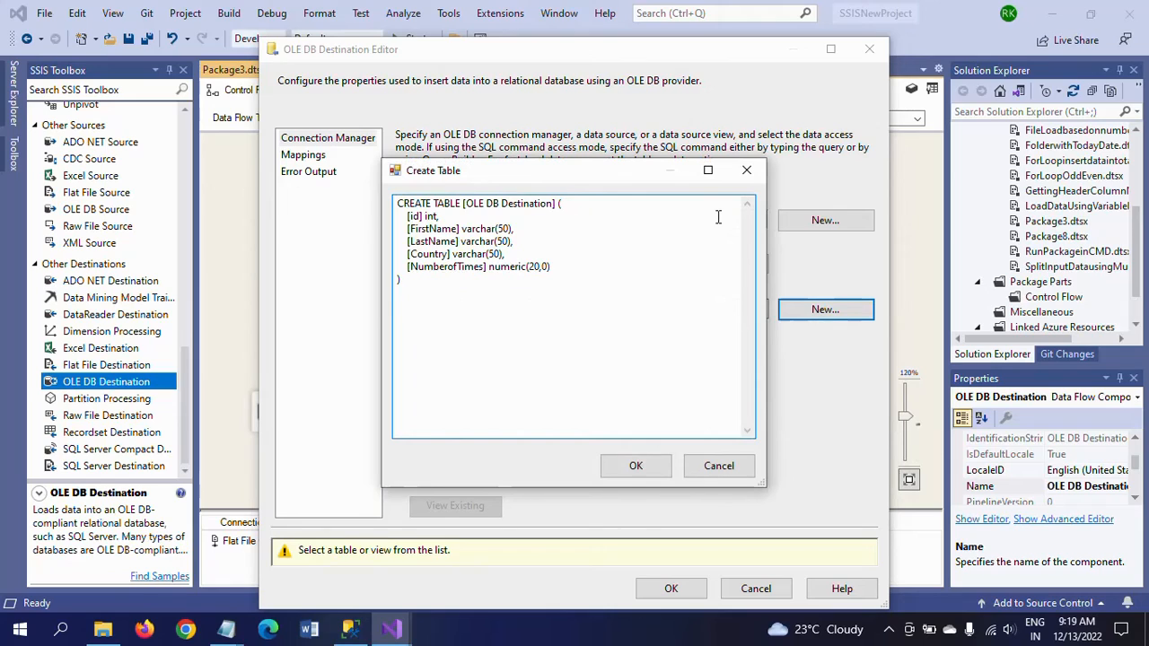
double_click(470, 203)
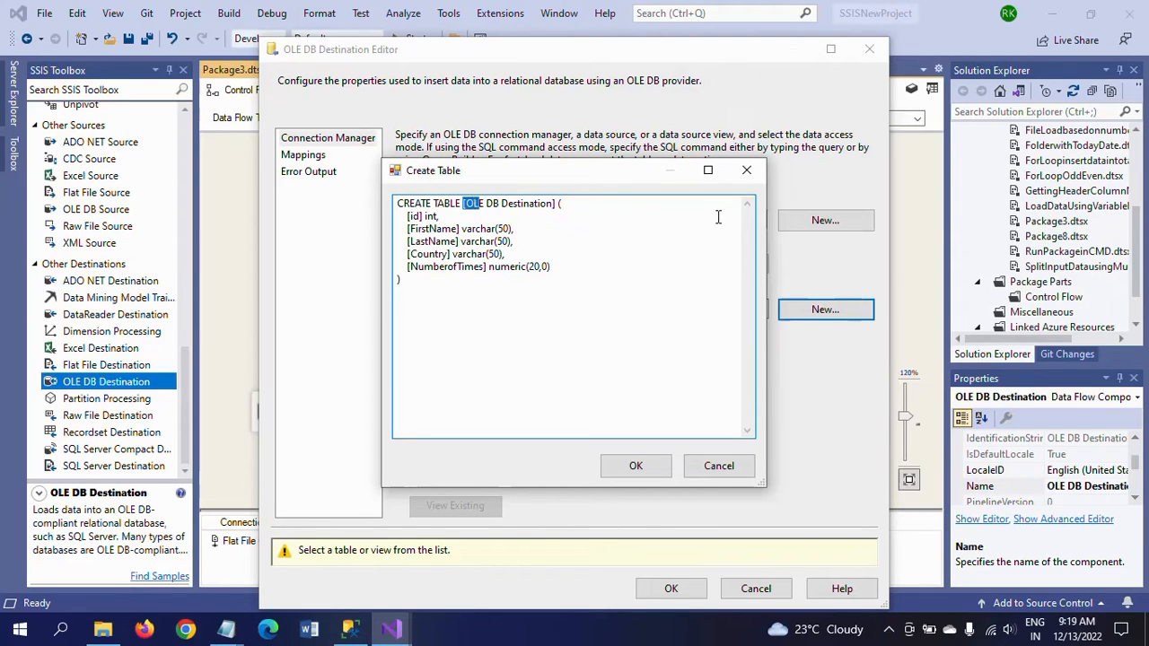
double_click(509, 203)
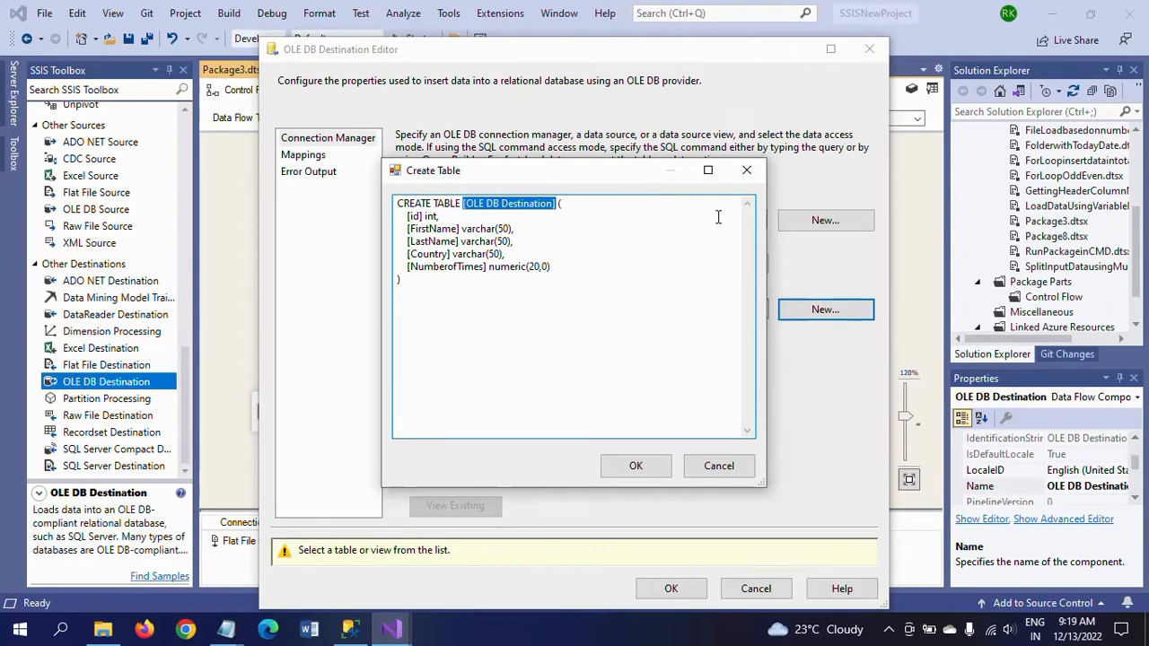
text(Dupli ()
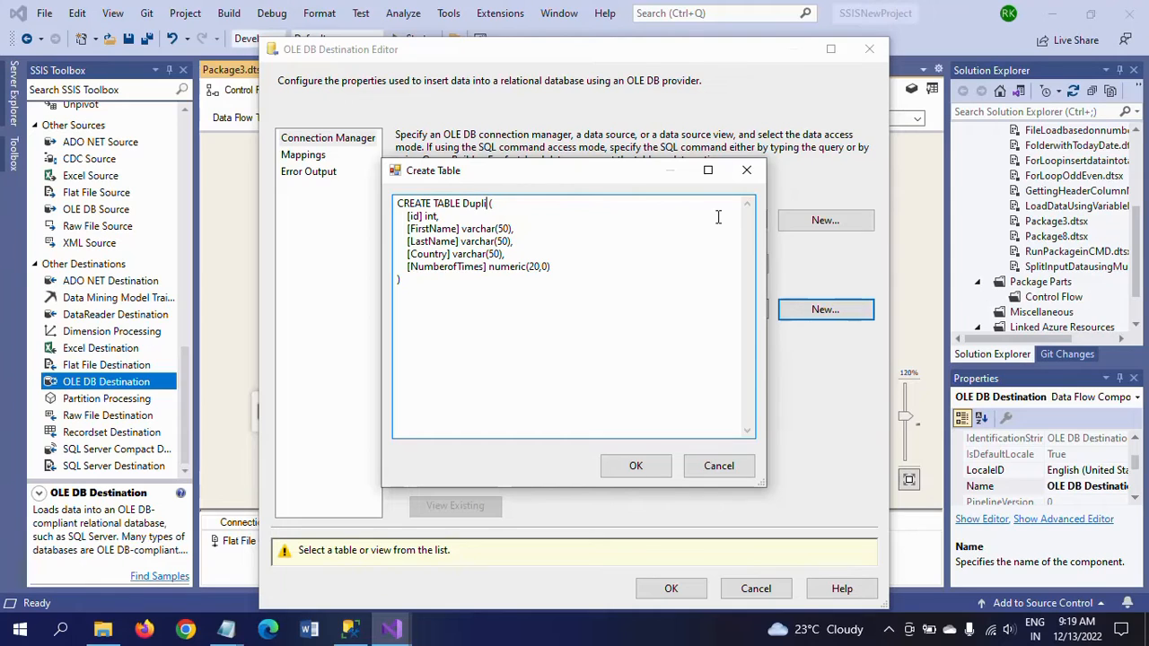
text(cate)
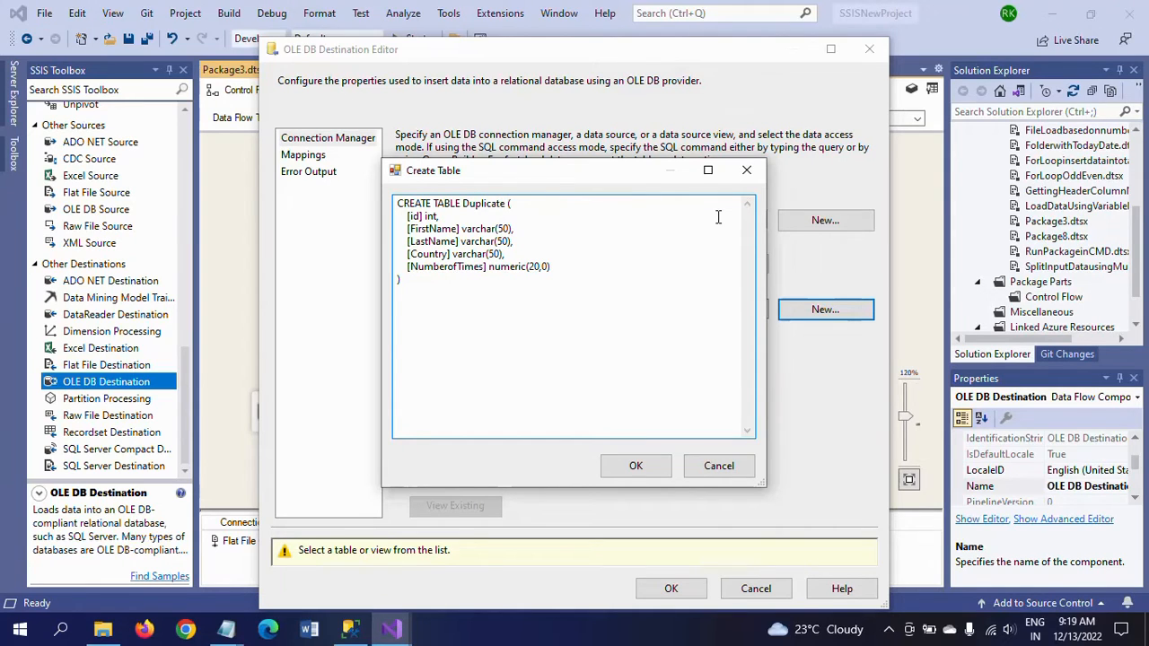
text(Records)
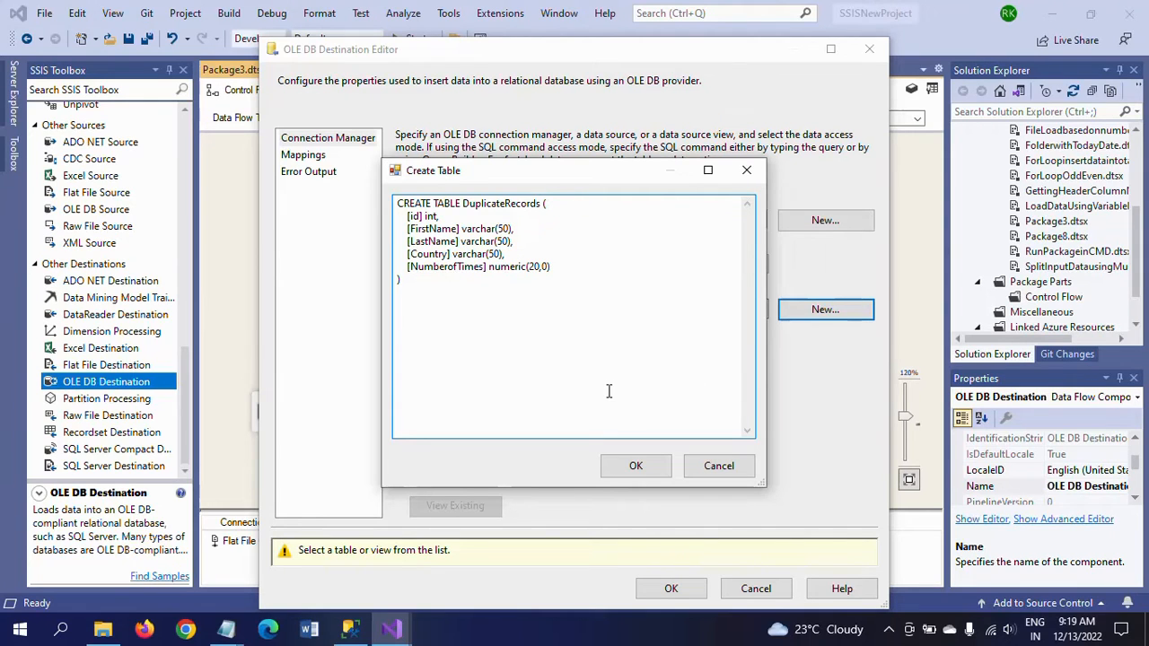
click(636, 465)
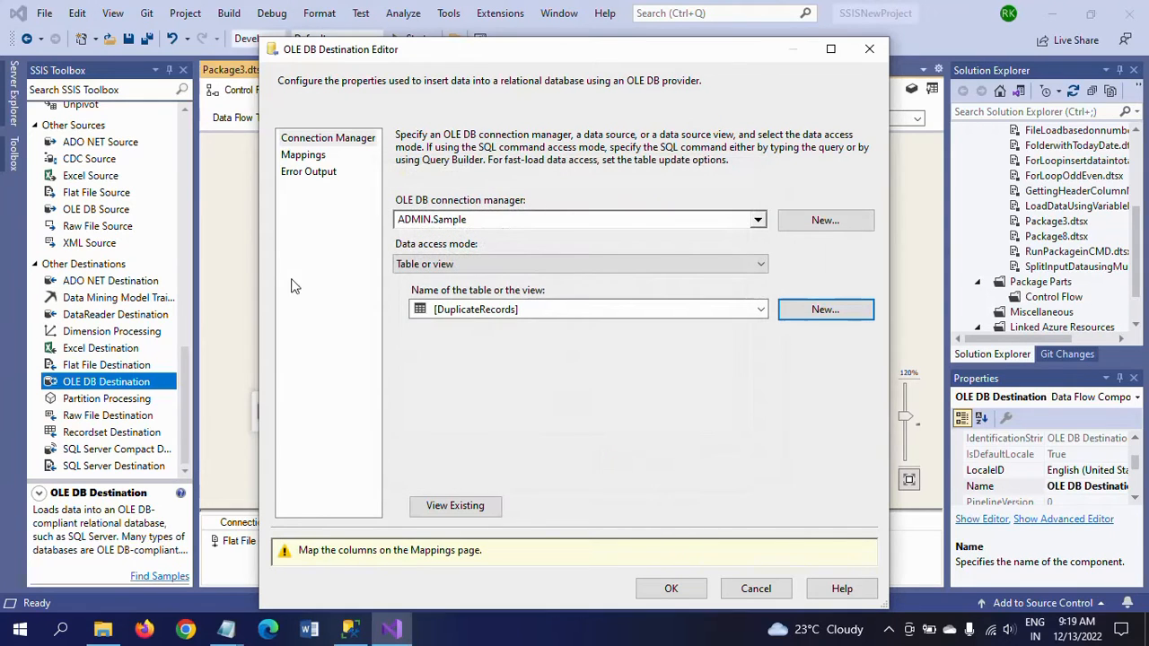
click(302, 154)
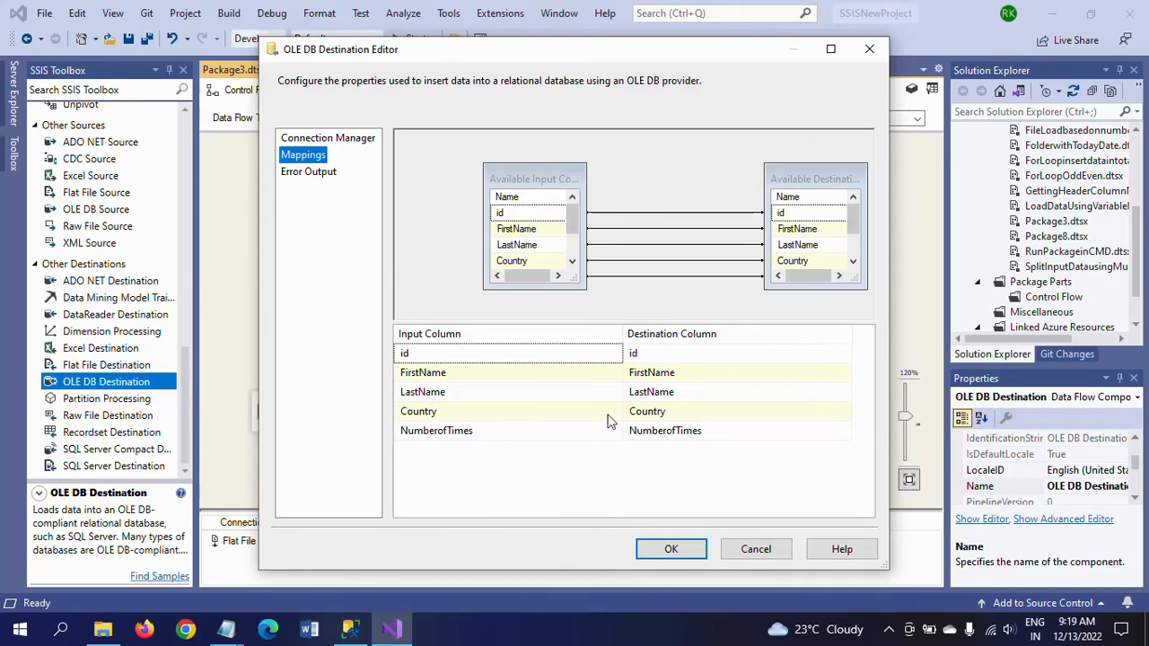
click(671, 550)
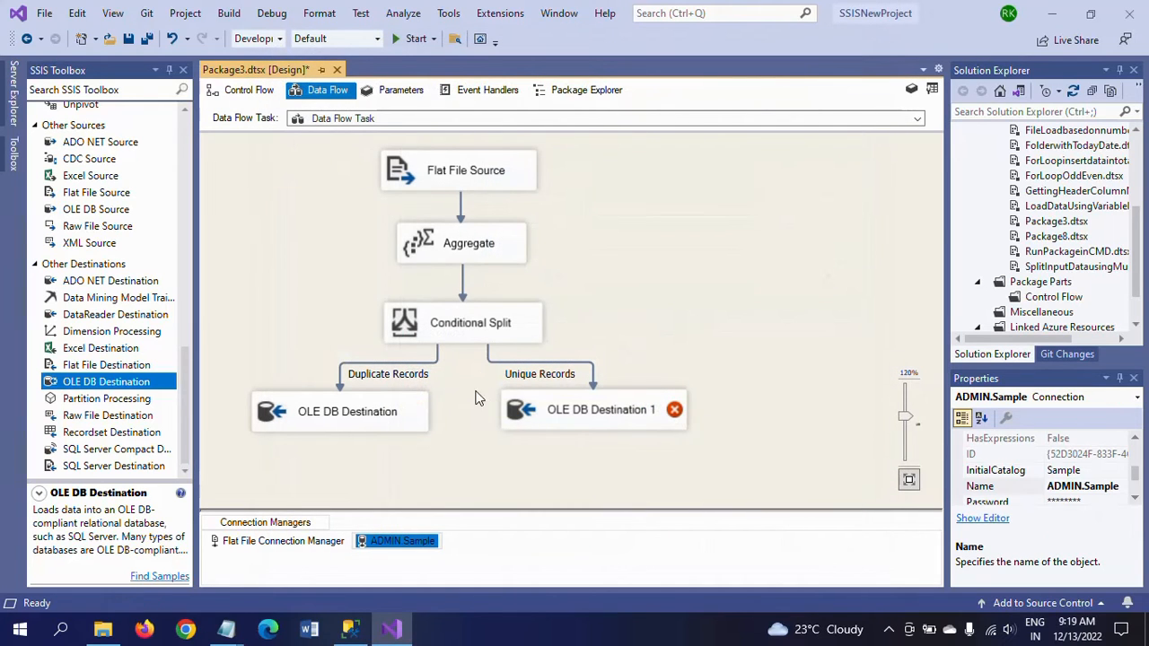
For the second destination, create a new UniqueRecords table, review mappings and confirm
double_click(599, 409)
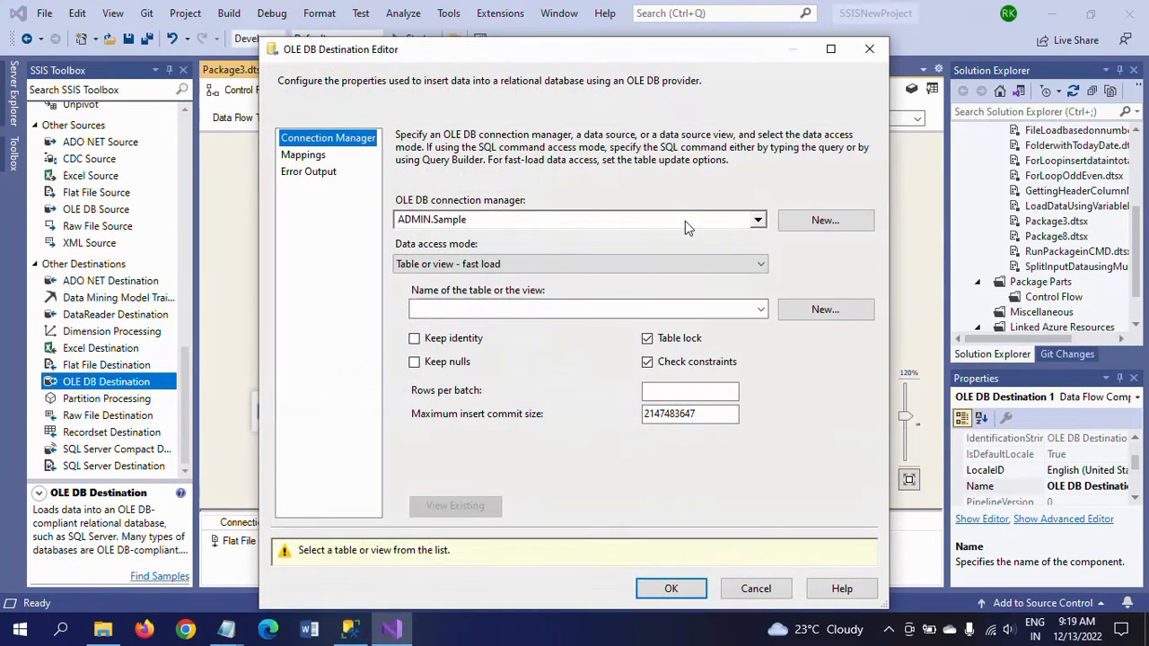
click(824, 309)
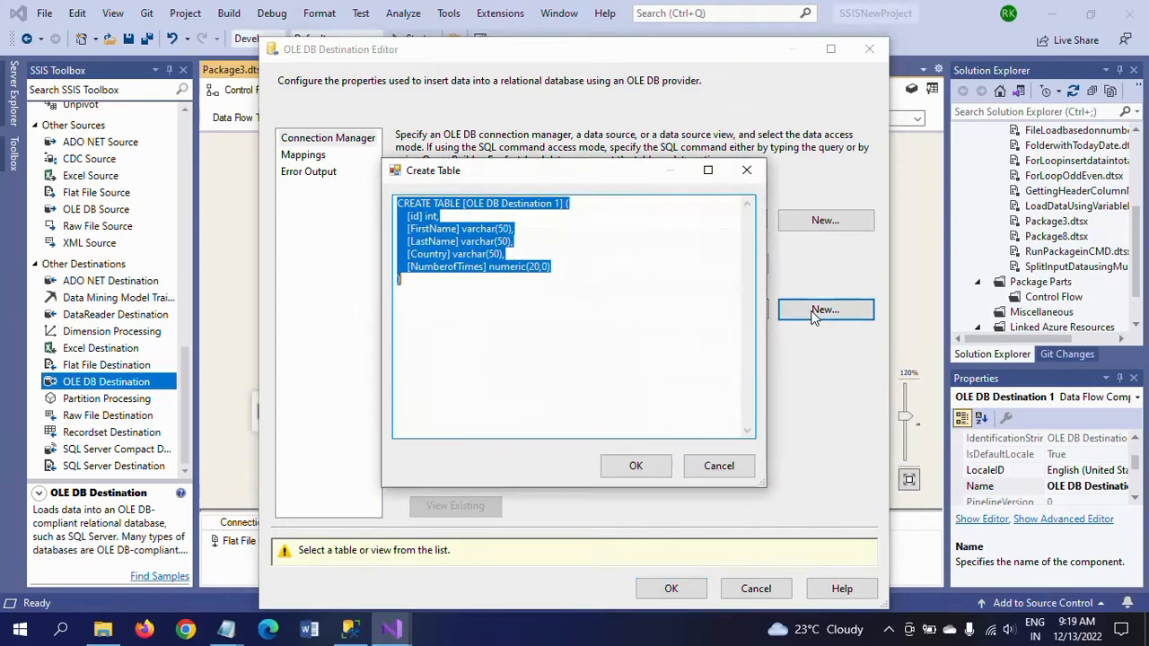
click(463, 203)
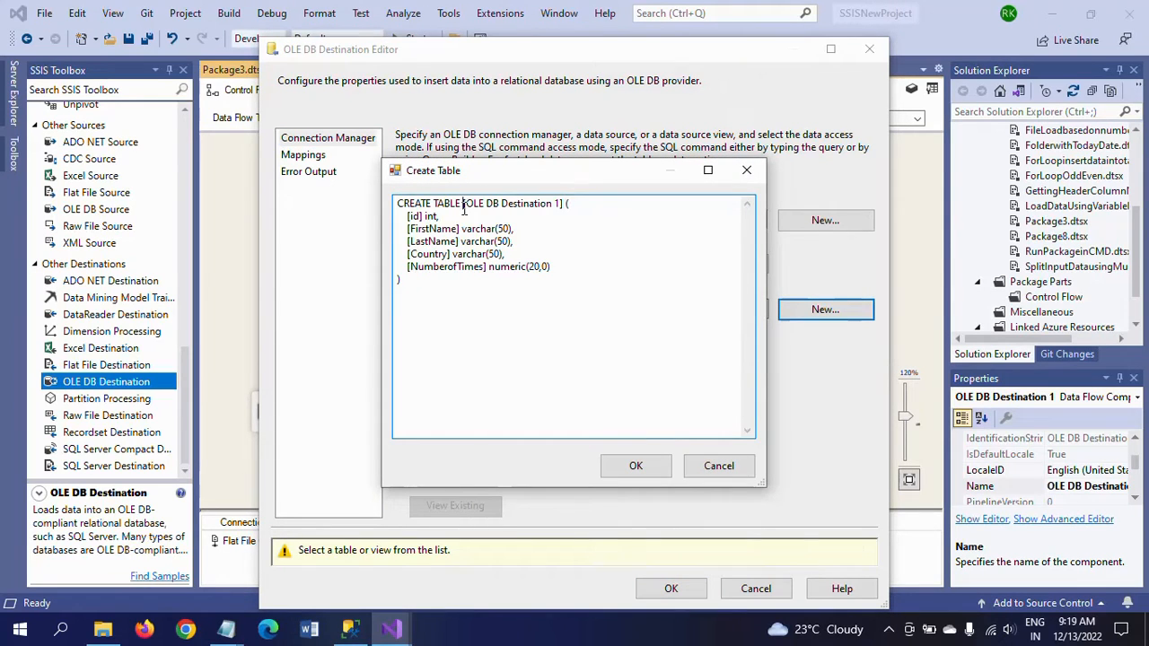
double_click(481, 203)
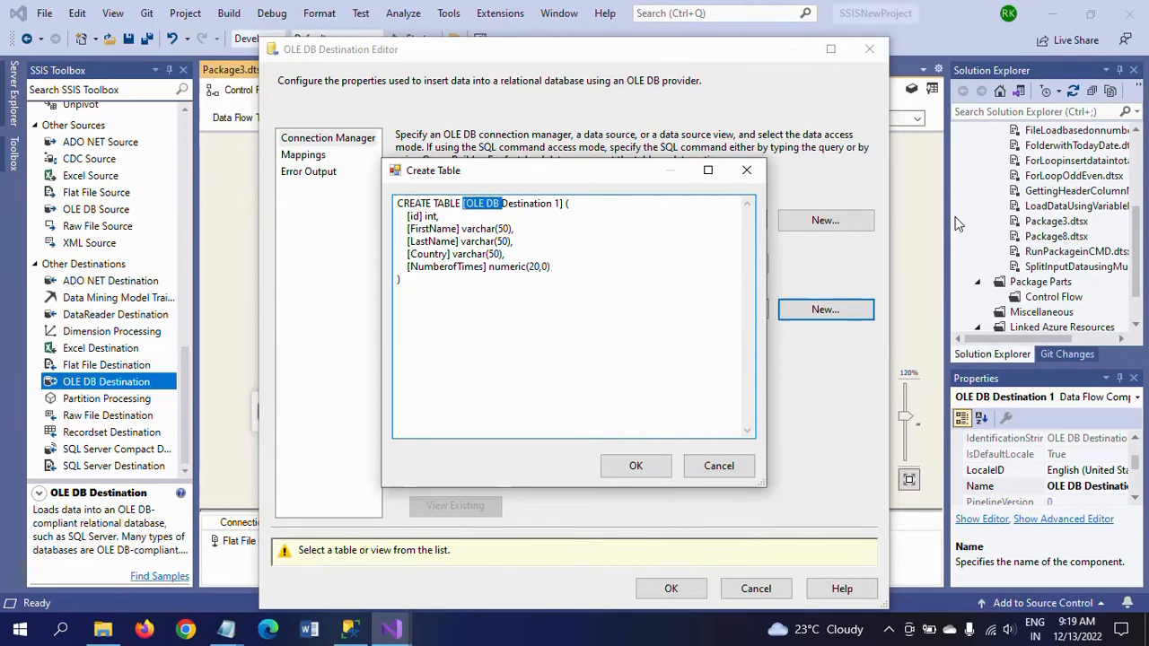
text(Unique ()
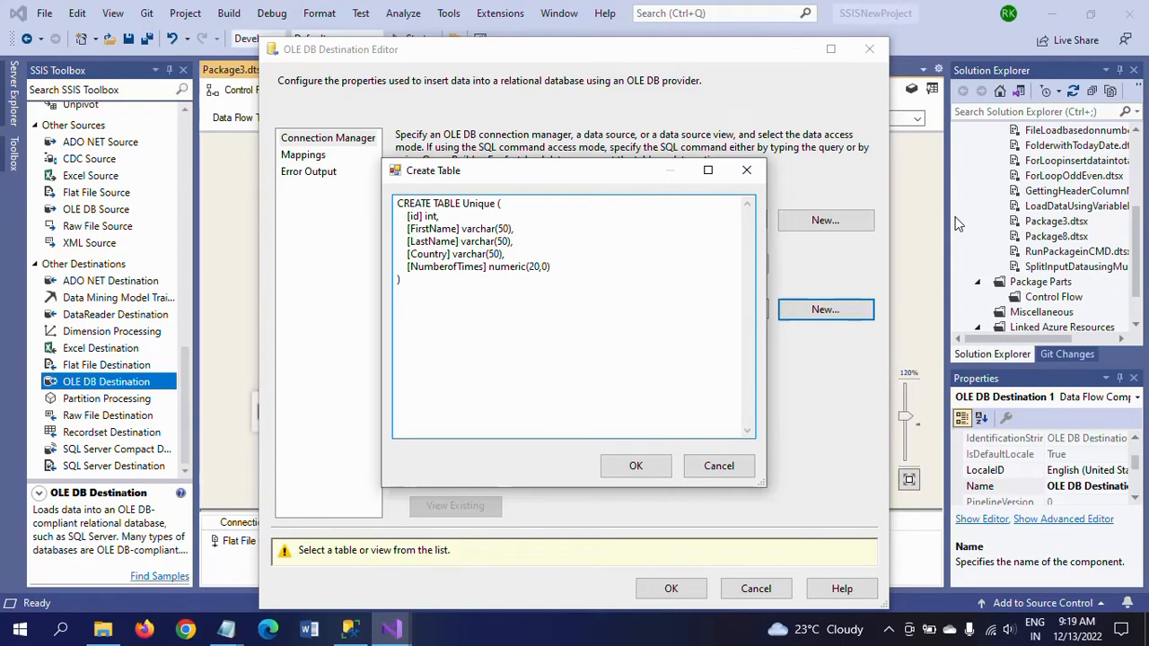
text(Records)
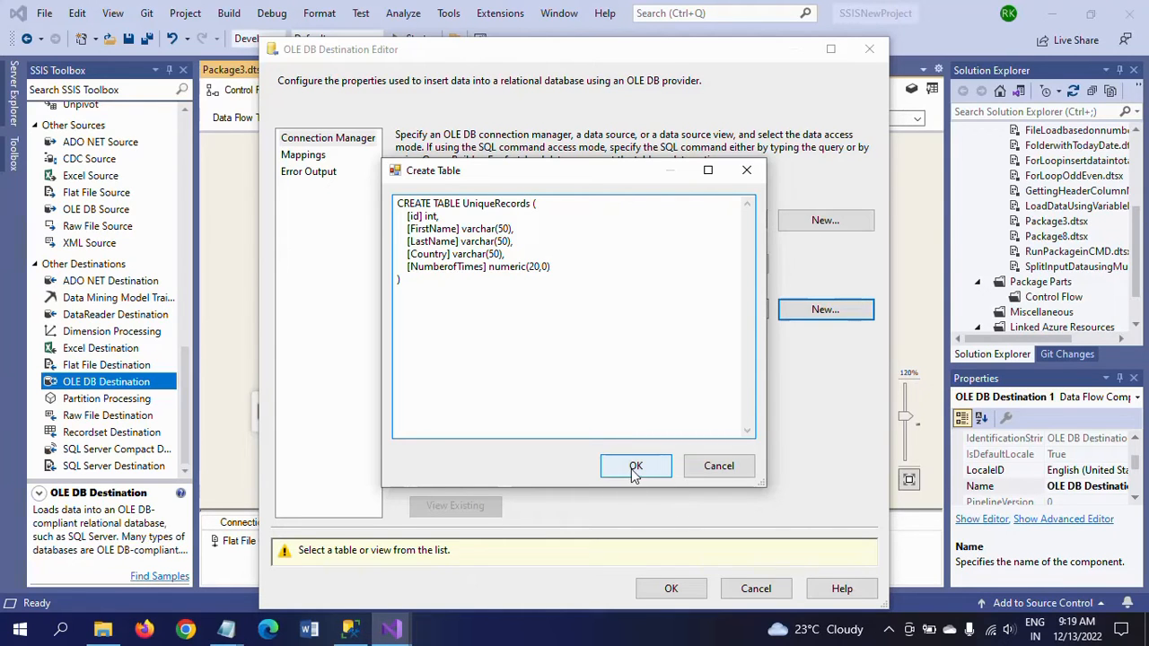
click(635, 465)
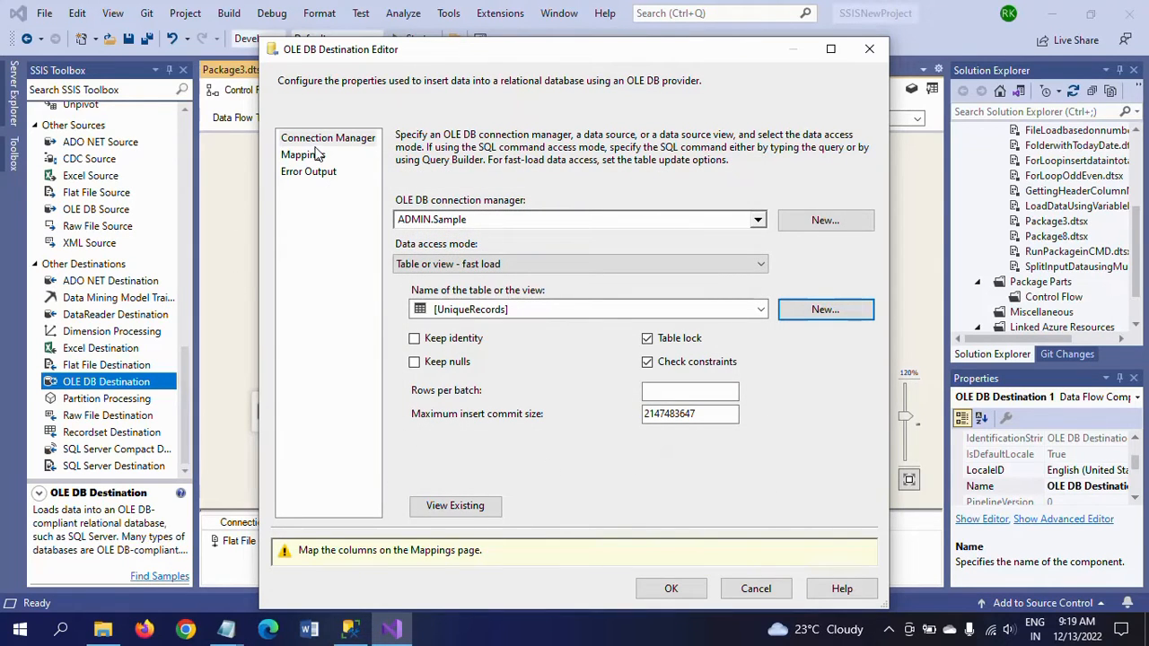
click(302, 155)
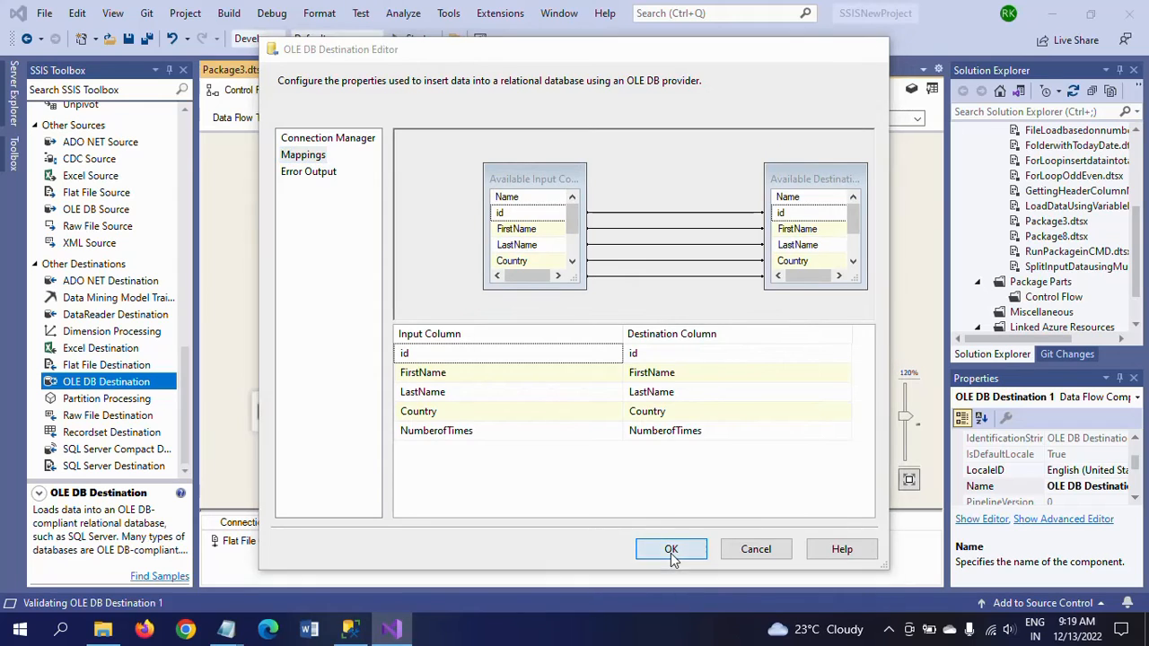
click(672, 549)
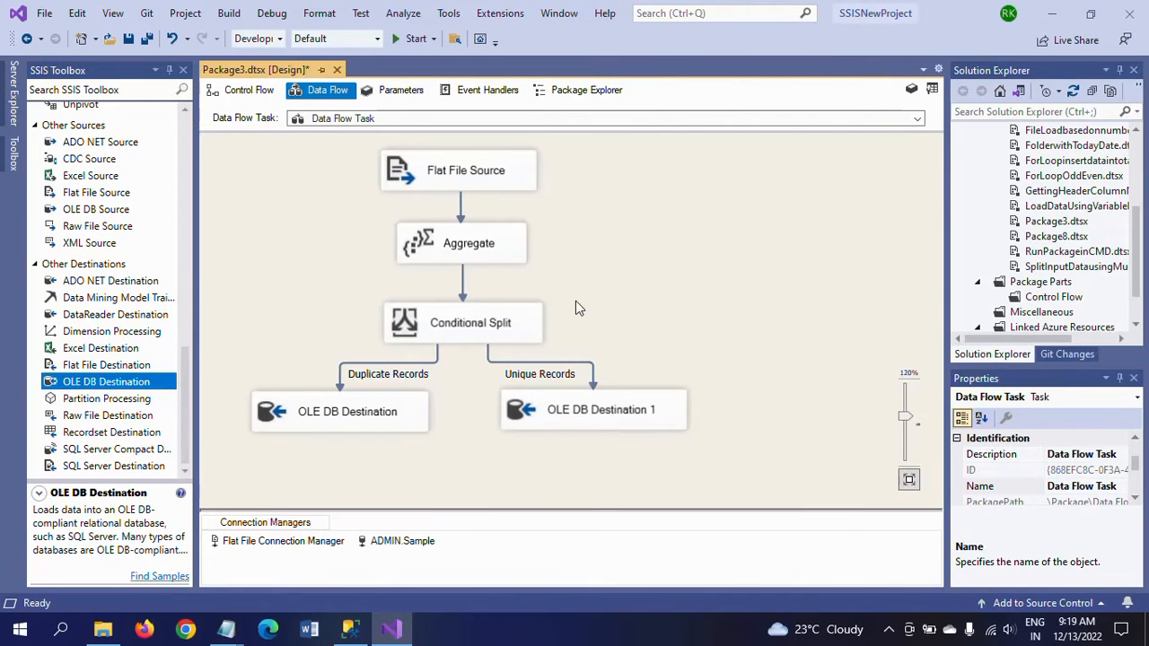
Check both destinations on the data flow, then switch to SQL Server Management Studio
click(348, 412)
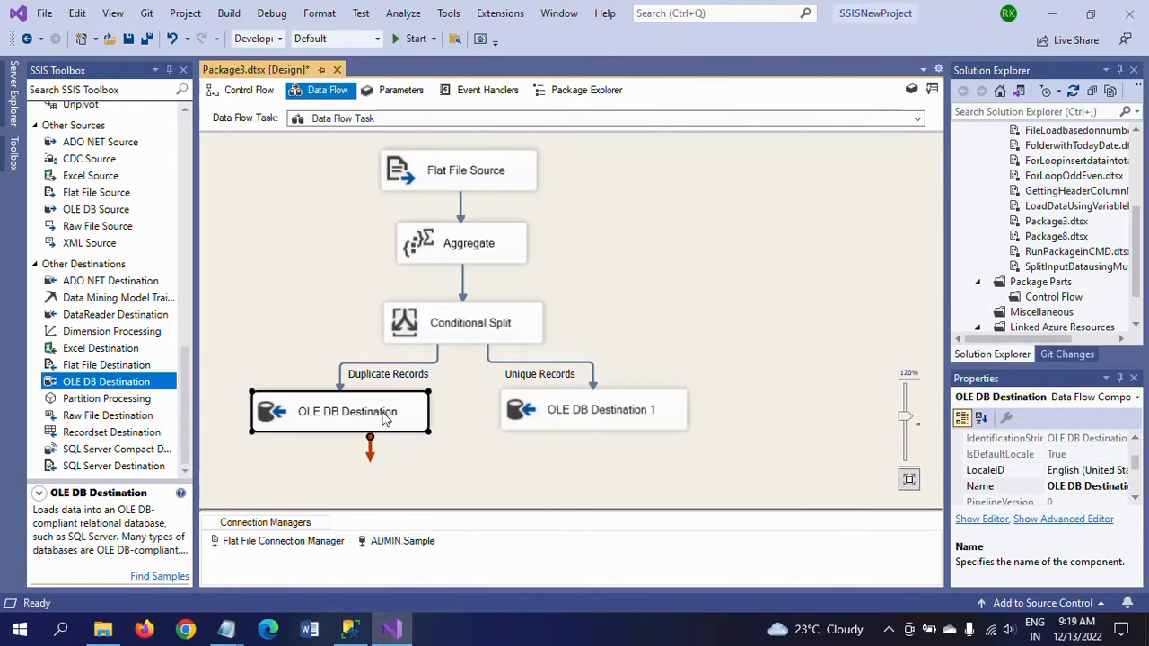
click(600, 410)
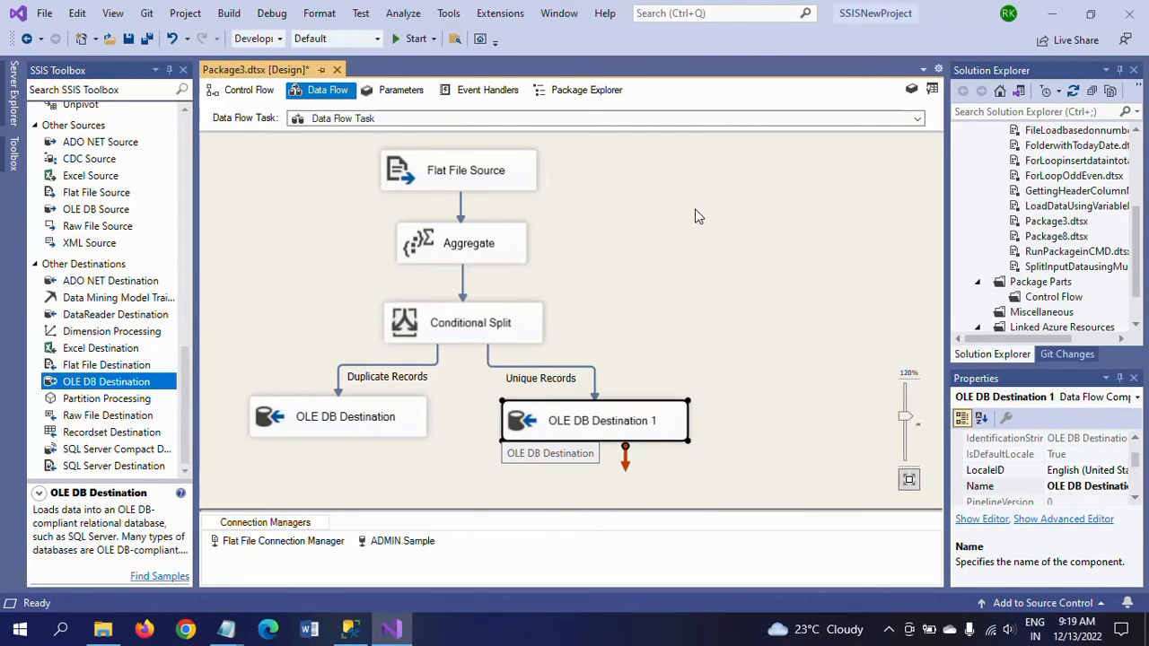
mouse_move(511, 201)
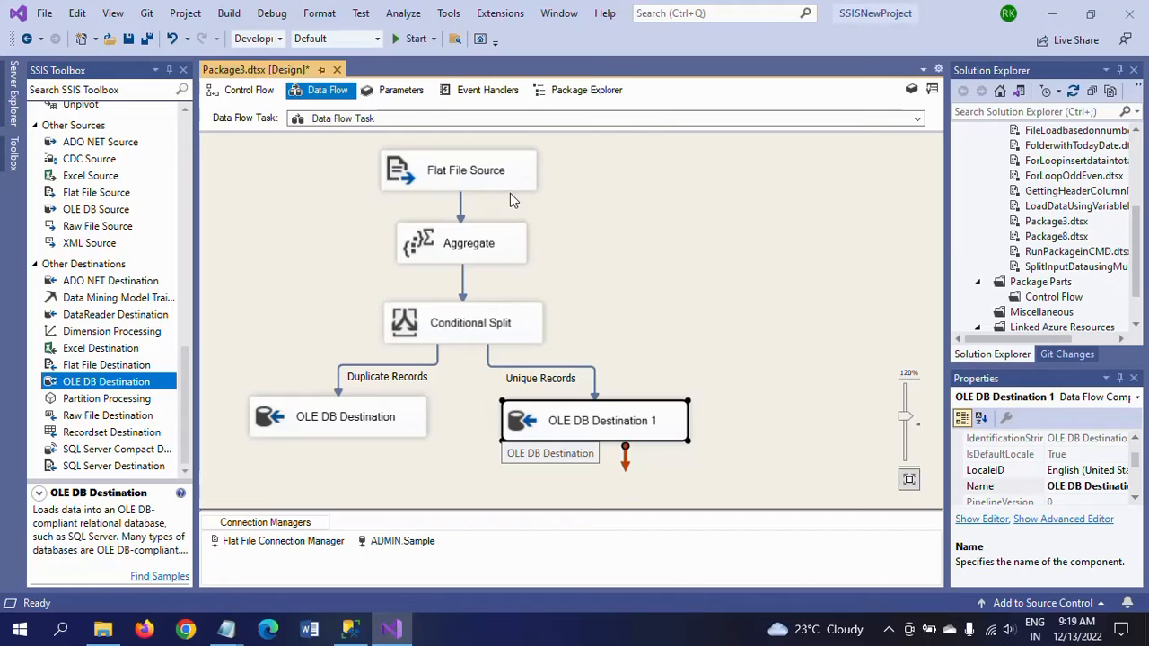
mouse_move(542, 252)
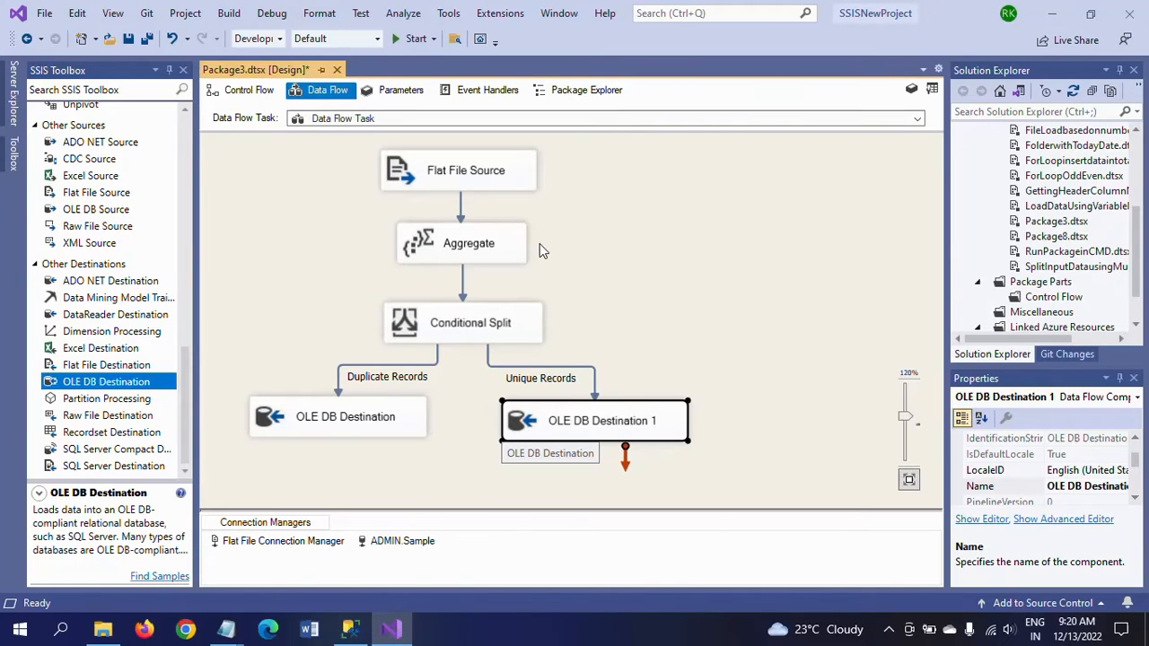
mouse_move(528, 259)
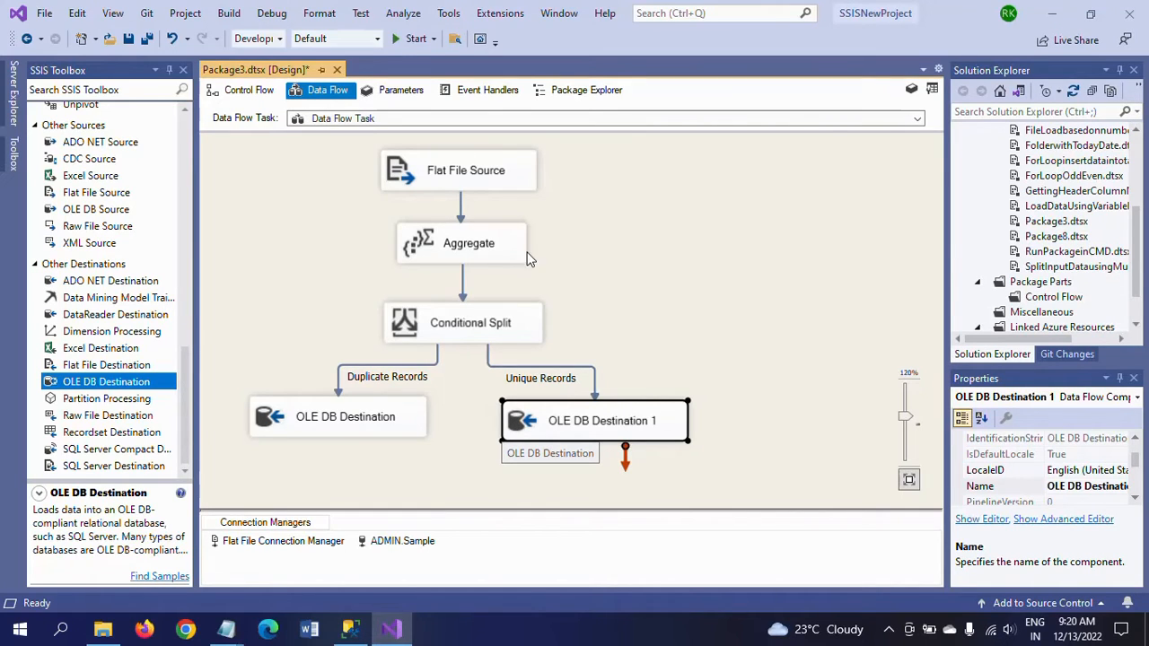
click(471, 323)
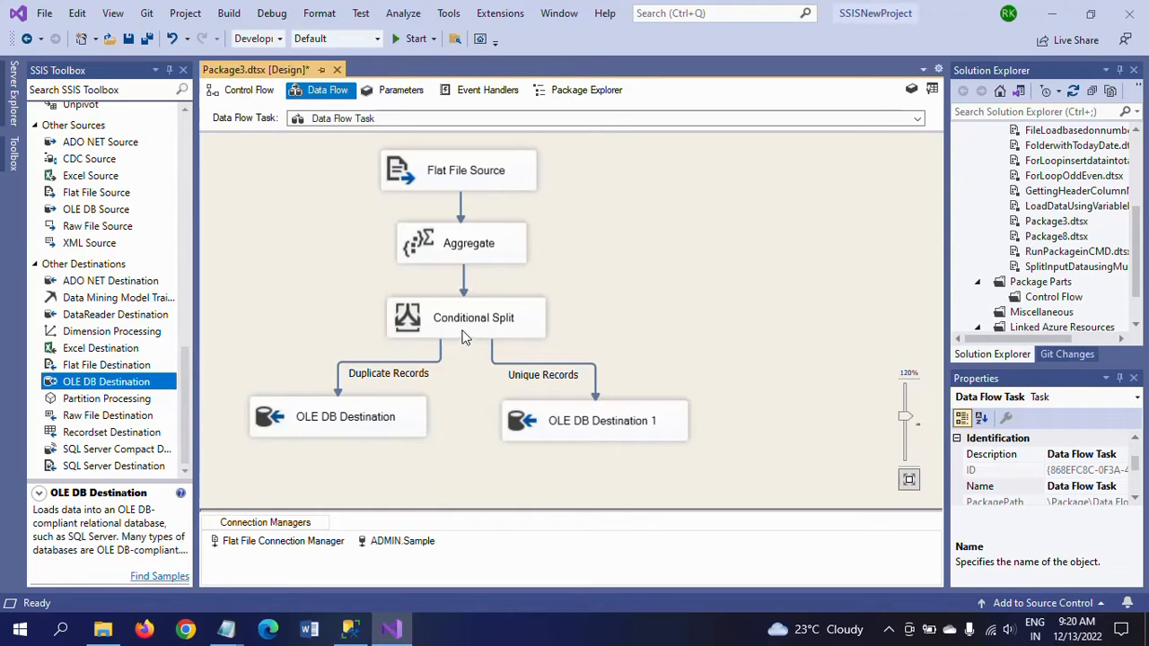
click(602, 420)
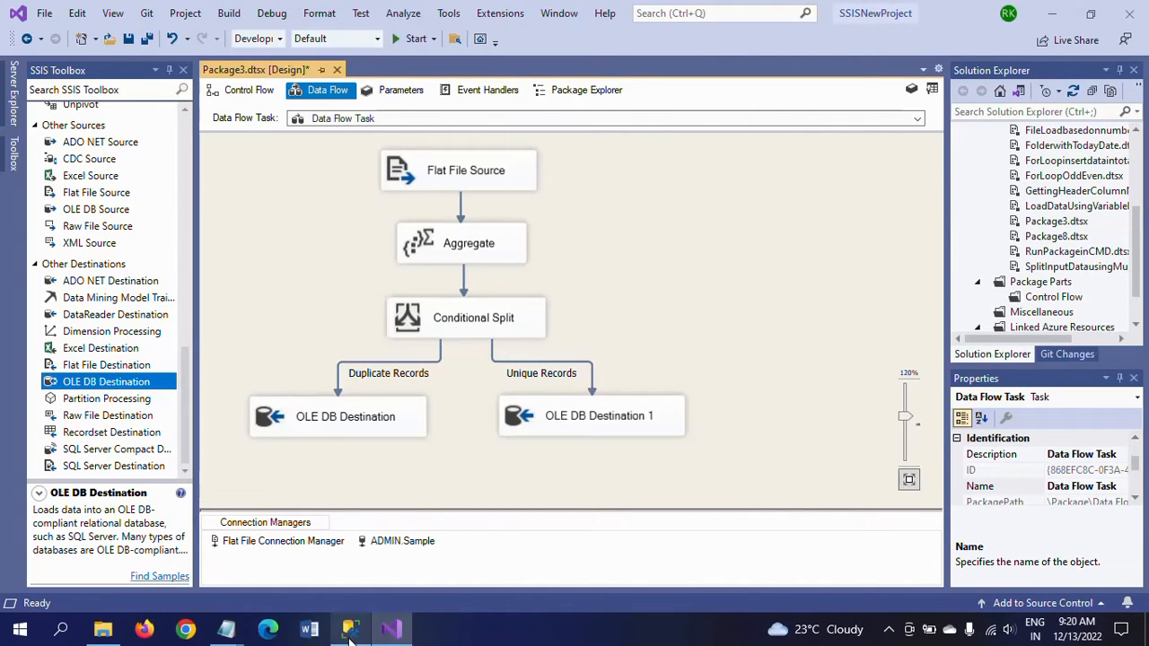
click(348, 629)
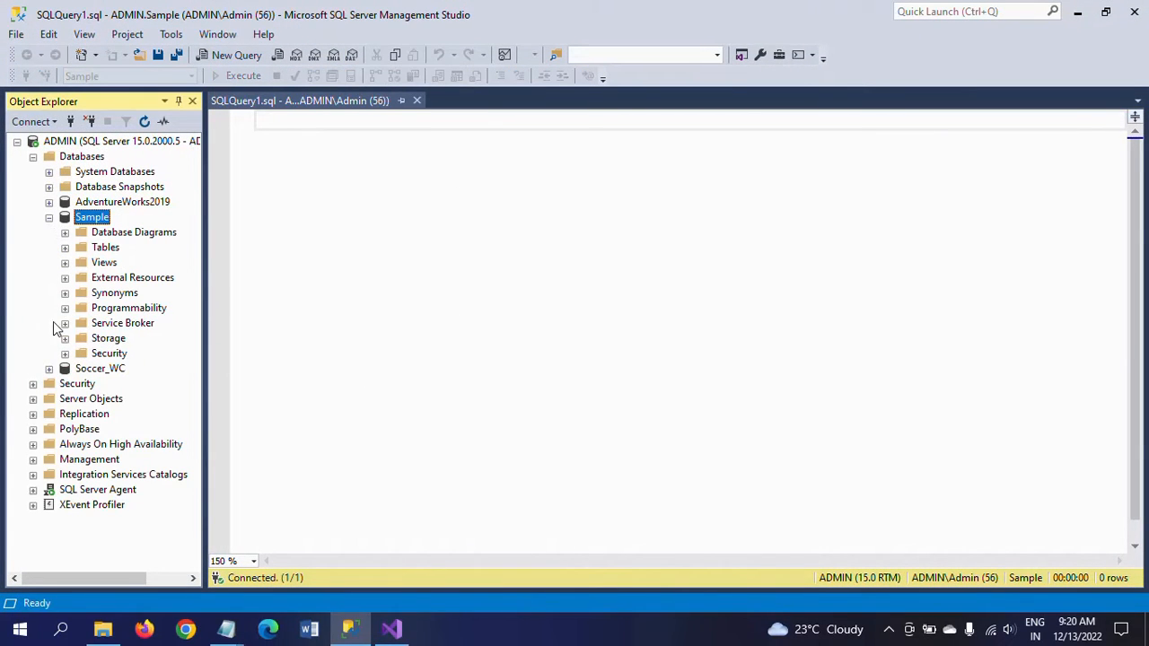
Write a SELECT * FROM query against the dbo.DuplicateRecords table
click(65, 248)
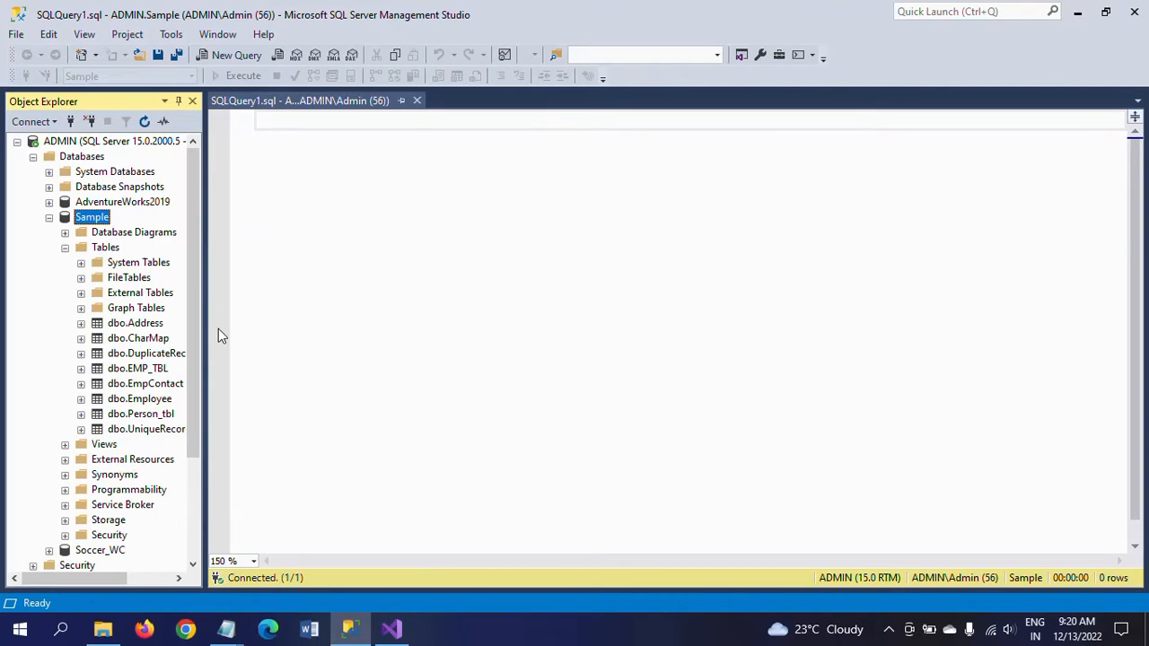
mouse_move(147, 352)
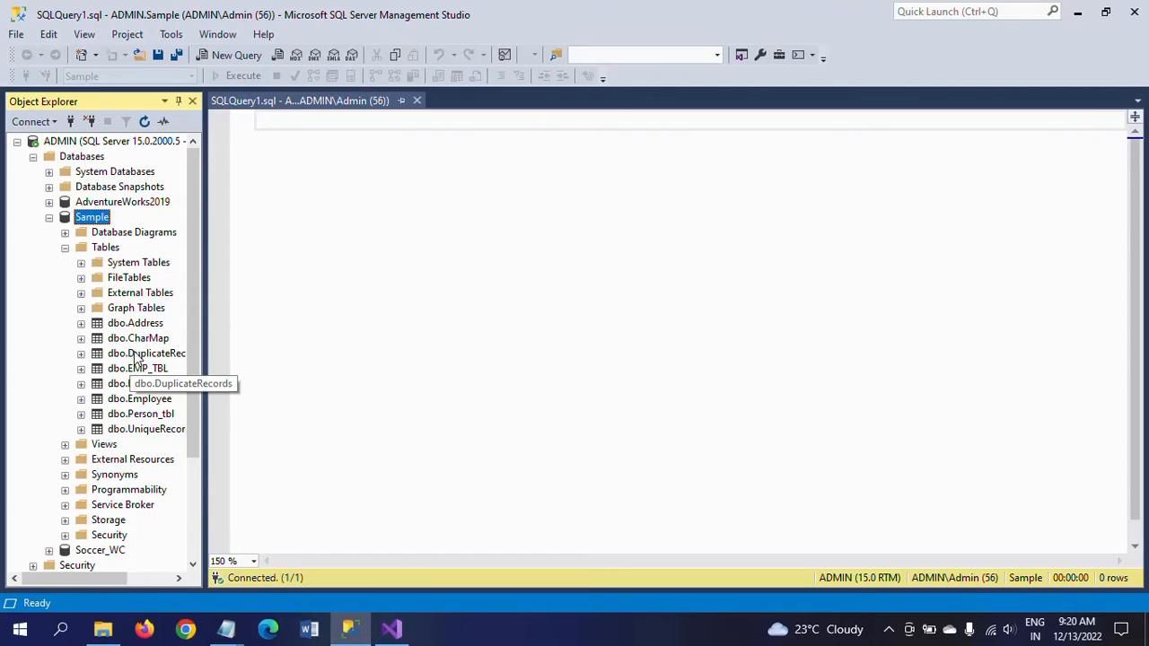
click(80, 352)
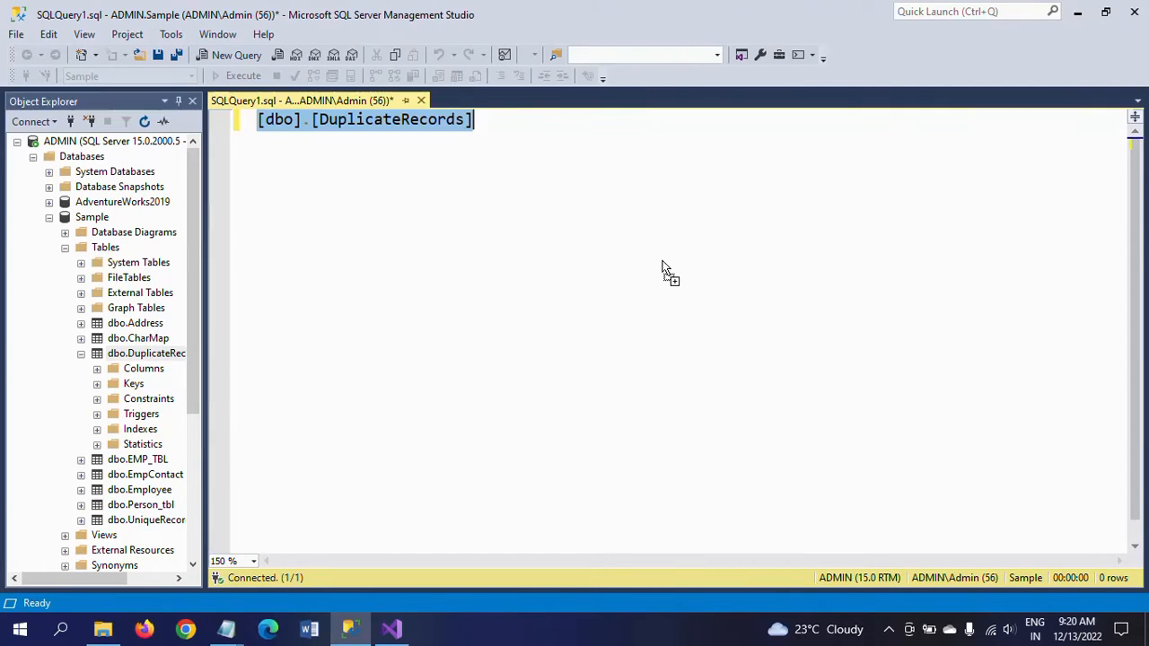
click(625, 149)
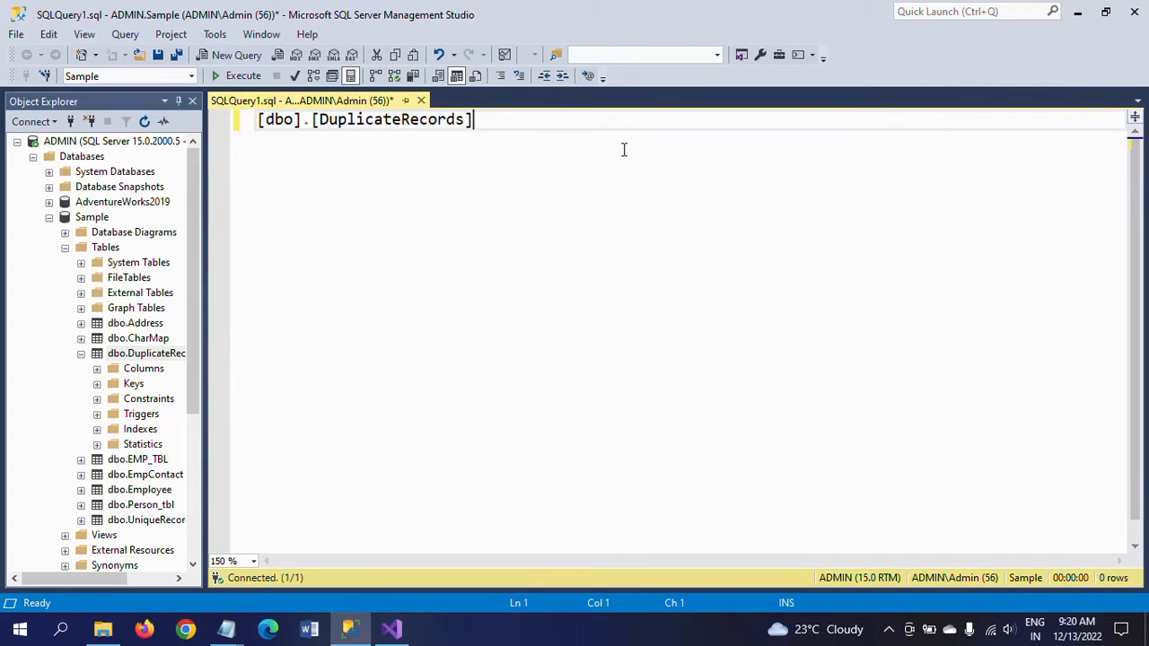
text(SELECT * F)
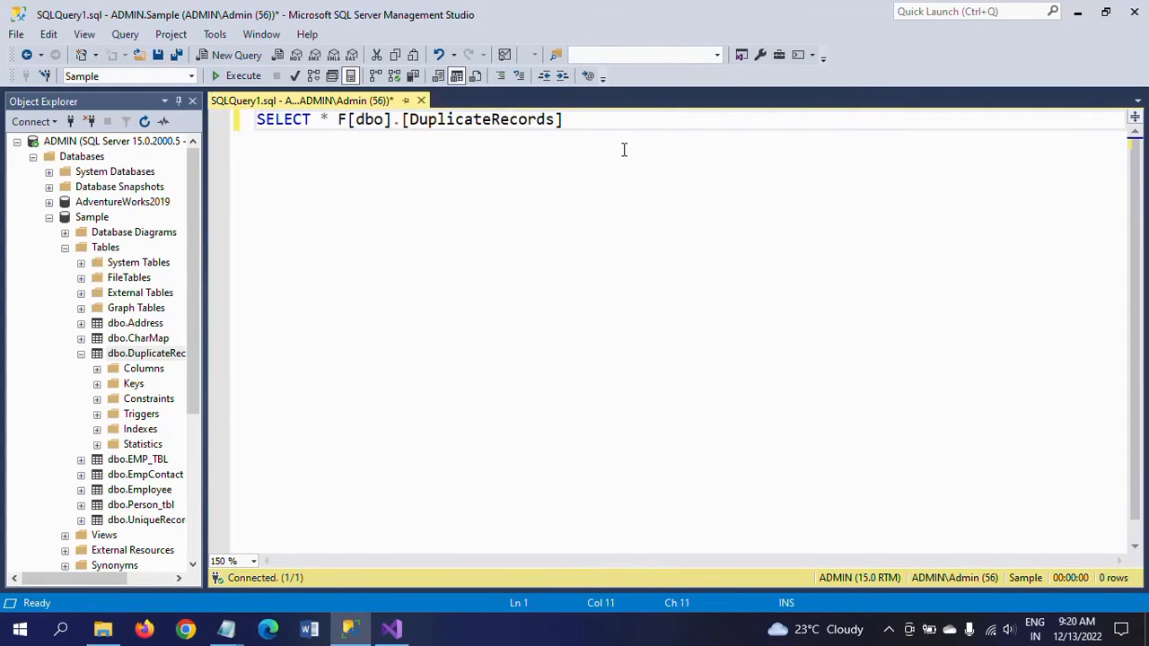
text(ROM)
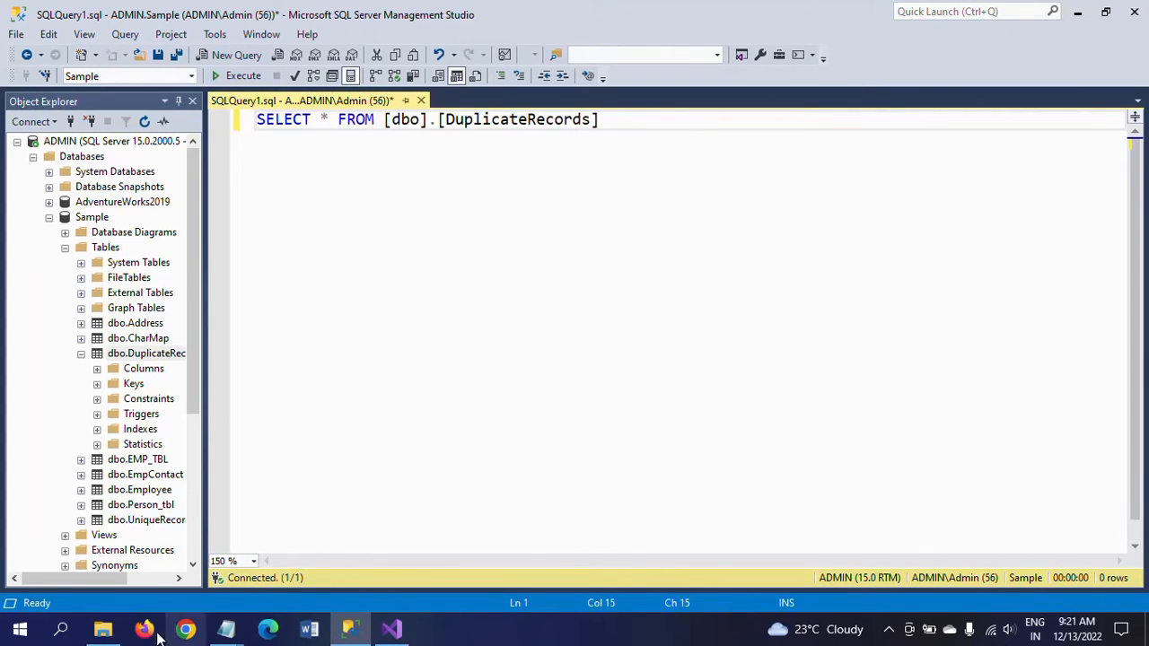
Write a SELECT * FROM query against dbo.UniqueRecords and execute both, returning empty results
click(148, 520)
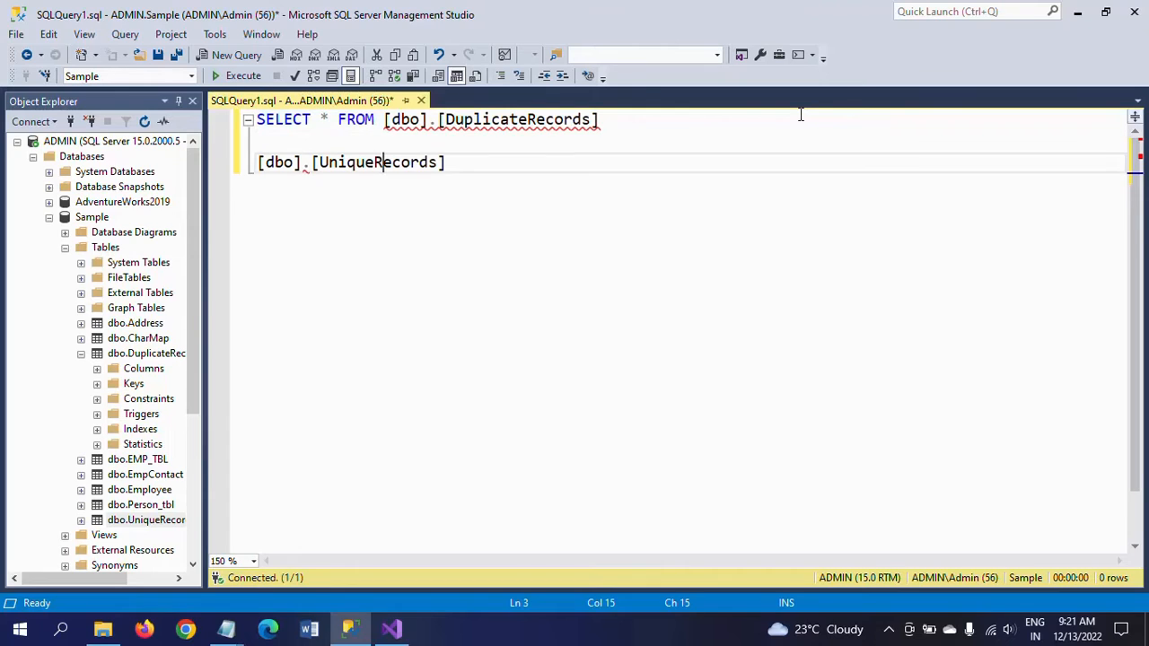
text(SELECT * FROM)
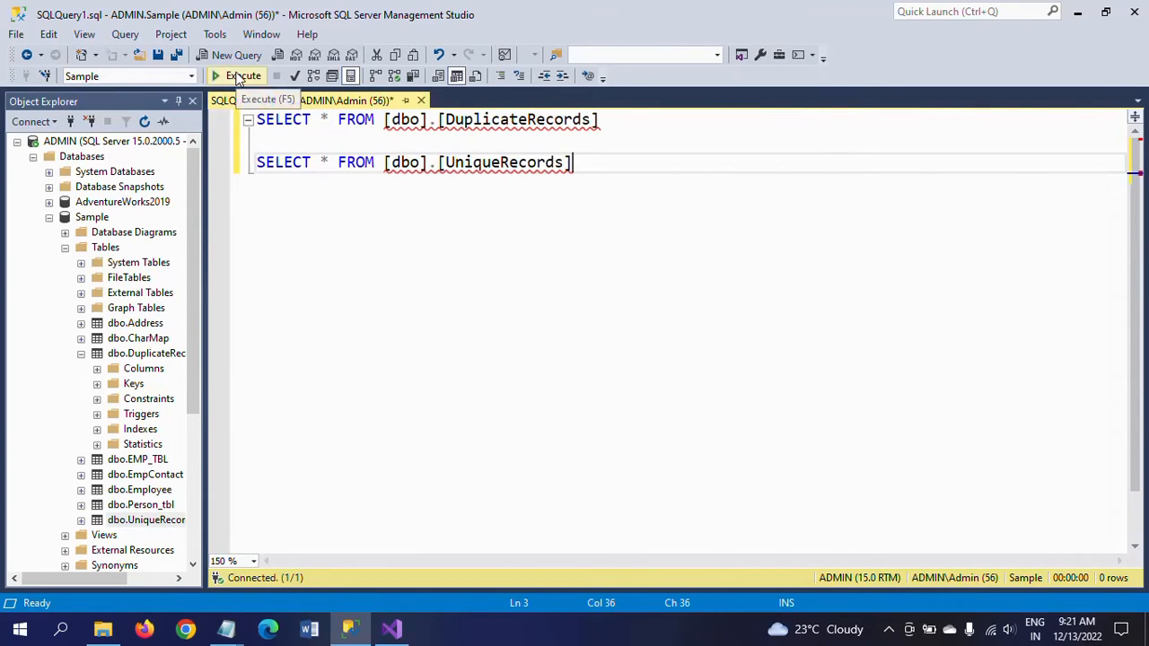
click(237, 75)
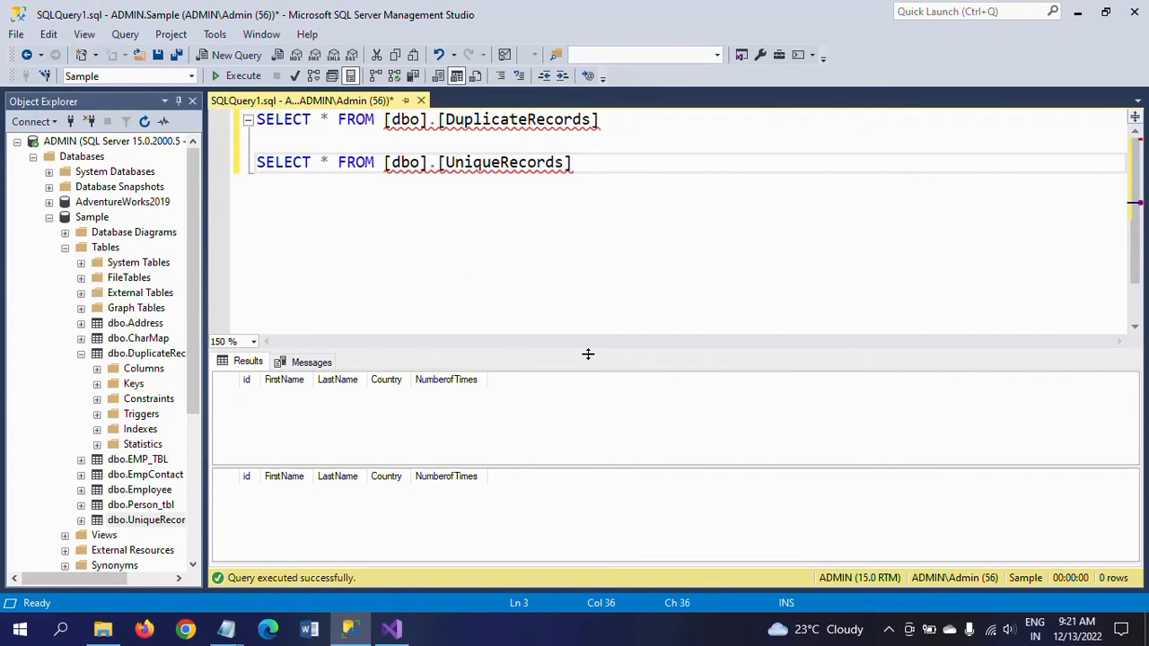
mouse_move(250, 398)
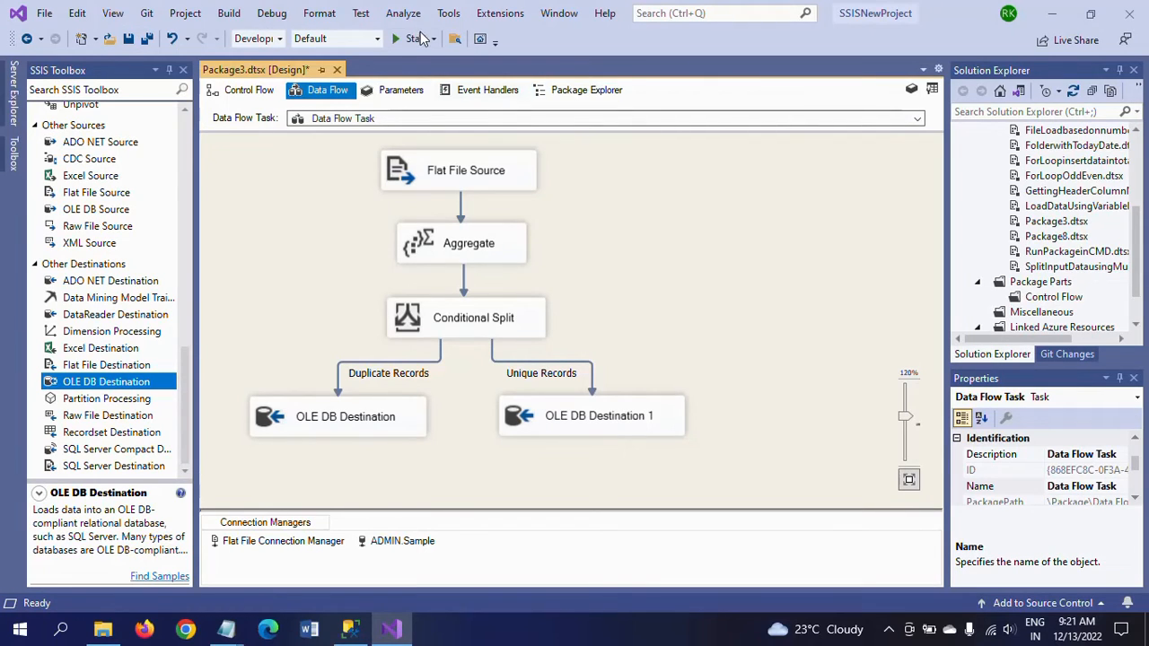
mouse_move(413, 39)
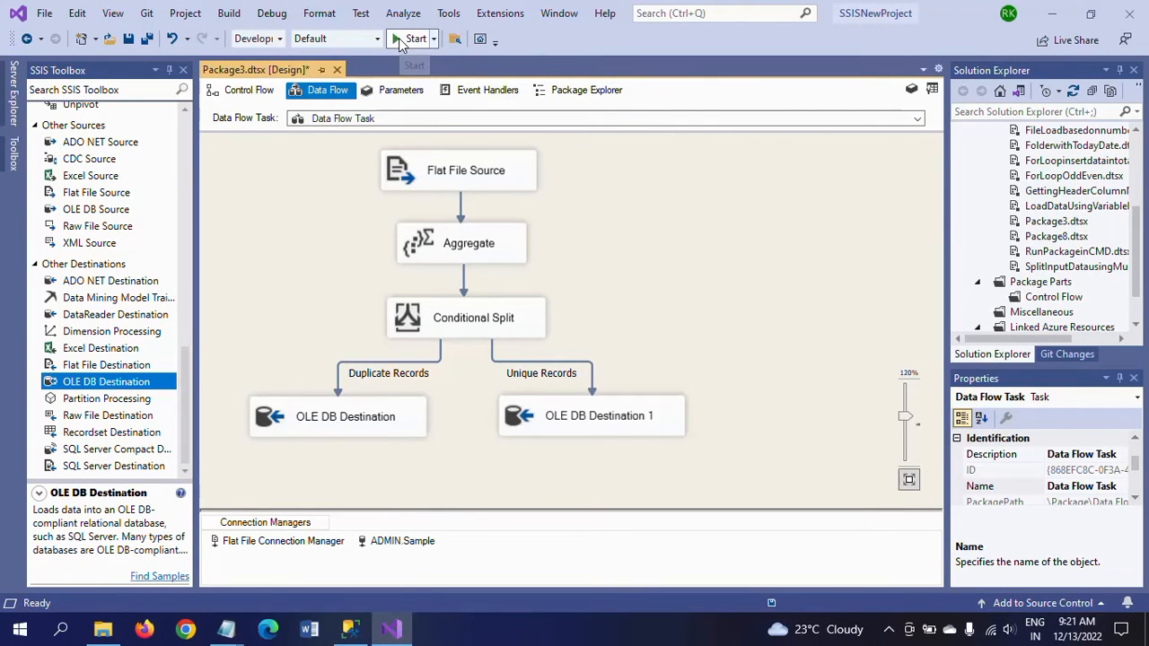
Start the package so 15 rows aggregate to 8 and split into 5 duplicate and 3 unique records
click(413, 40)
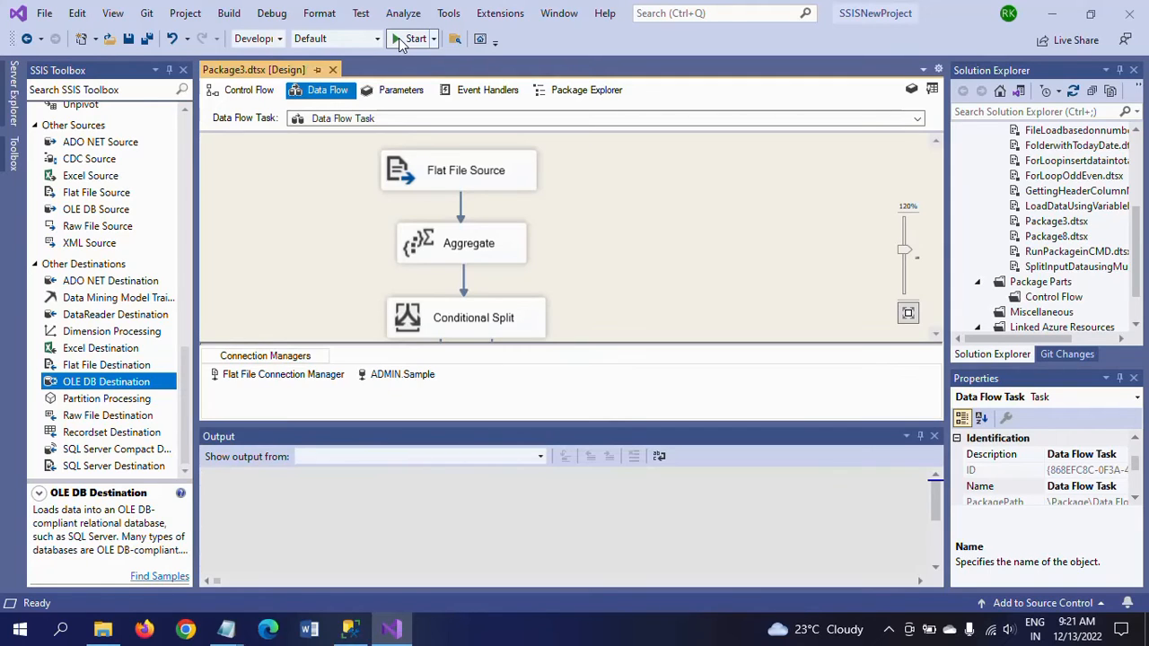
click(414, 37)
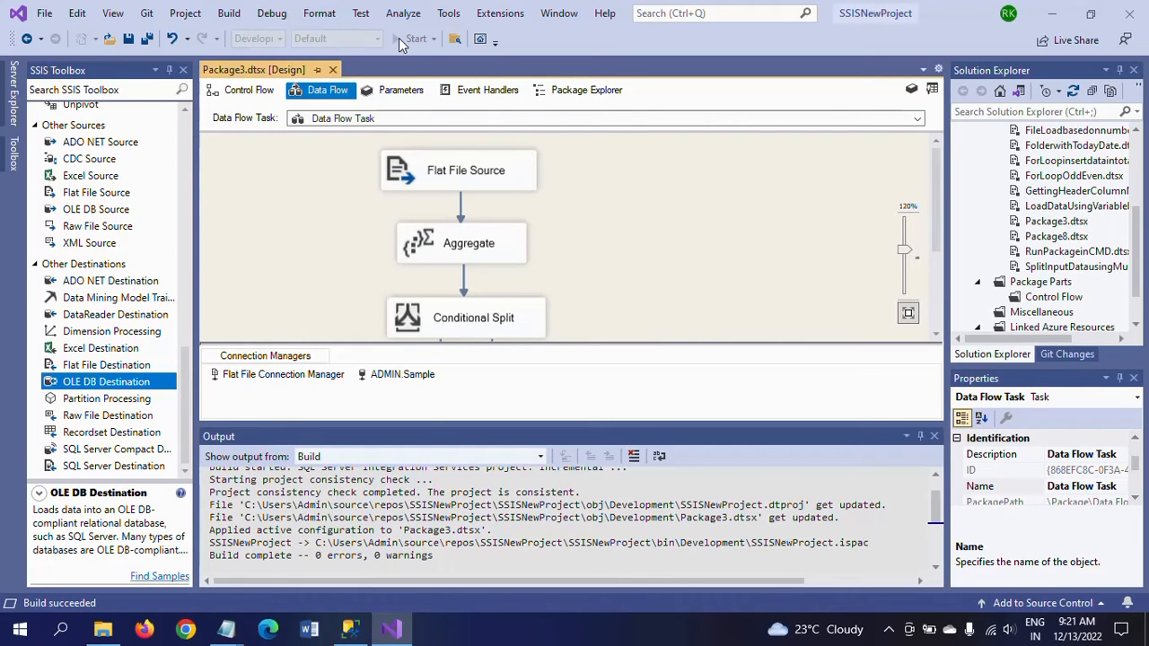
click(417, 40)
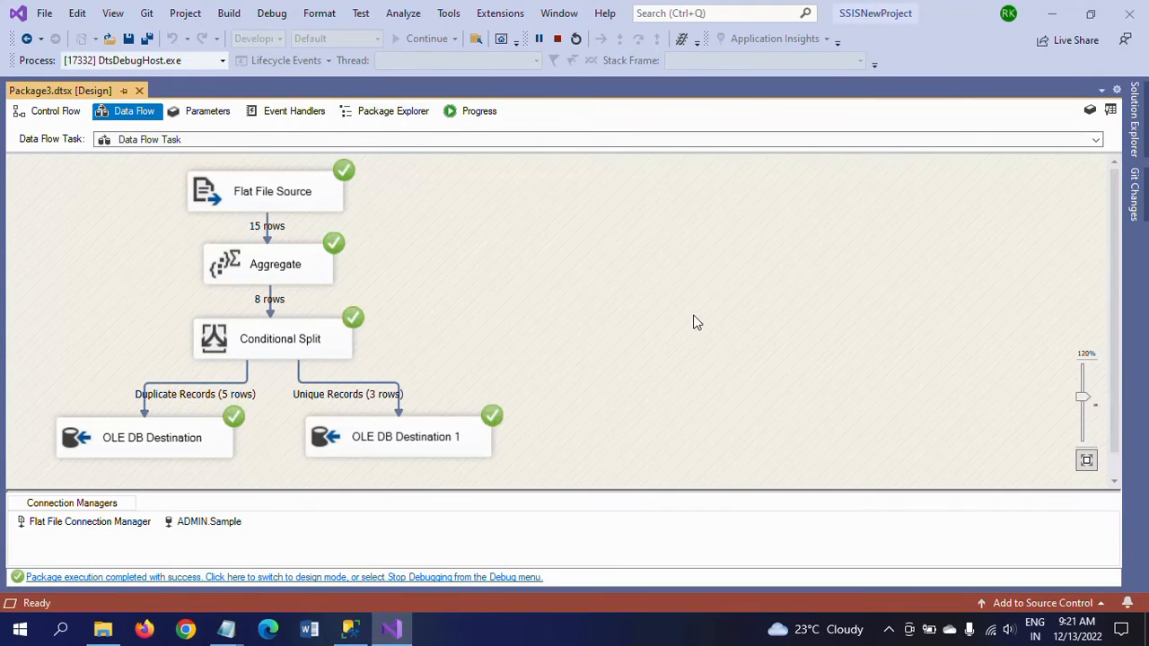
mouse_move(251, 212)
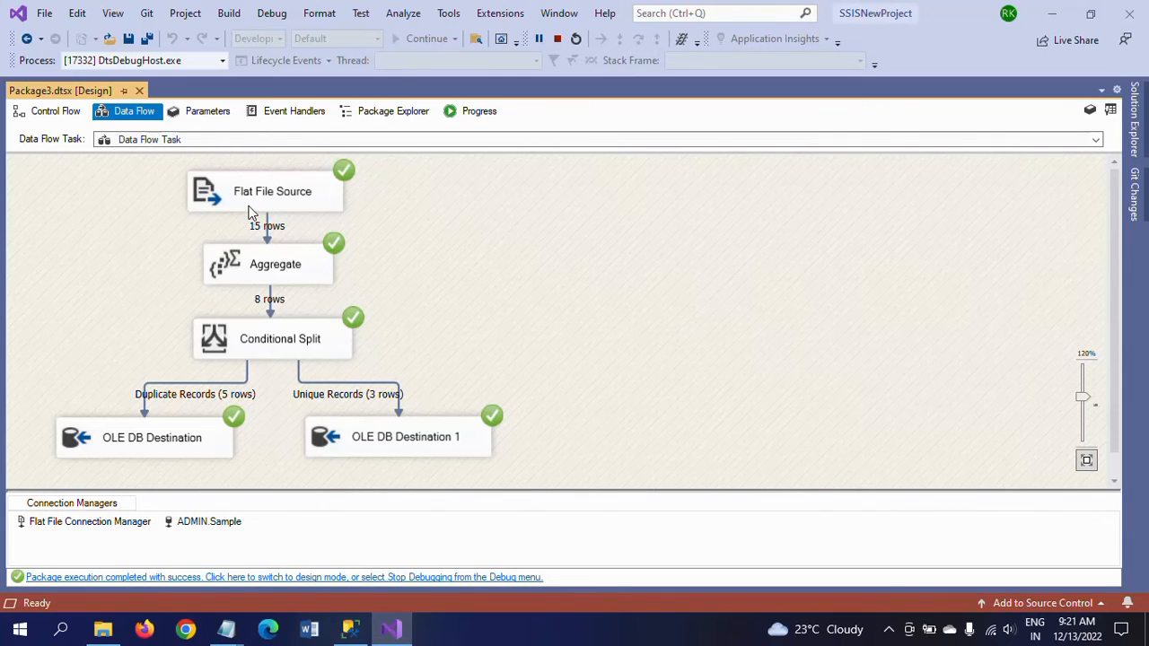
mouse_move(287, 239)
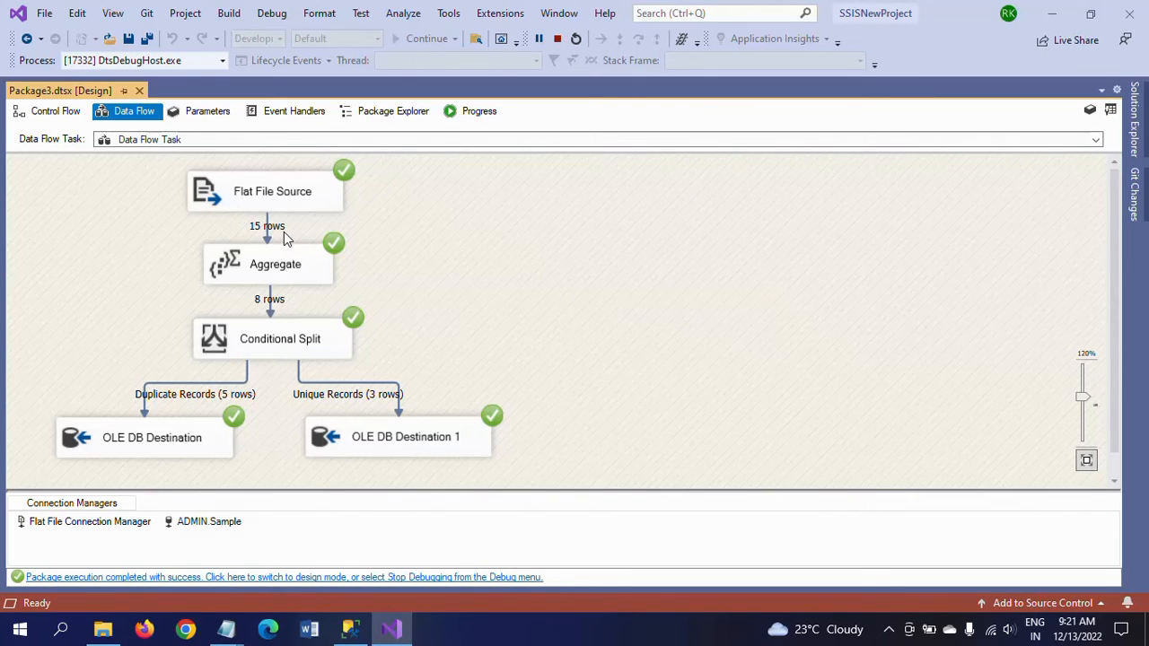
mouse_move(276, 270)
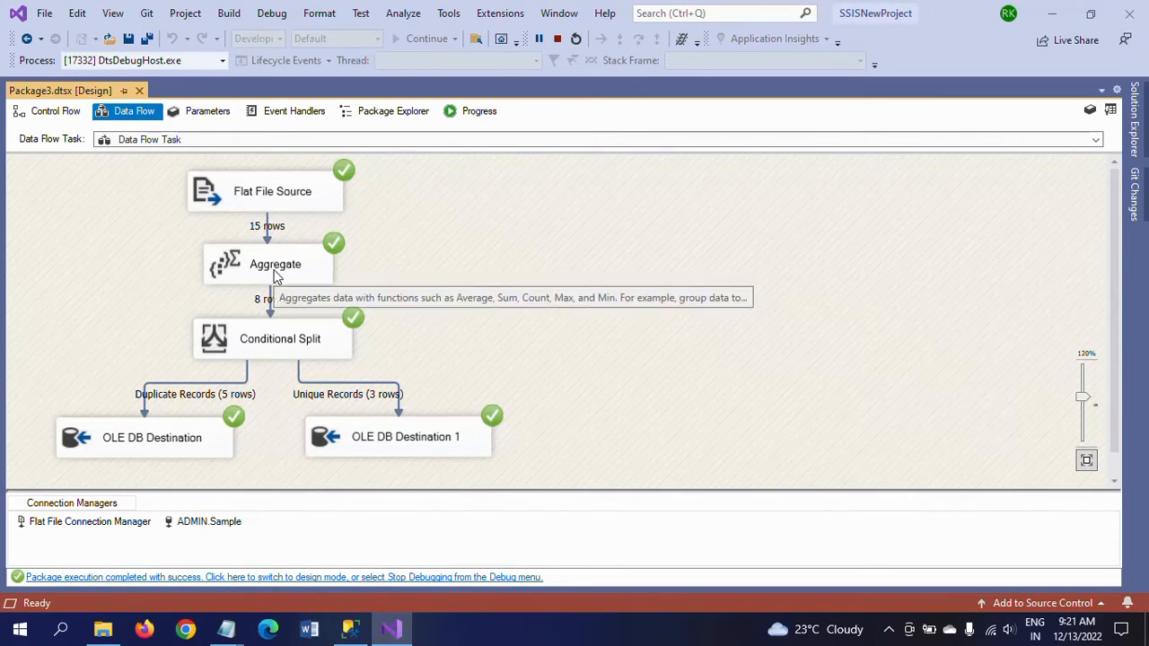
mouse_move(276, 316)
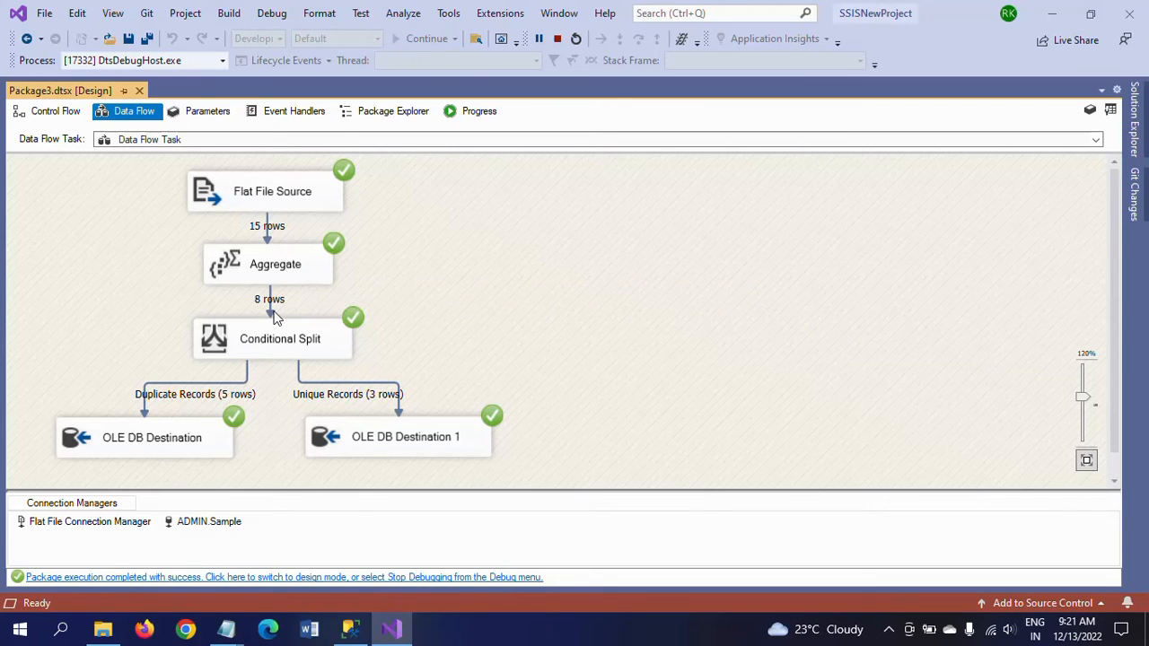
mouse_move(289, 359)
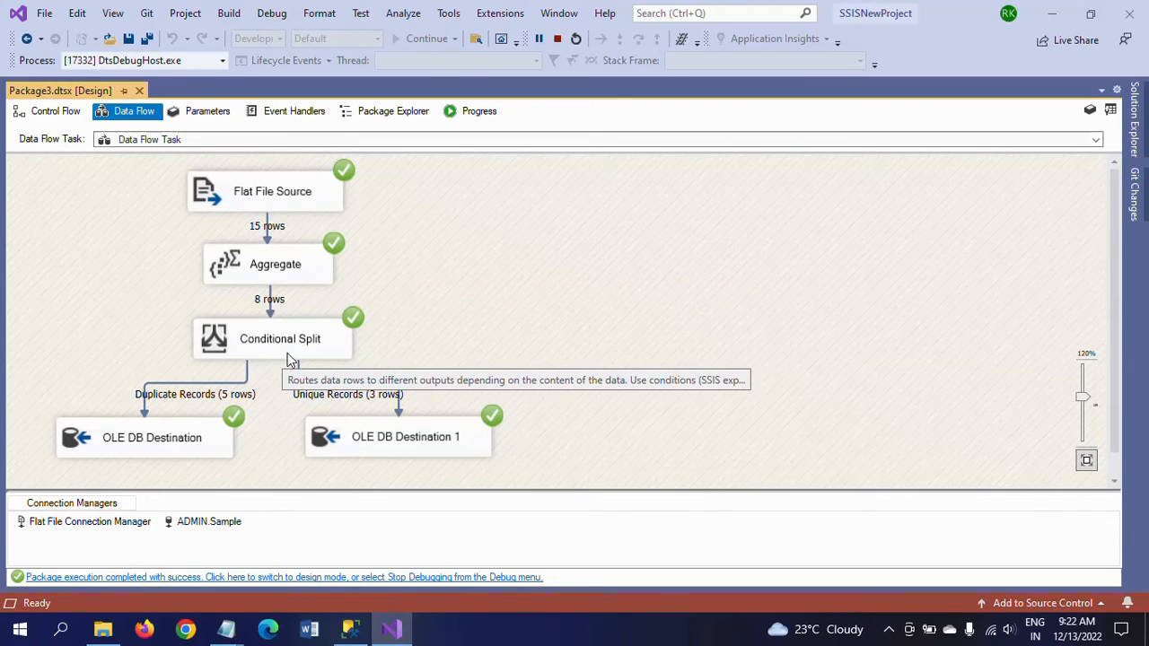
mouse_move(144, 445)
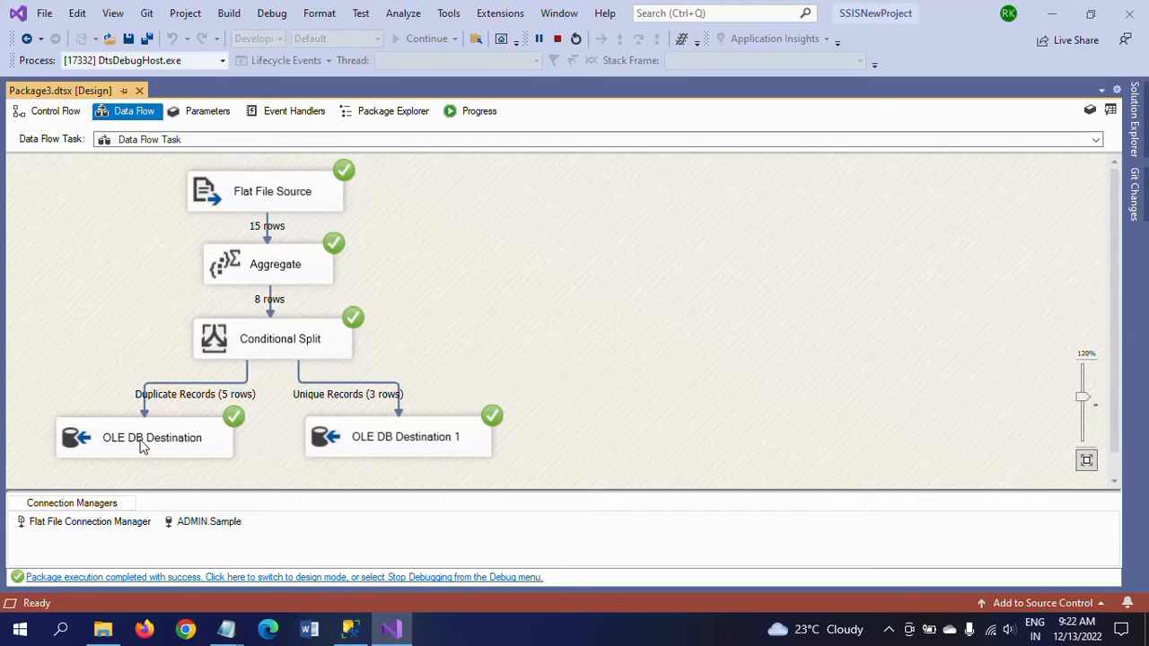
mouse_move(143, 445)
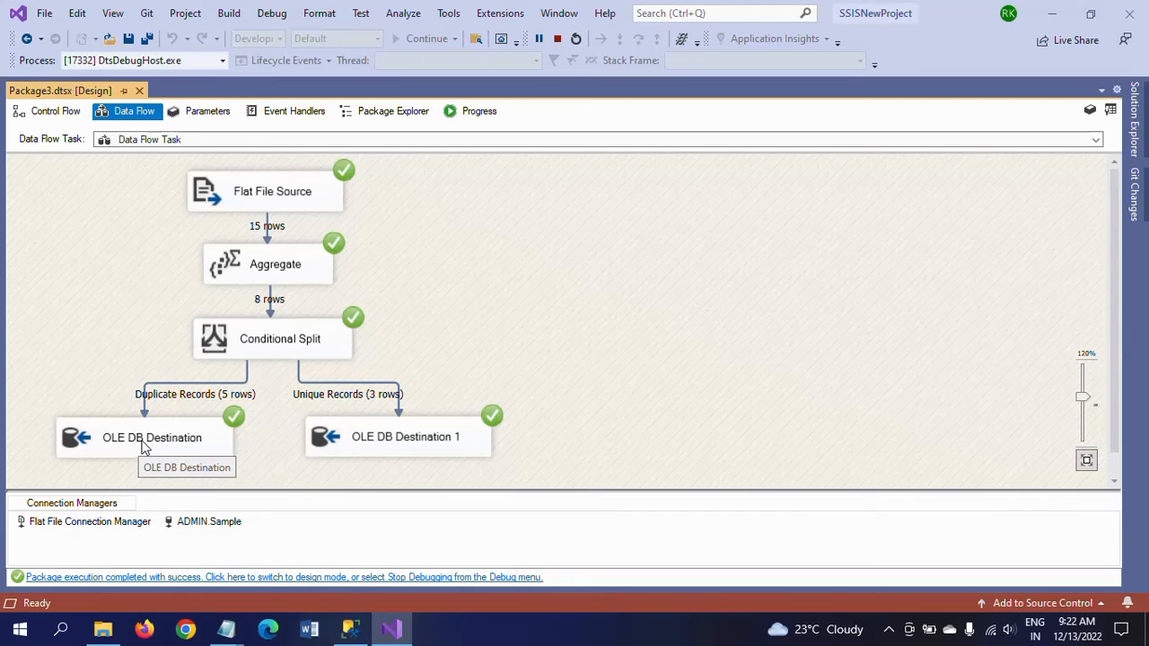
mouse_move(582, 368)
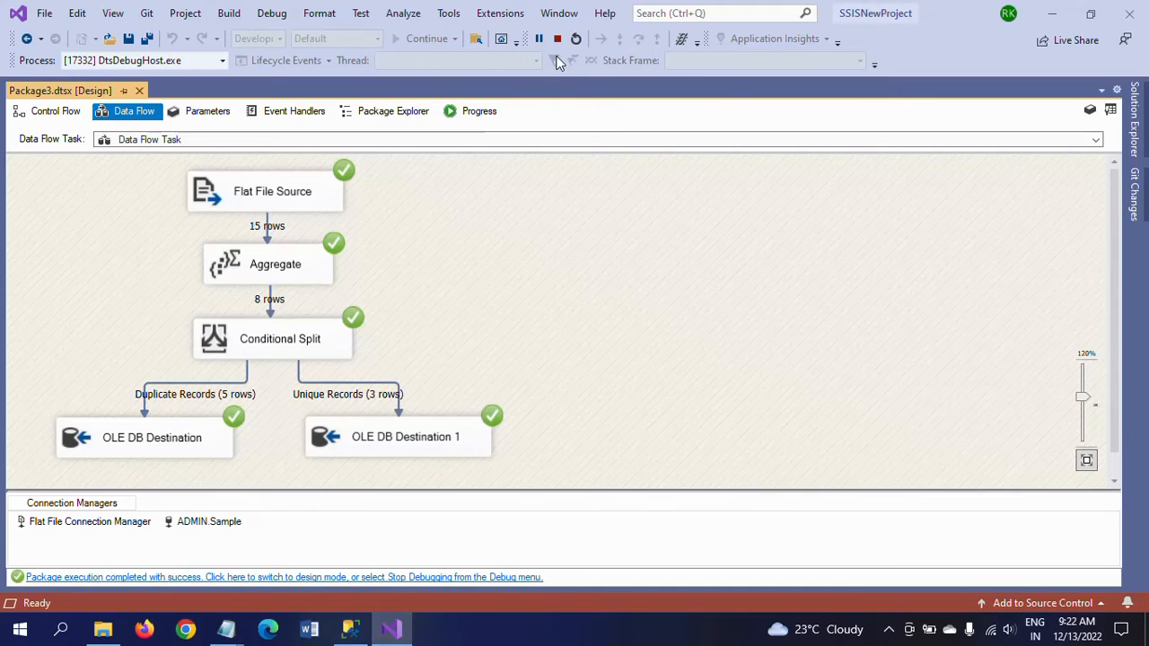
Stop debugging the completed package run and switch back to Management Studio
click(556, 37)
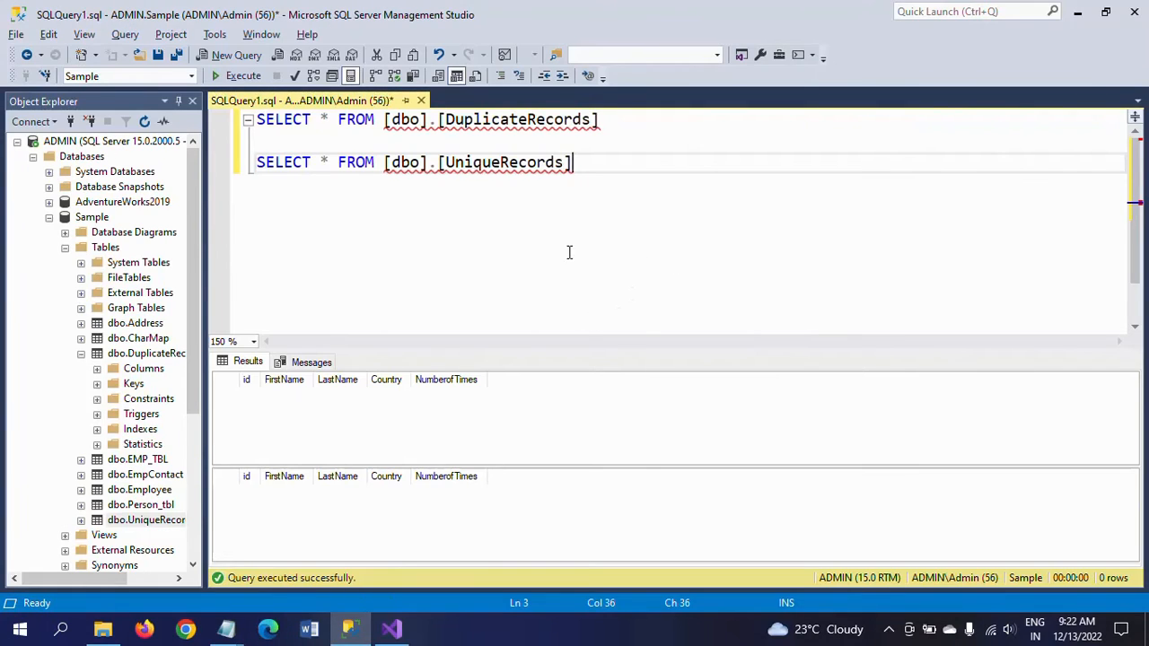
Rerun the queries and review the 5 duplicate rows, with counts of 3 on the first and fifth
click(244, 75)
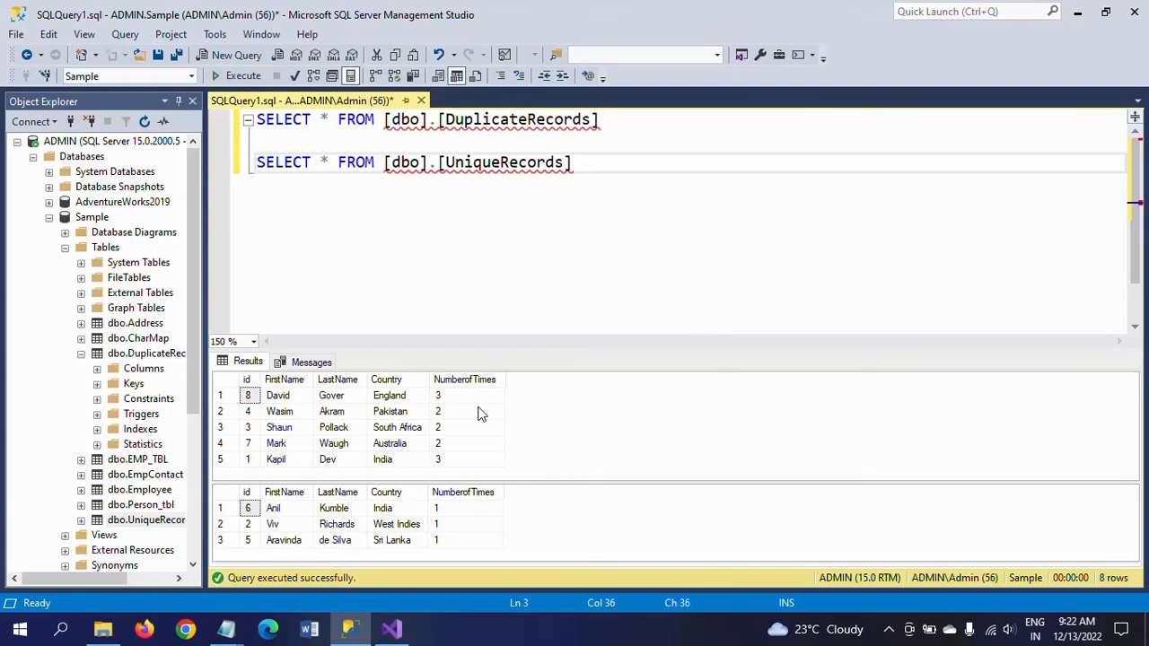
click(334, 428)
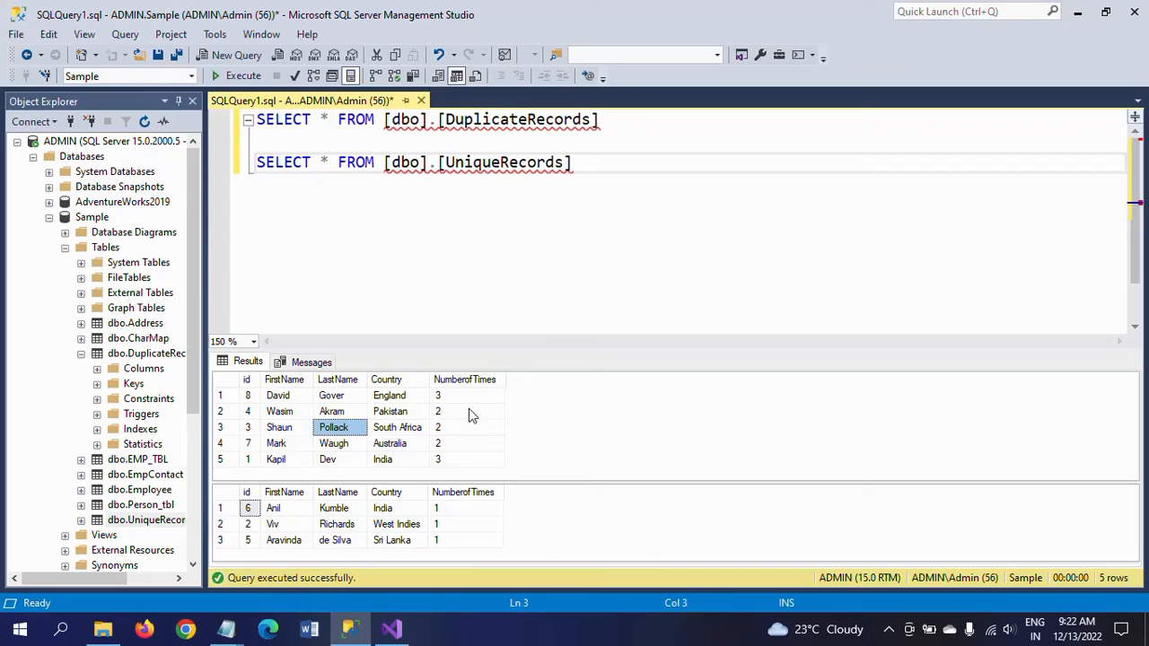
click(467, 395)
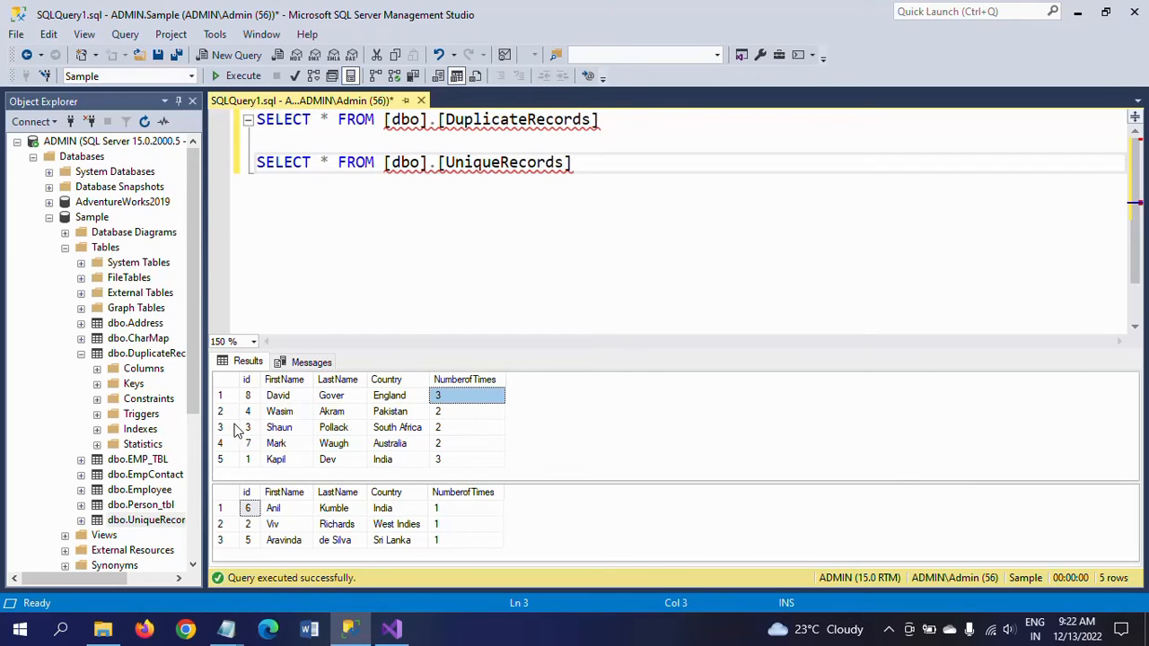
click(248, 412)
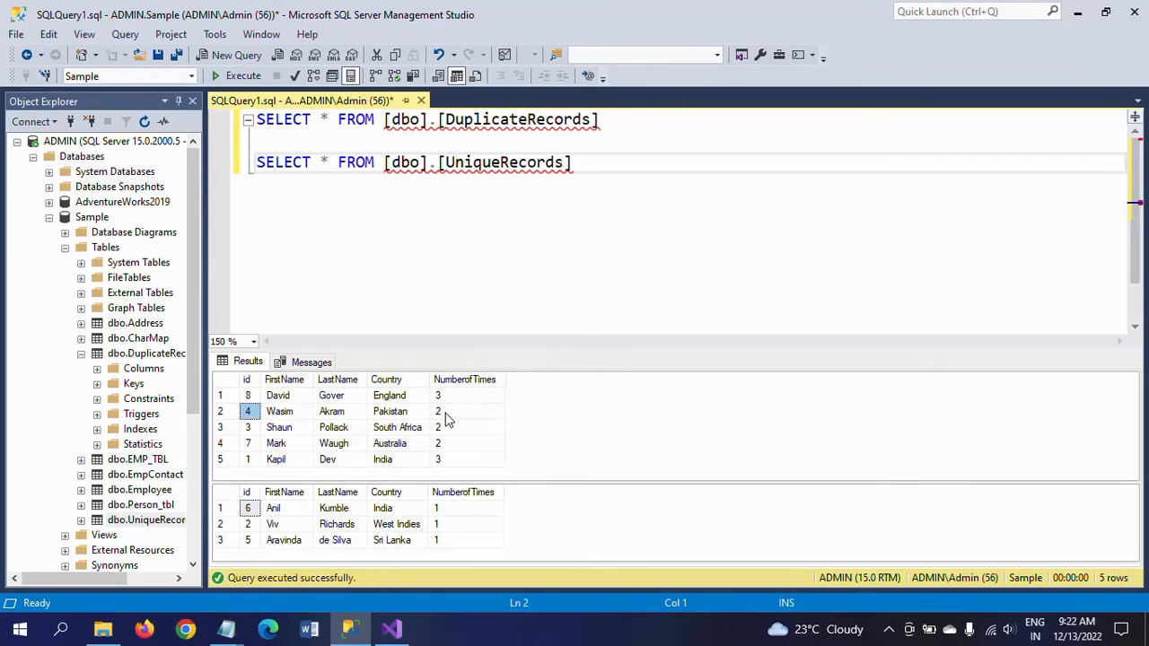
click(248, 428)
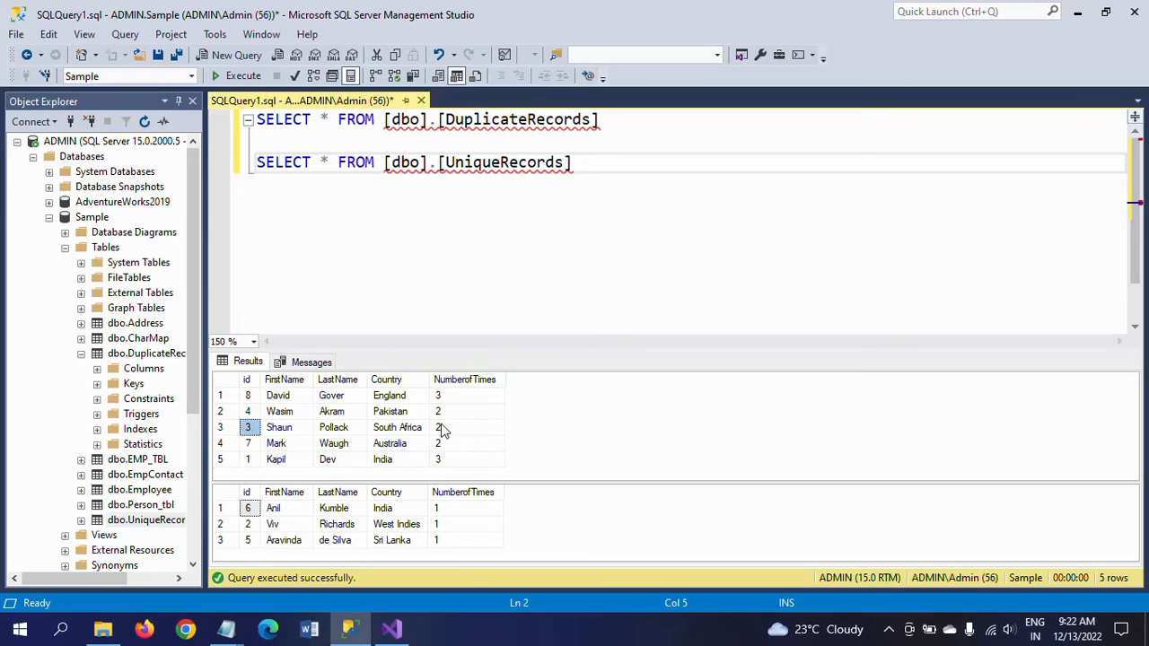
click(248, 444)
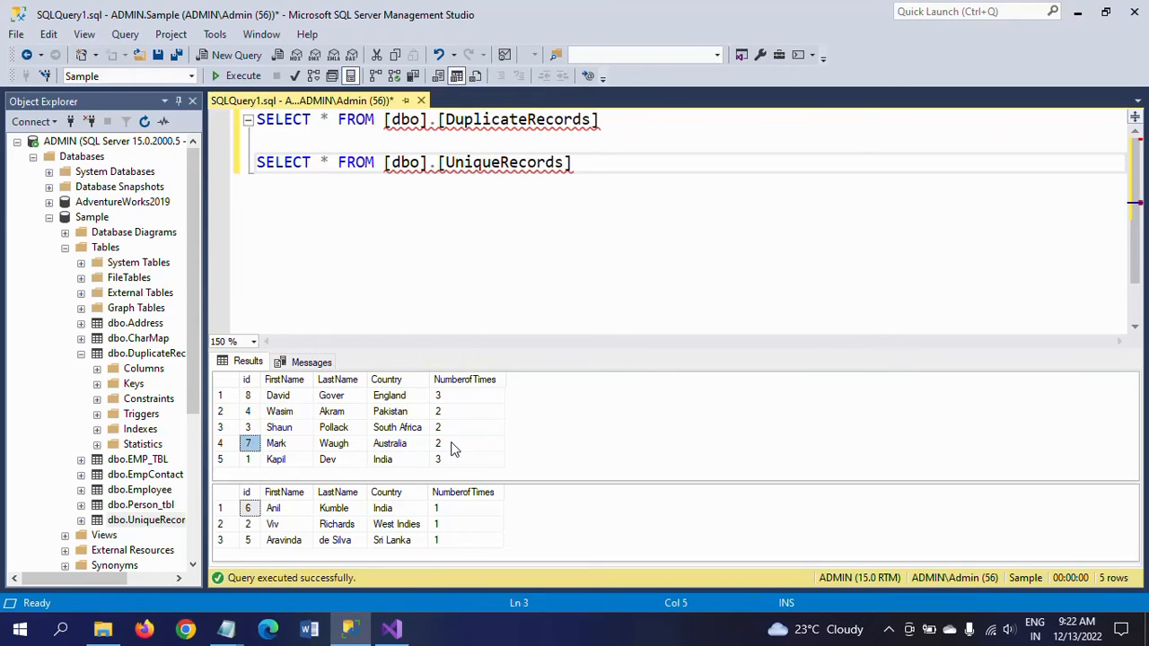
click(248, 460)
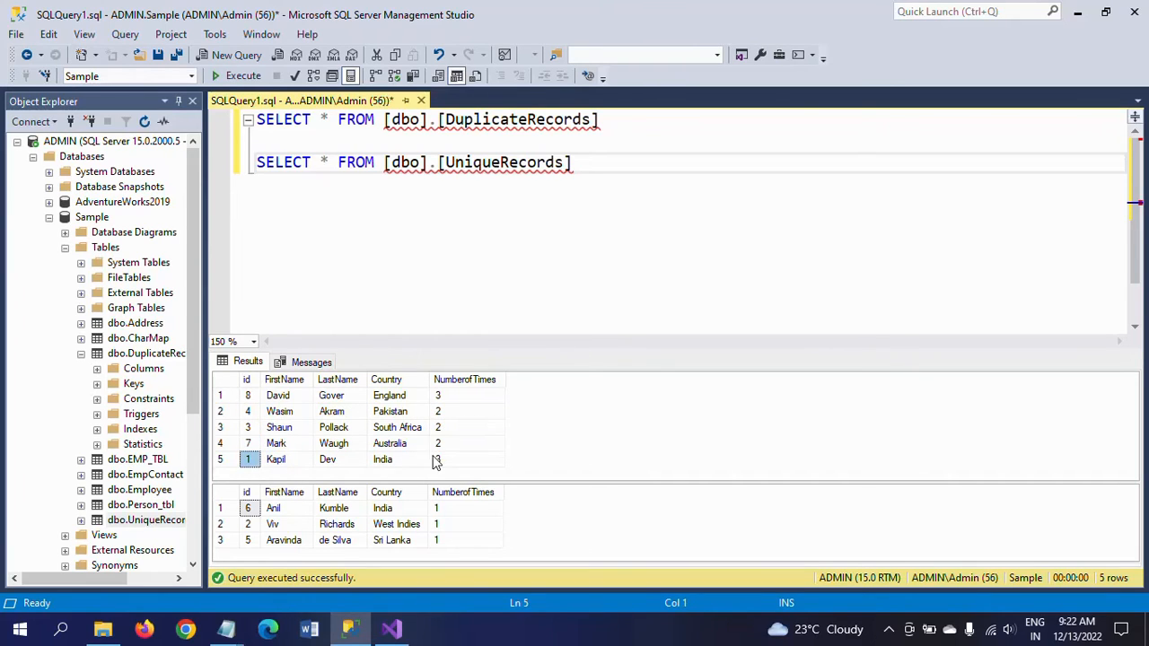
click(467, 459)
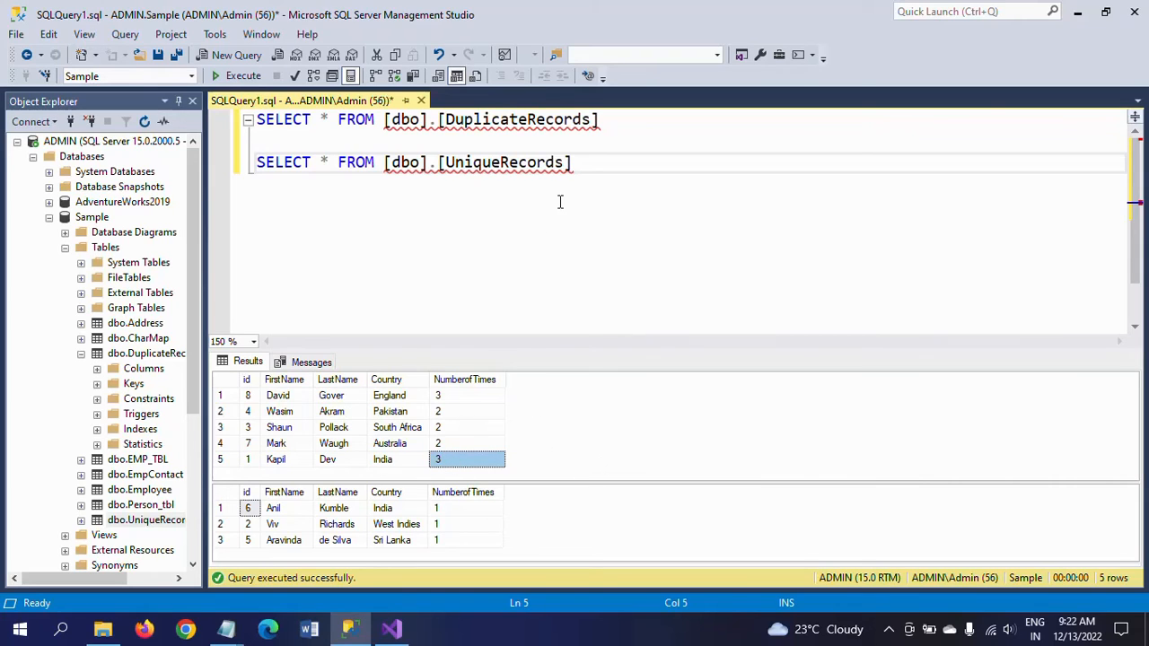
mouse_move(267, 524)
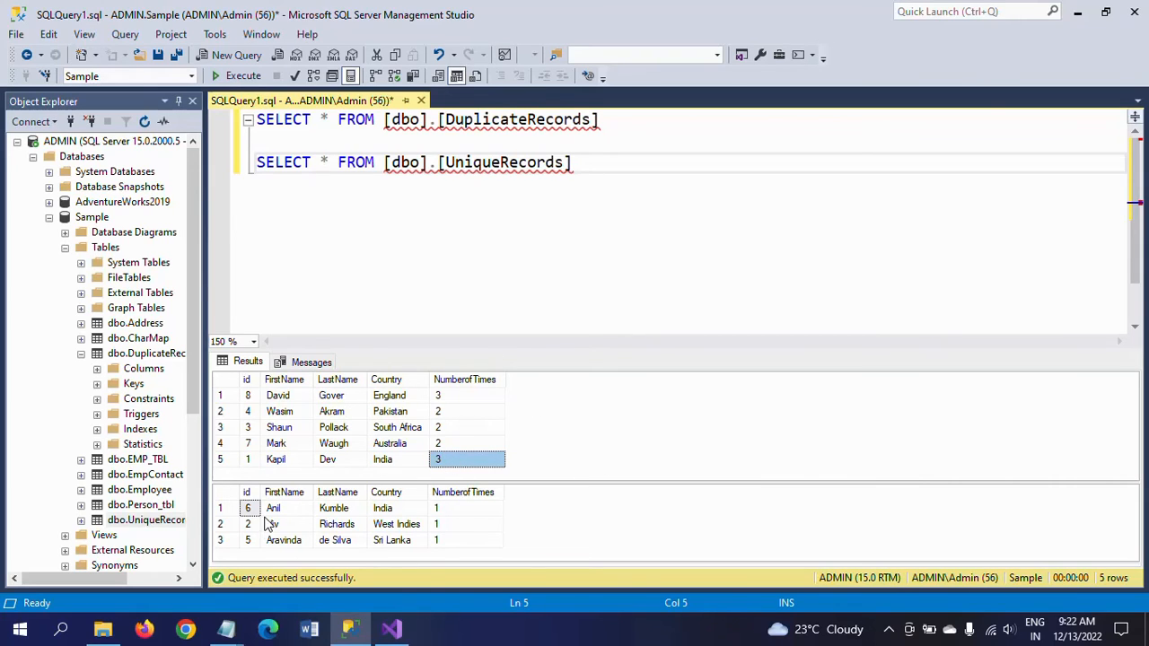
mouse_move(264, 525)
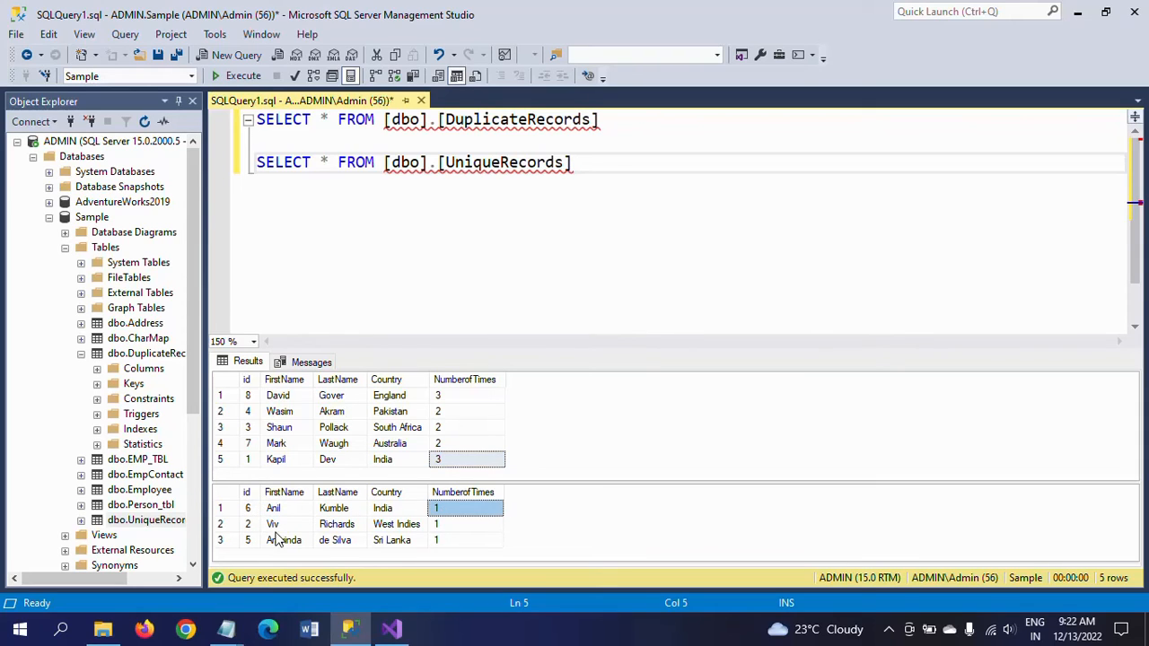
Check a unique row's count of 1, return to the SSIS package and close the execution output
click(434, 524)
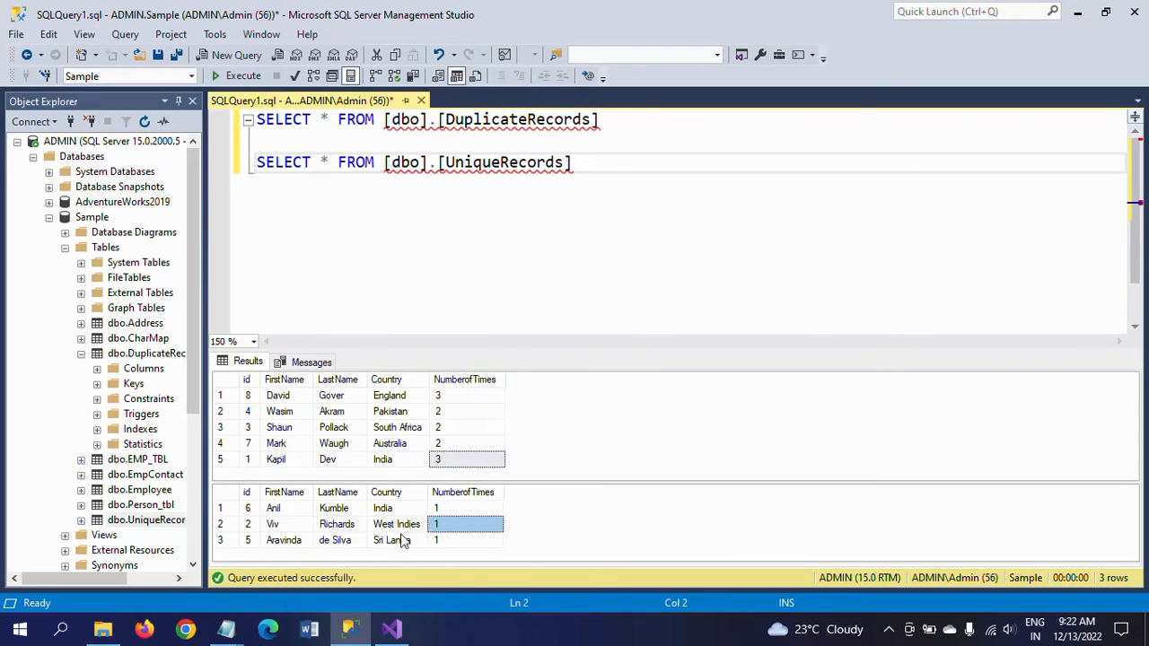
click(438, 538)
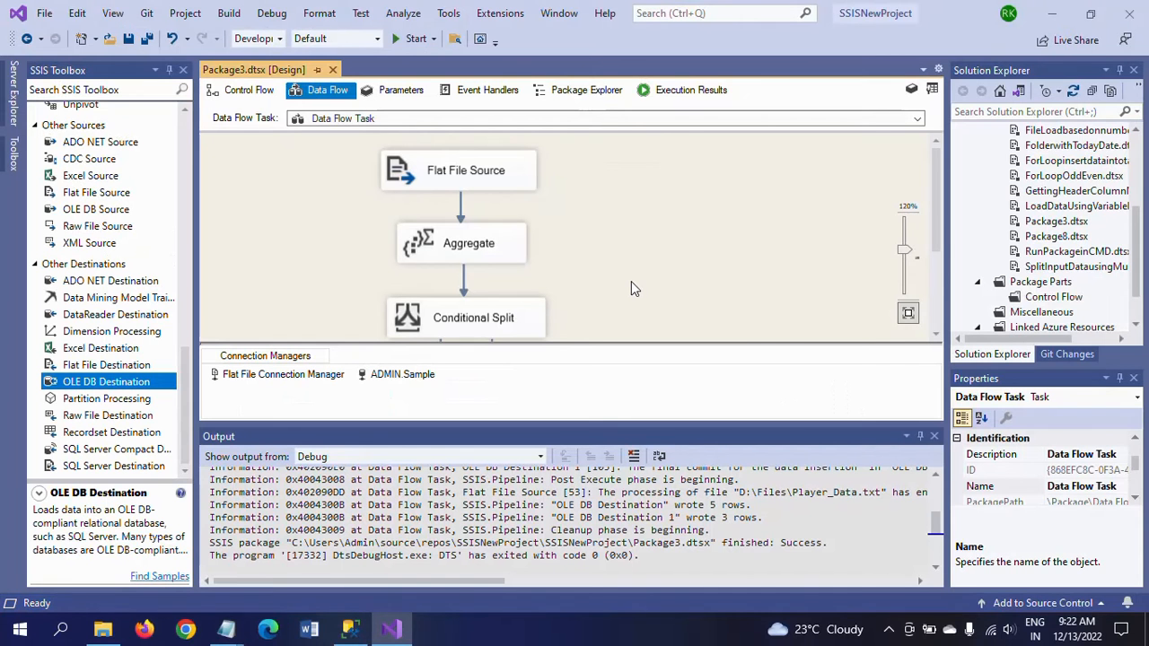
click(933, 437)
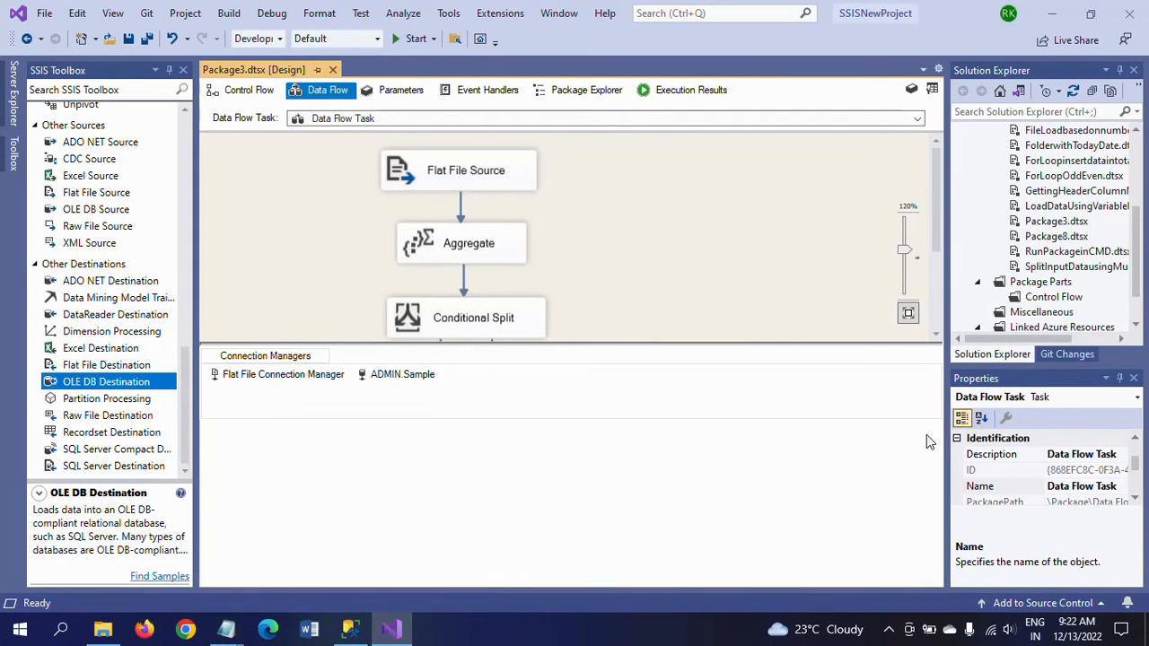